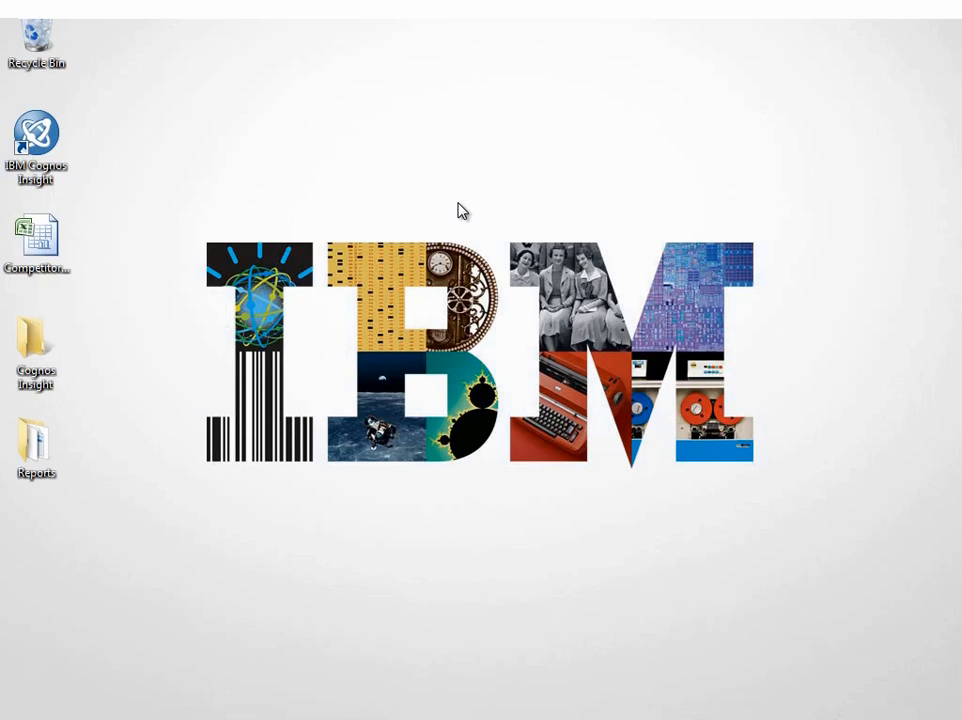
Launch IBM Cognos Insight from its desktop icon.
double_click(36, 138)
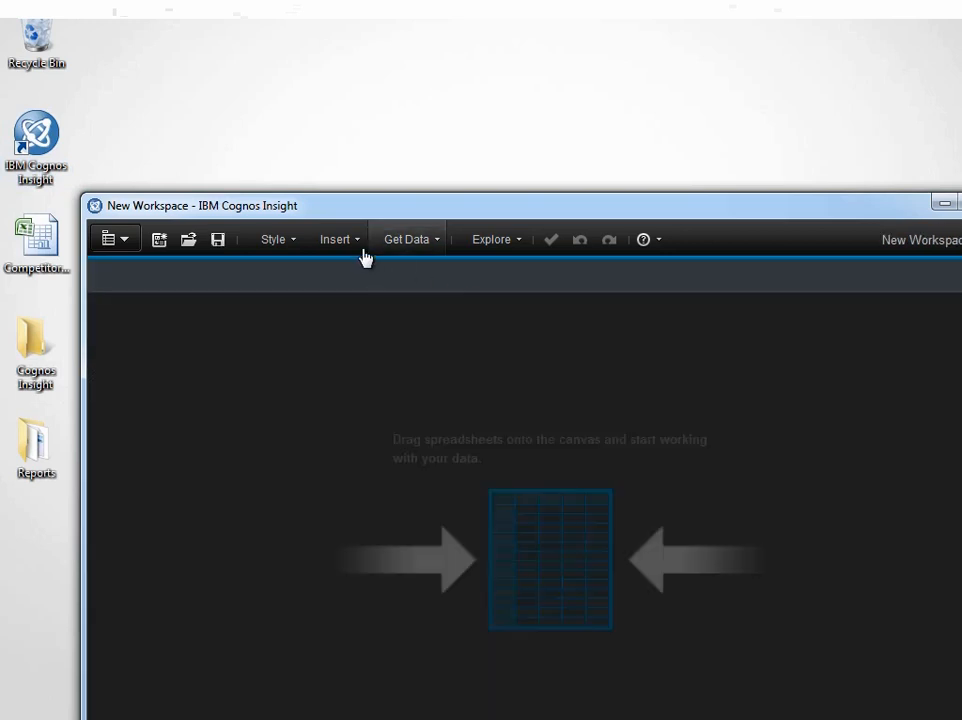
Add a text block reading 'Competitive Analysis' at the top of the workspace.
left_click(340, 240)
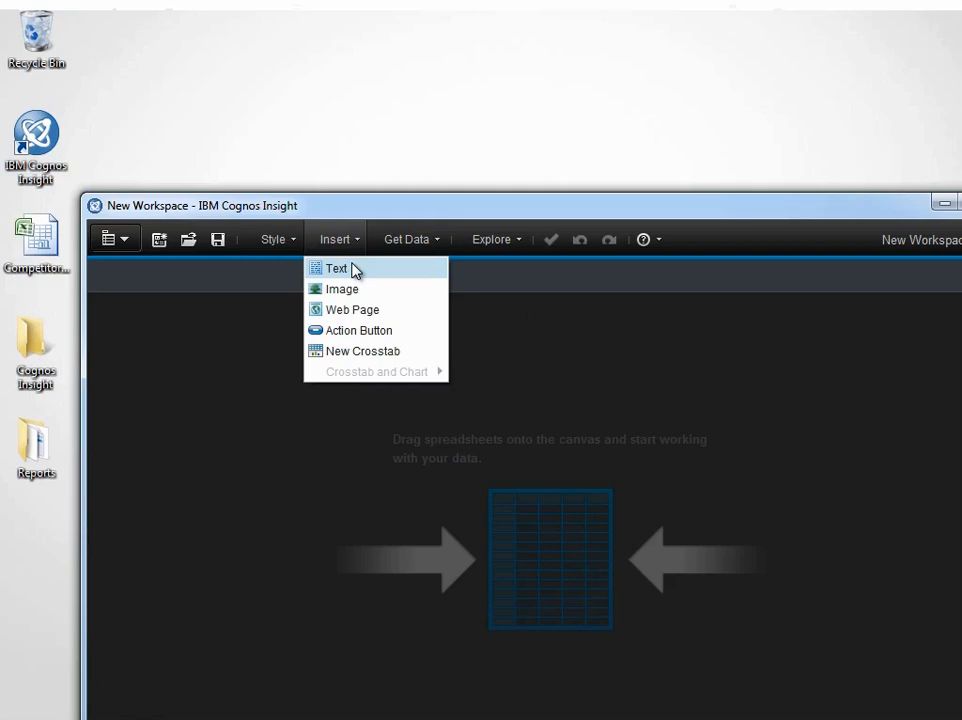
left_click(336, 268)
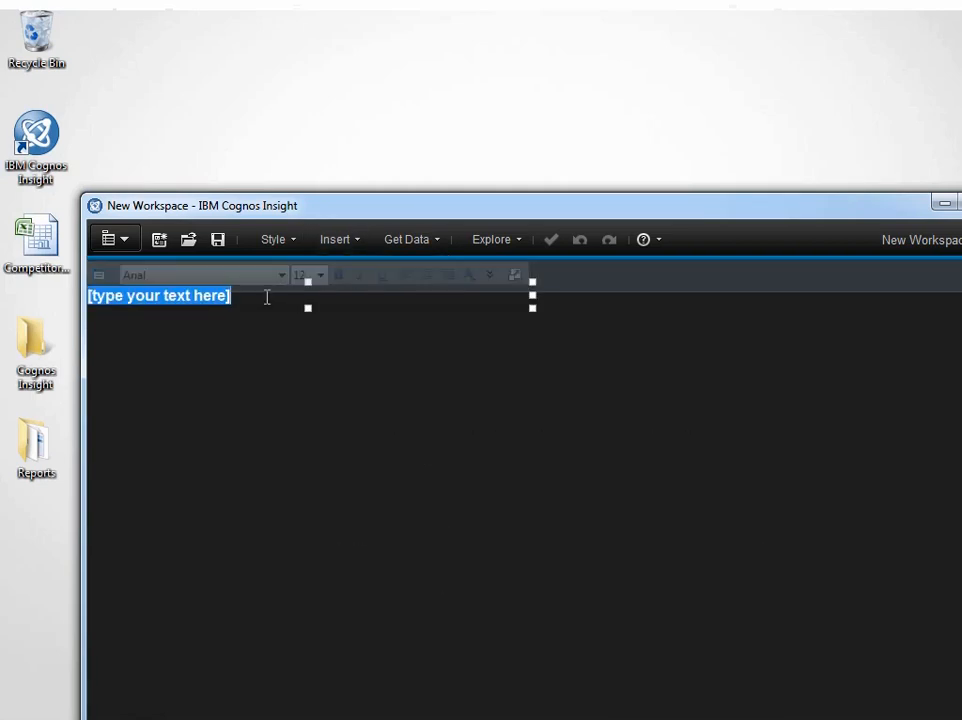
type("Competitive Analysis")
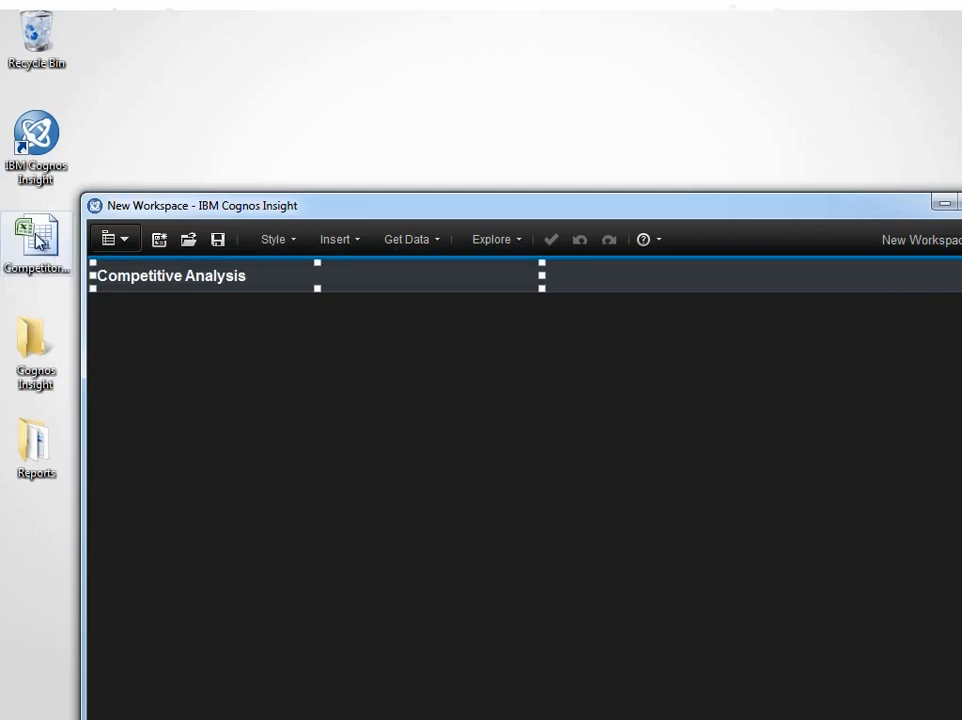
mouse_move(200, 340)
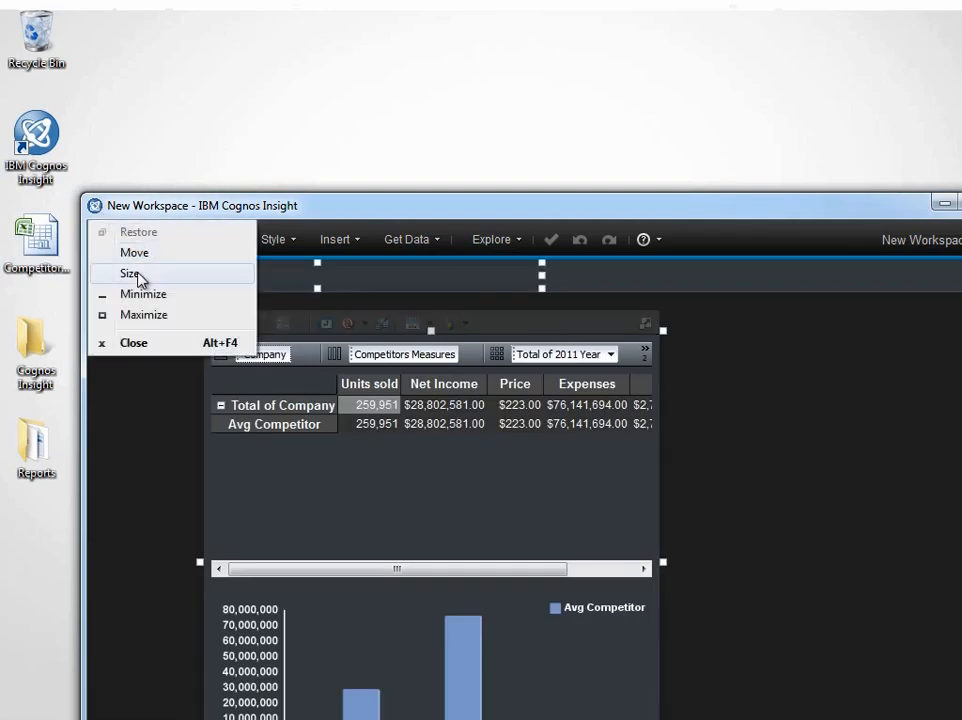
Maximize the workspace window and show the Competitors data tree.
left_click(144, 314)
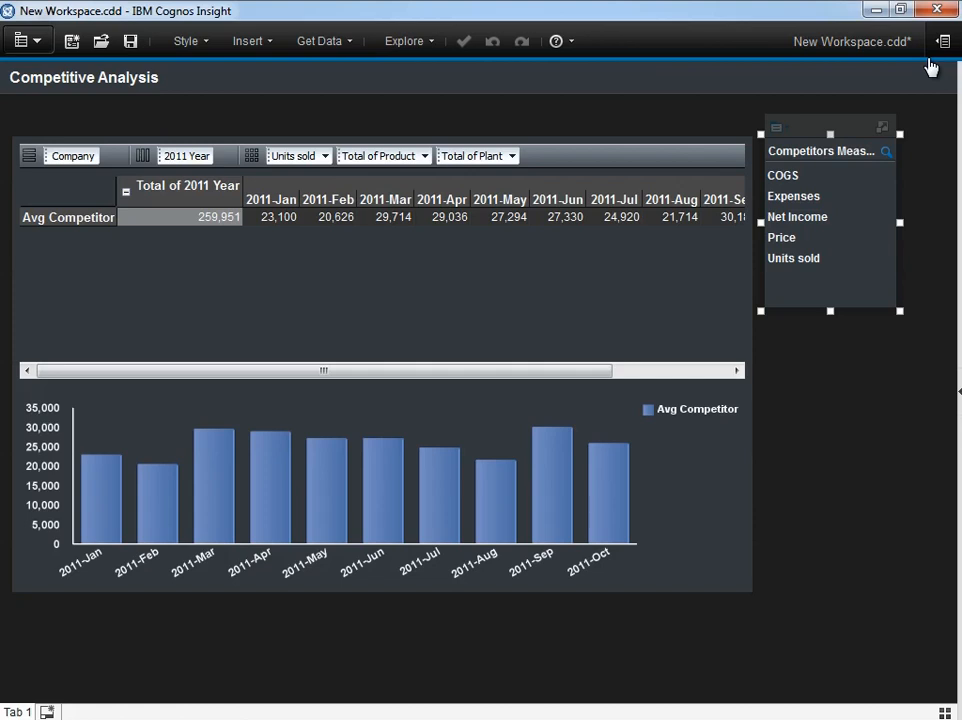
left_click(944, 40)
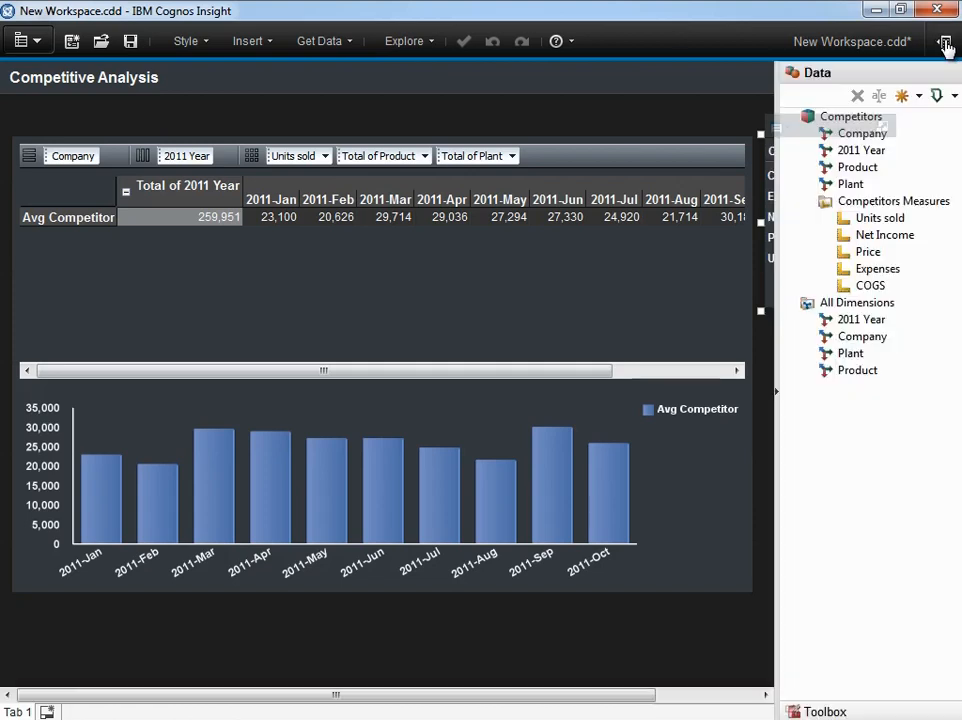
Start an import into the Competitors cube from the Corporate_Data Cognos report.
left_click(852, 116)
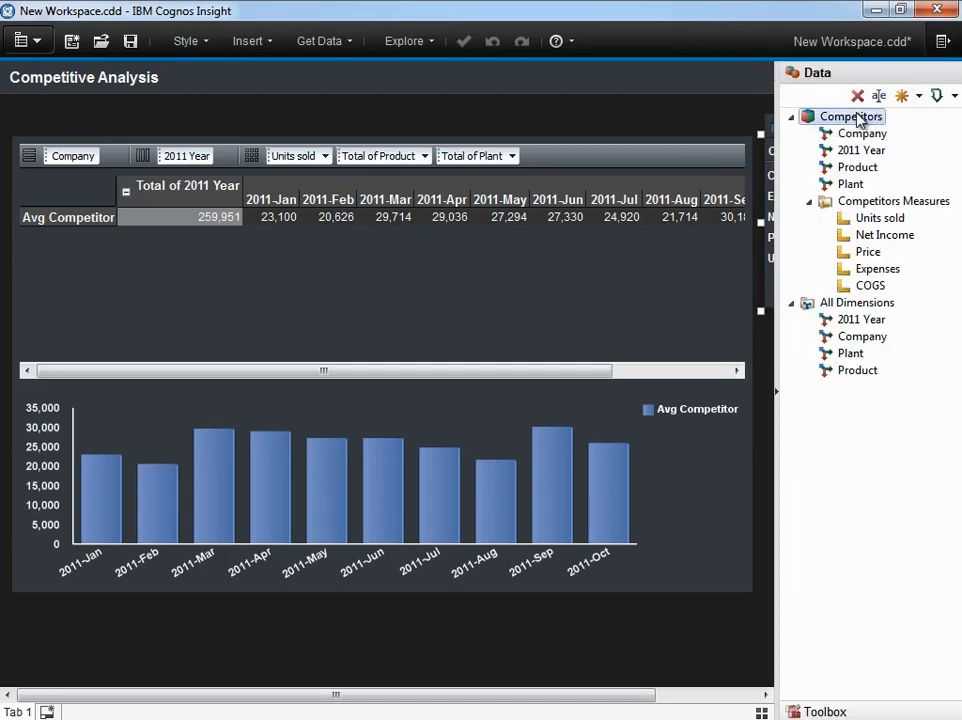
right_click(848, 116)
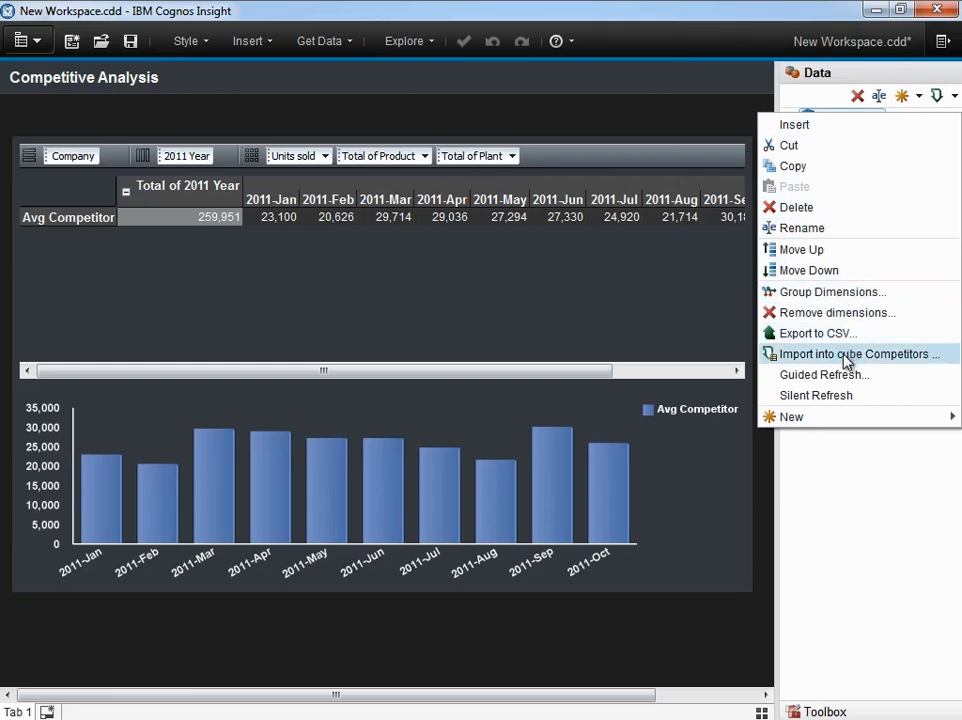
left_click(856, 354)
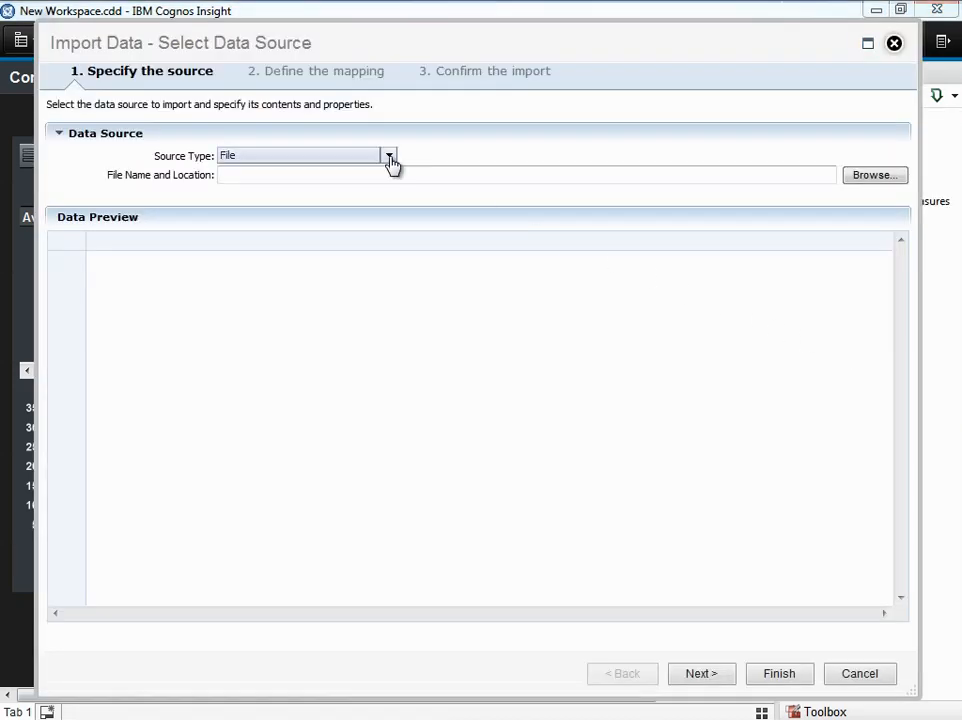
left_click(388, 156)
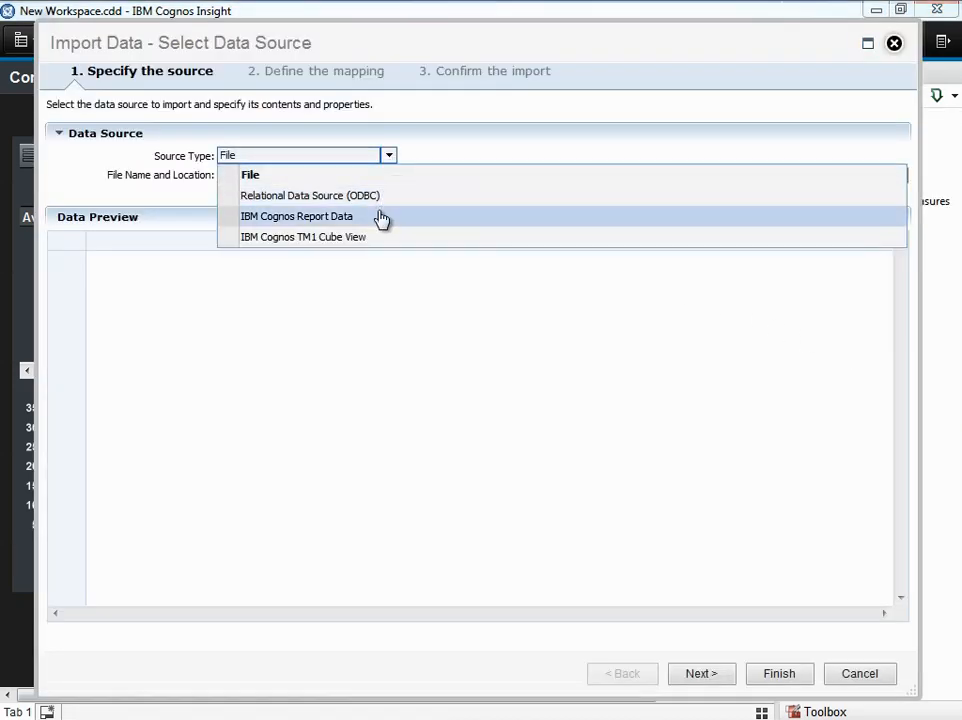
left_click(296, 216)
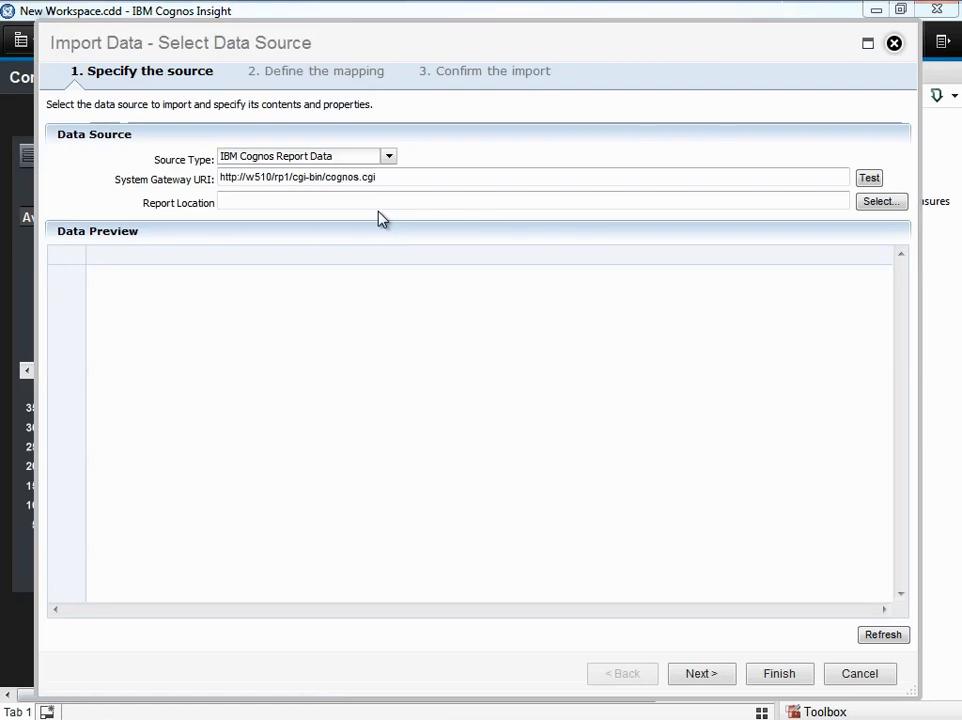
mouse_move(880, 202)
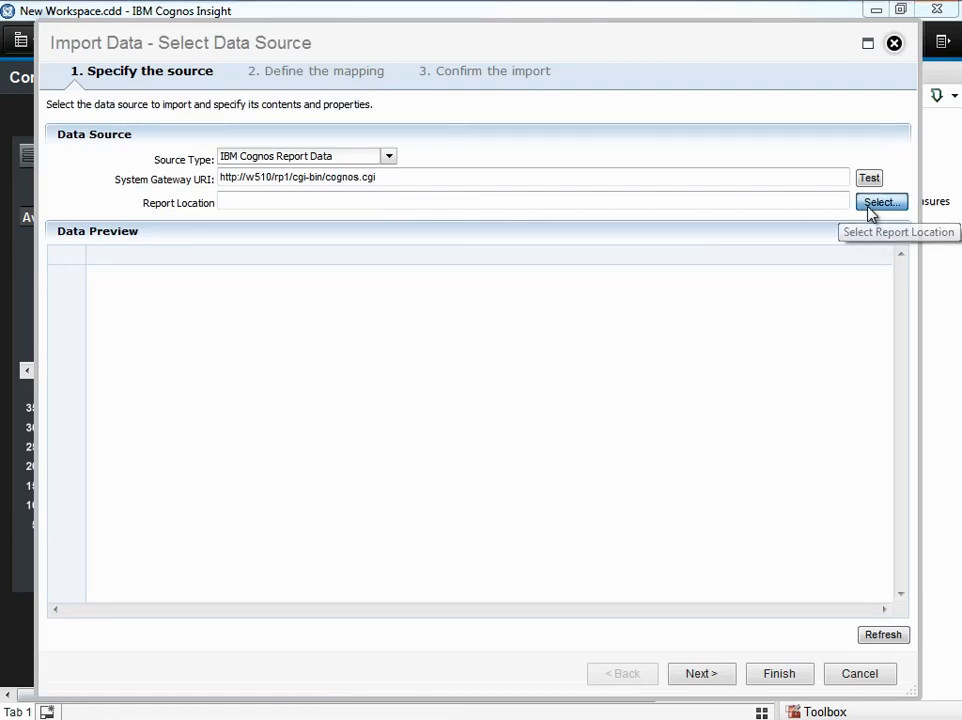
left_click(878, 202)
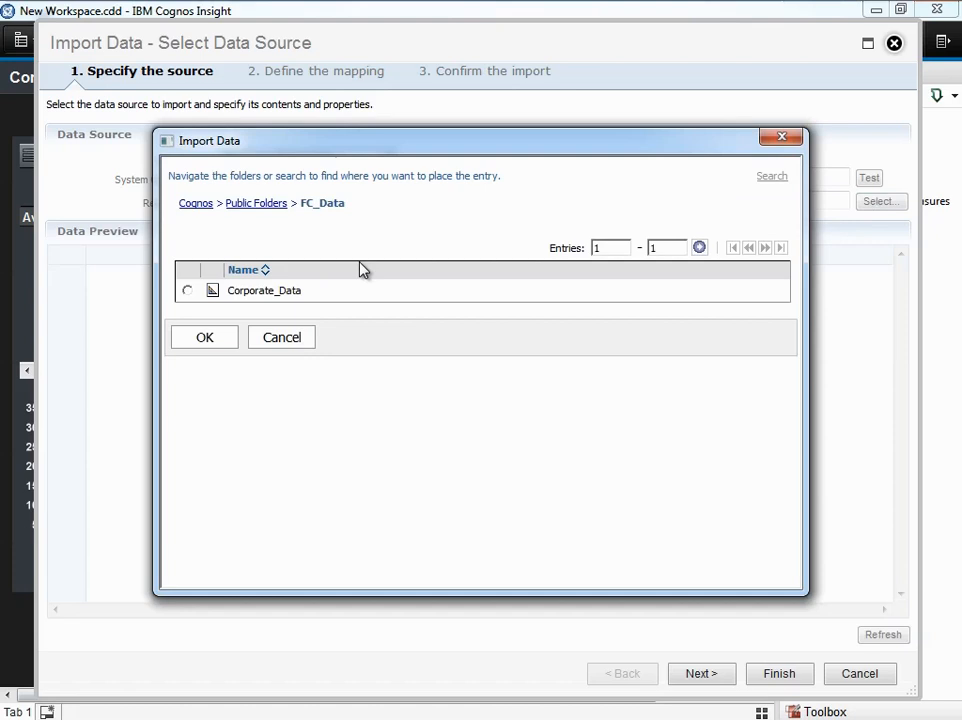
left_click(204, 336)
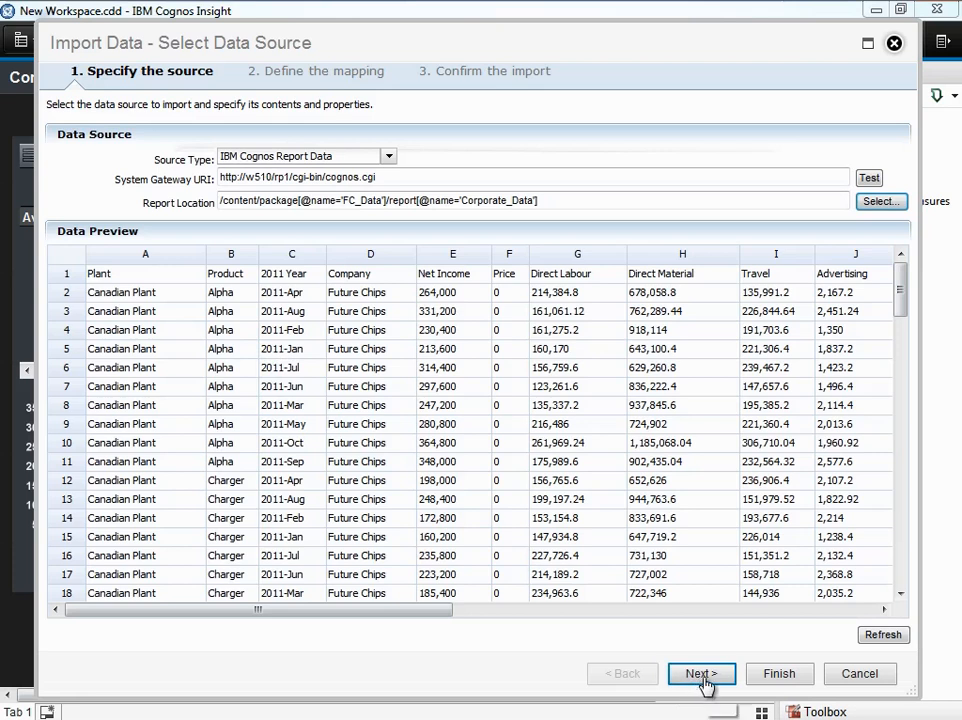
Accept the column mapping and finish importing Future Chips data into the cube.
left_click(700, 672)
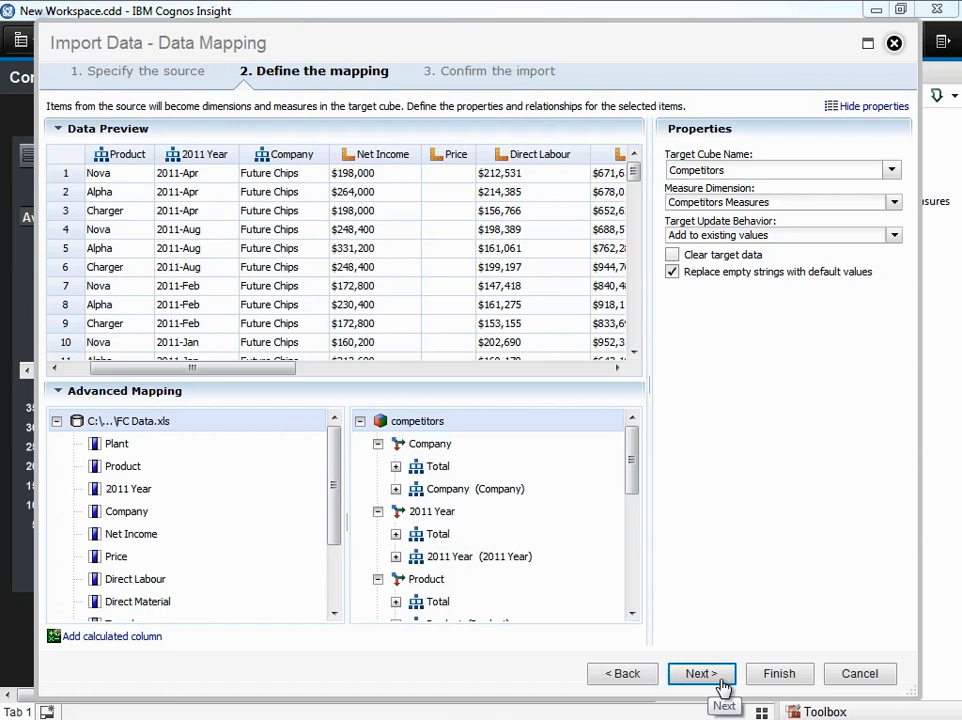
left_click(700, 672)
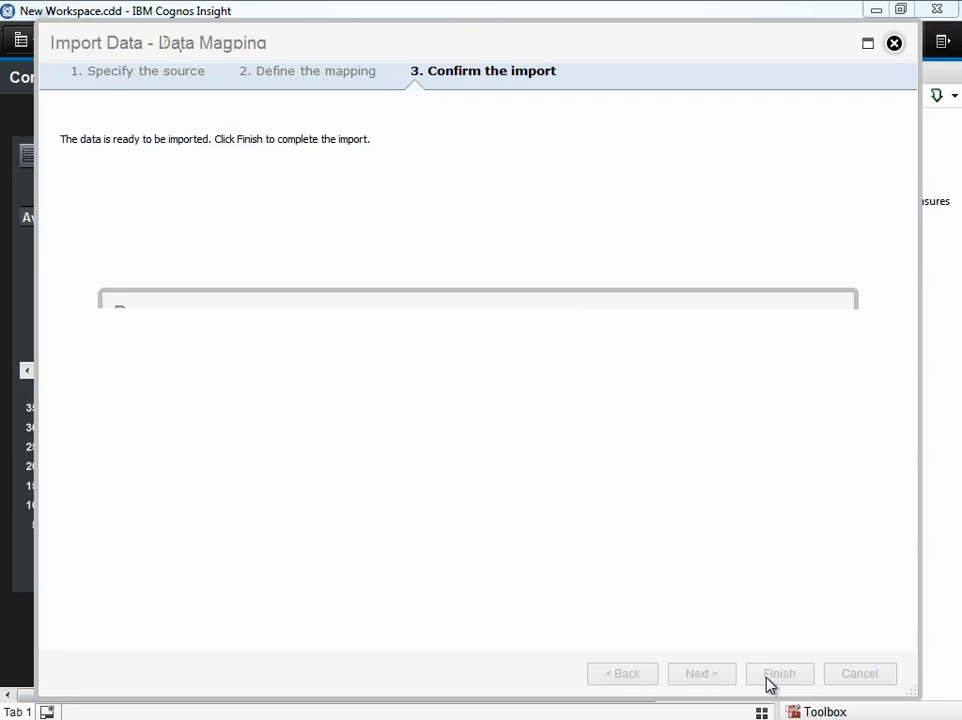
left_click(780, 672)
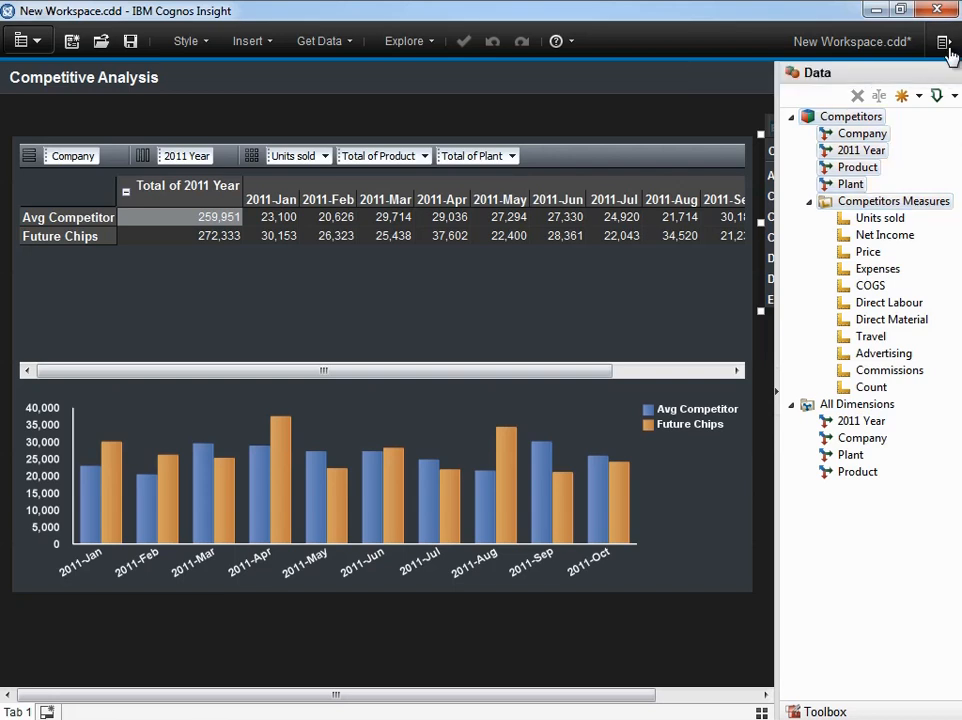
Switch to a line chart, add a Compare row for Future Chips vs. Avg Competitor, and show Total Expenses.
left_click(272, 124)
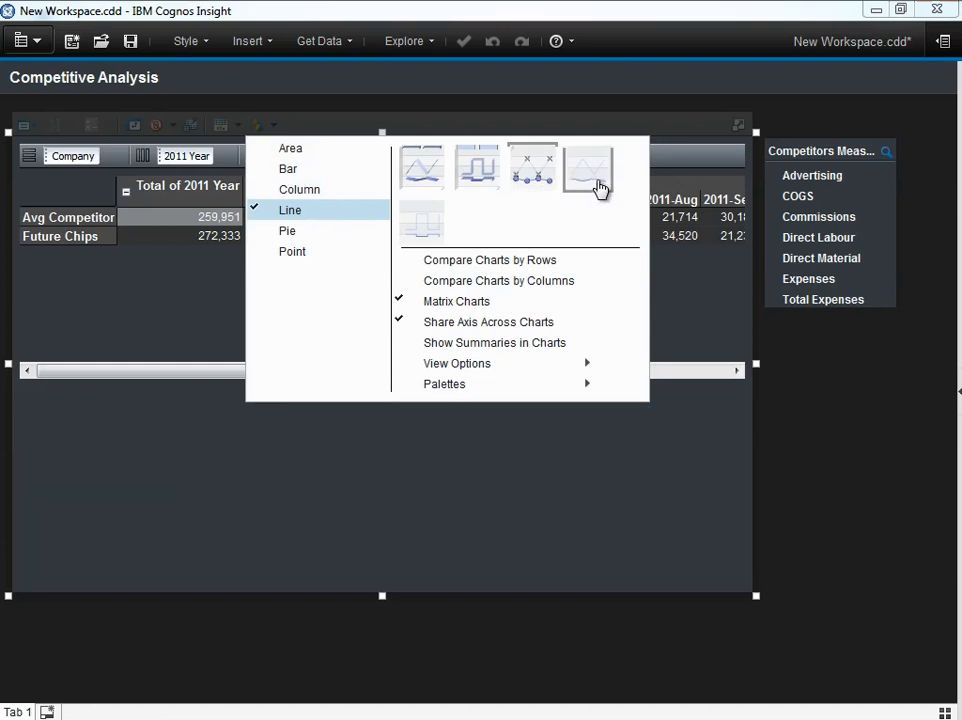
left_click(588, 170)
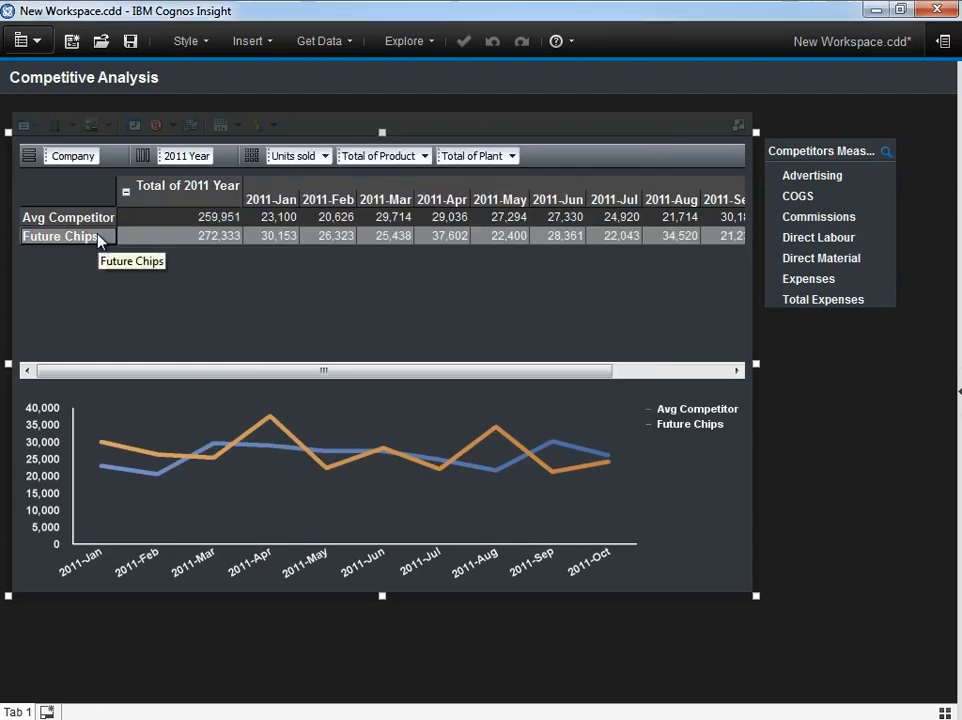
right_click(60, 236)
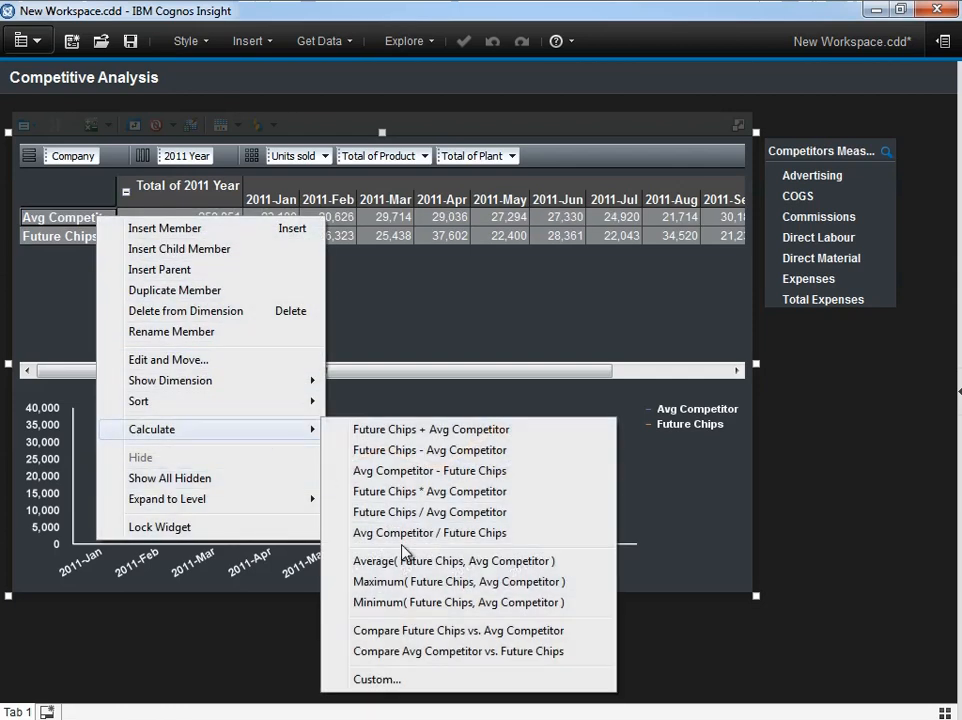
left_click(458, 630)
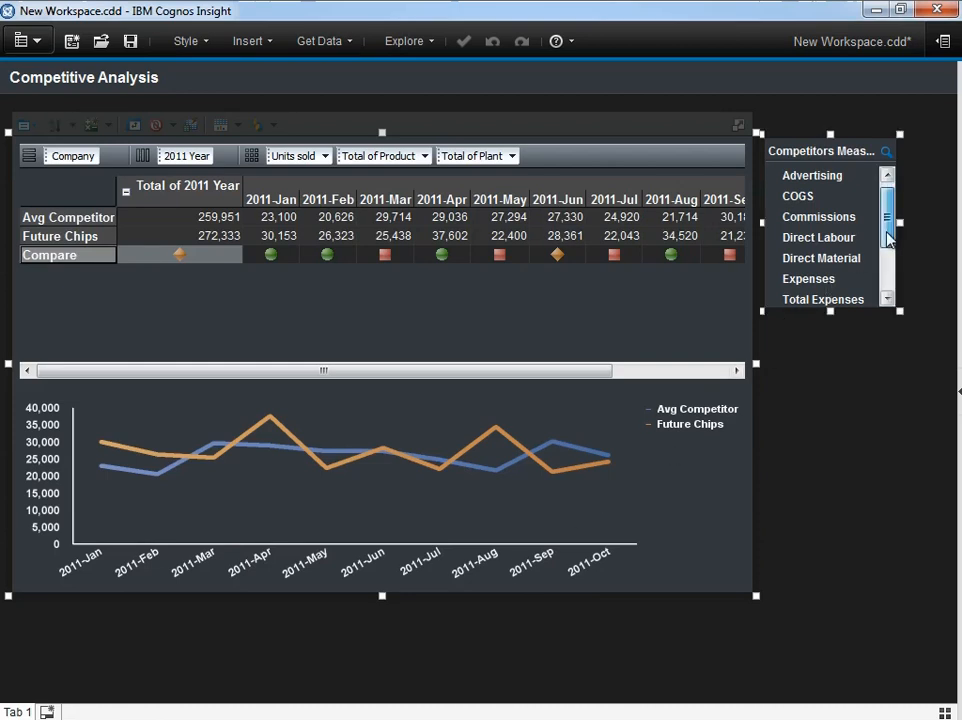
scroll("down", 3)
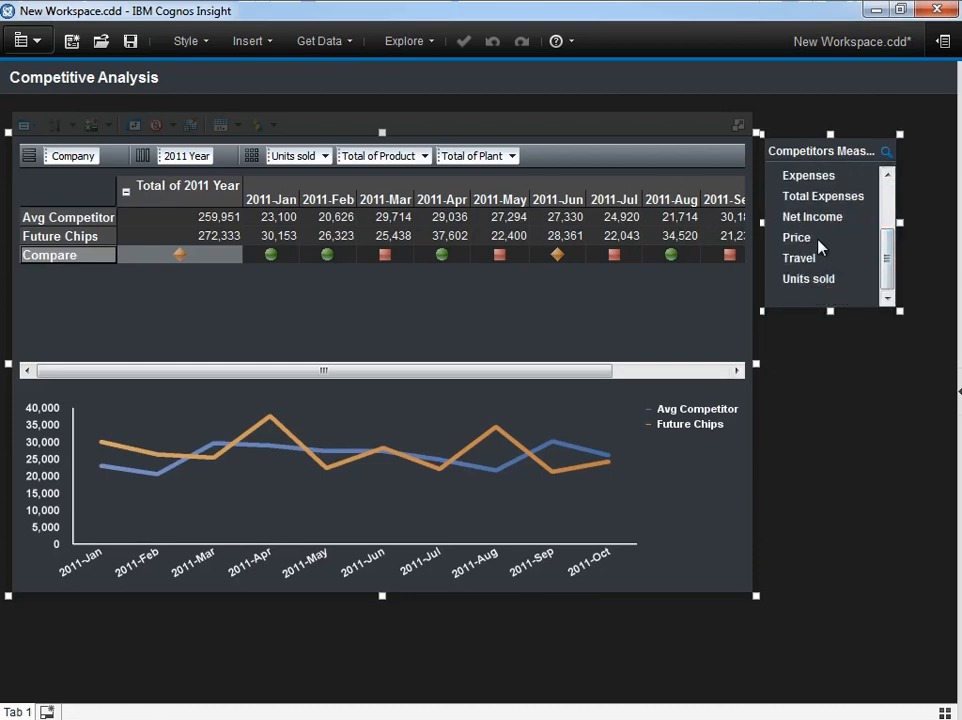
left_click(812, 216)
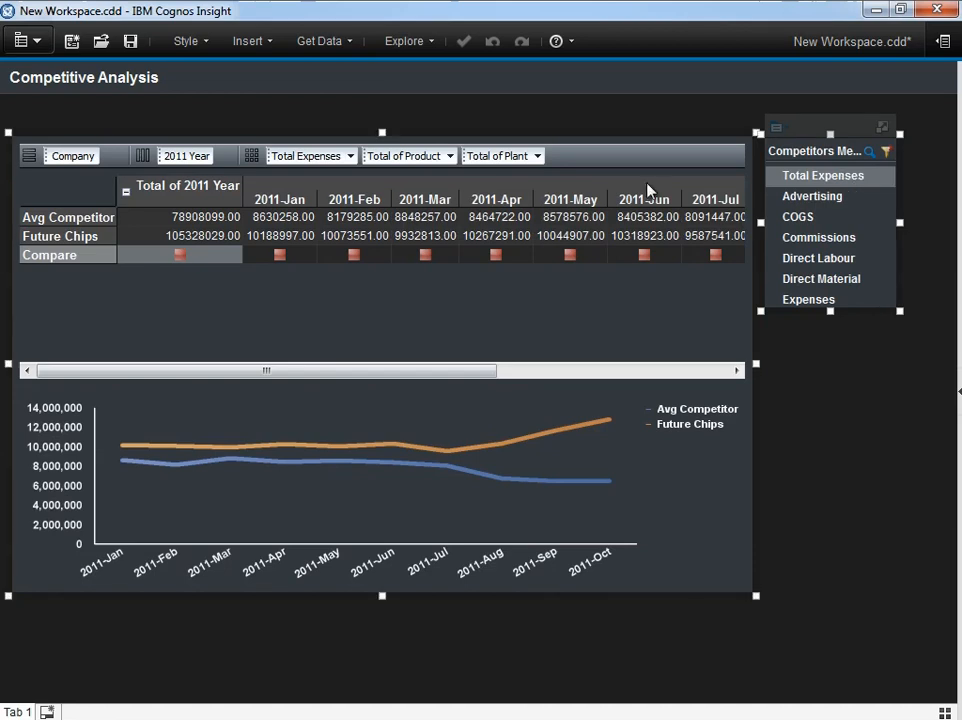
Delete the Compare row and start a What if calculation based on Future Chips.
right_click(50, 256)
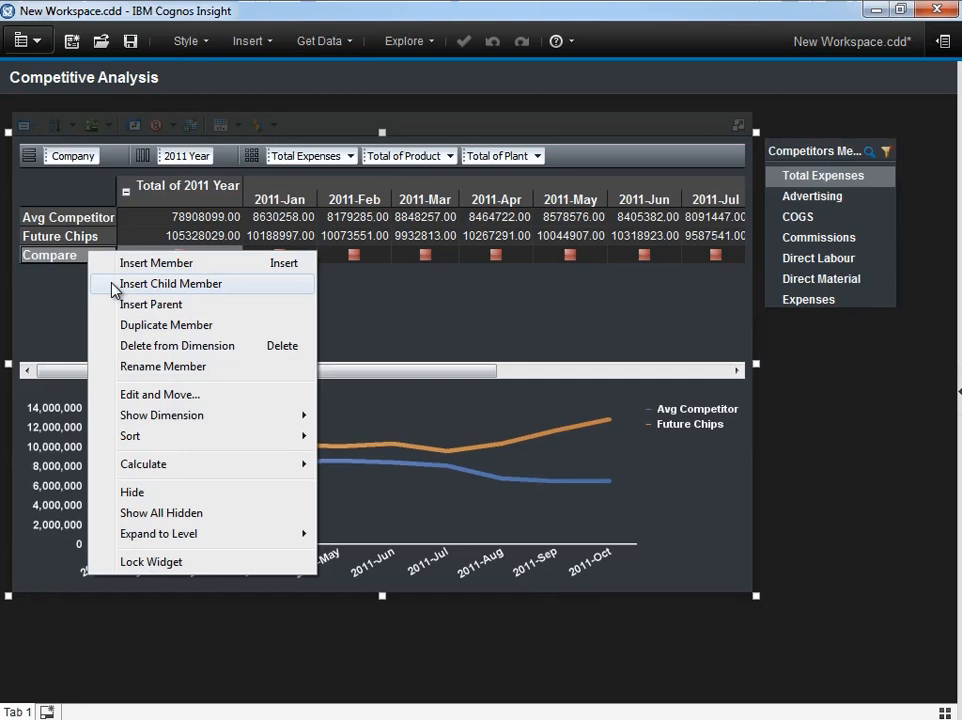
left_click(176, 344)
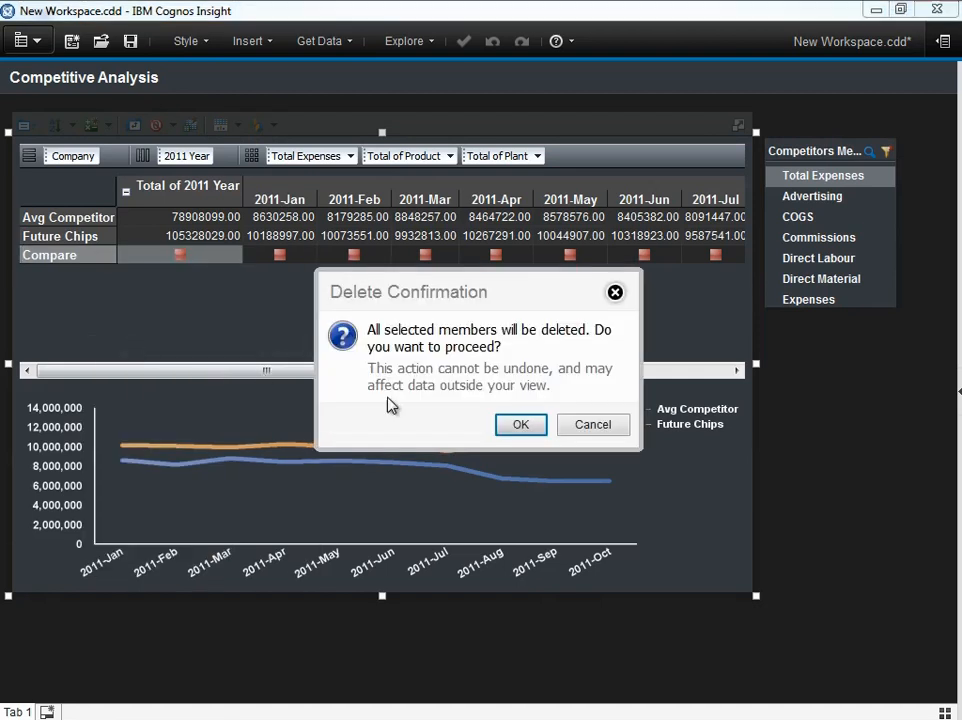
left_click(520, 424)
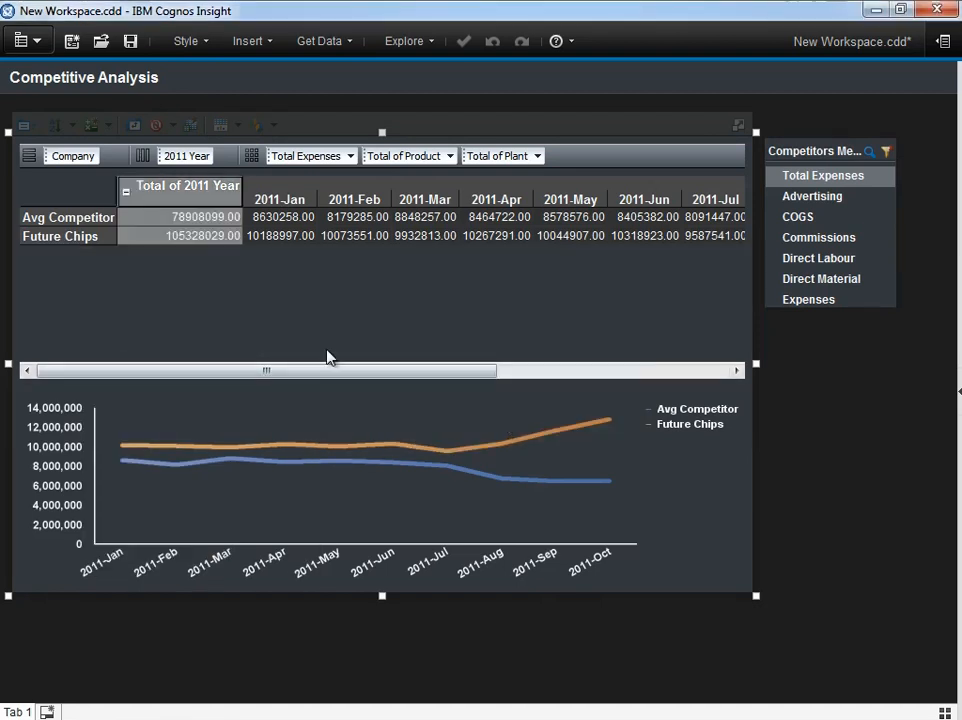
right_click(60, 236)
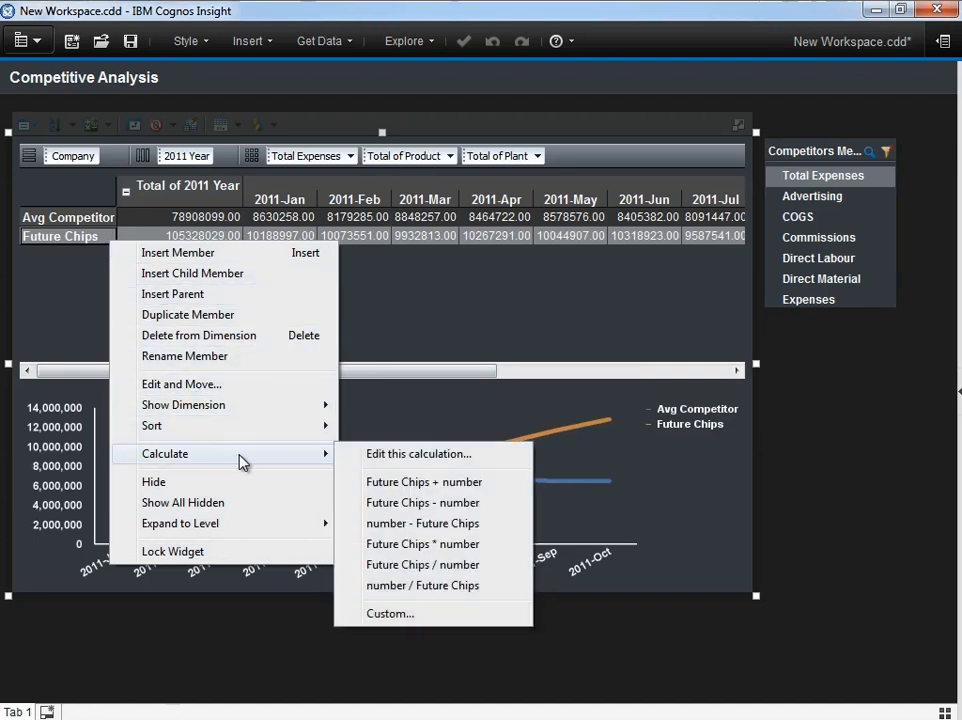
left_click(422, 544)
type("What if -15%")
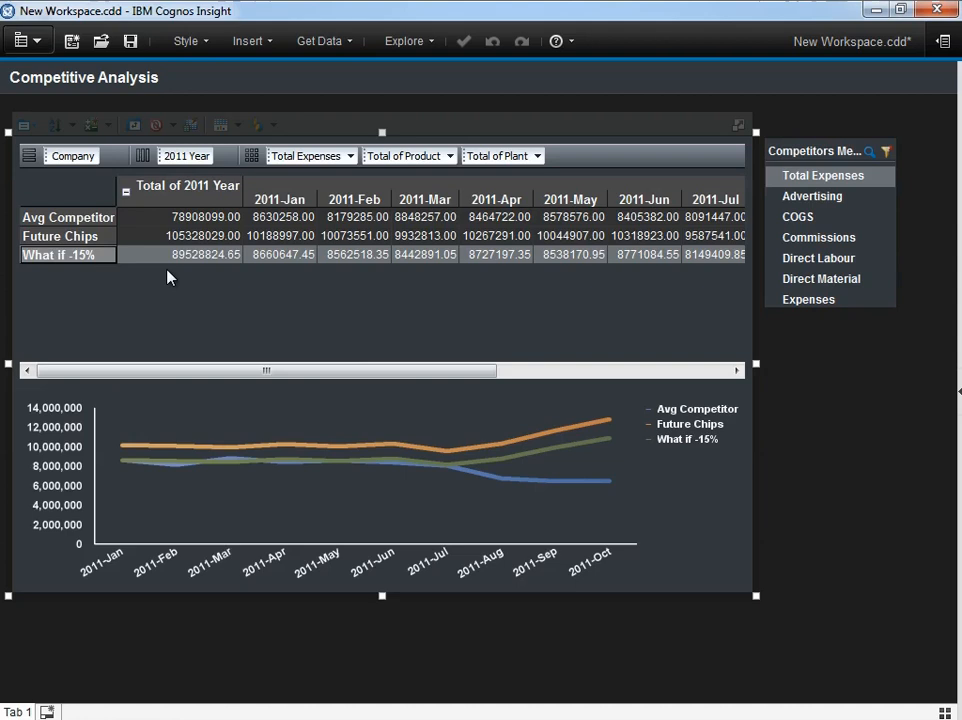
mouse_move(84, 256)
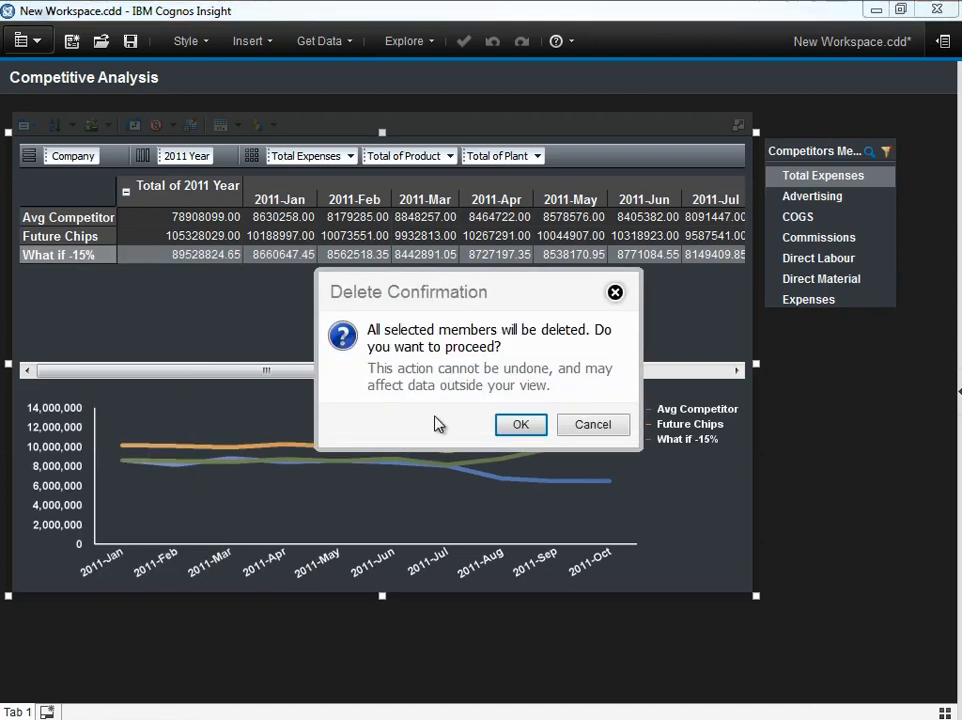
Confirm the member deletion, put Competitors Measures on the columns and chart them as columns.
left_click(520, 424)
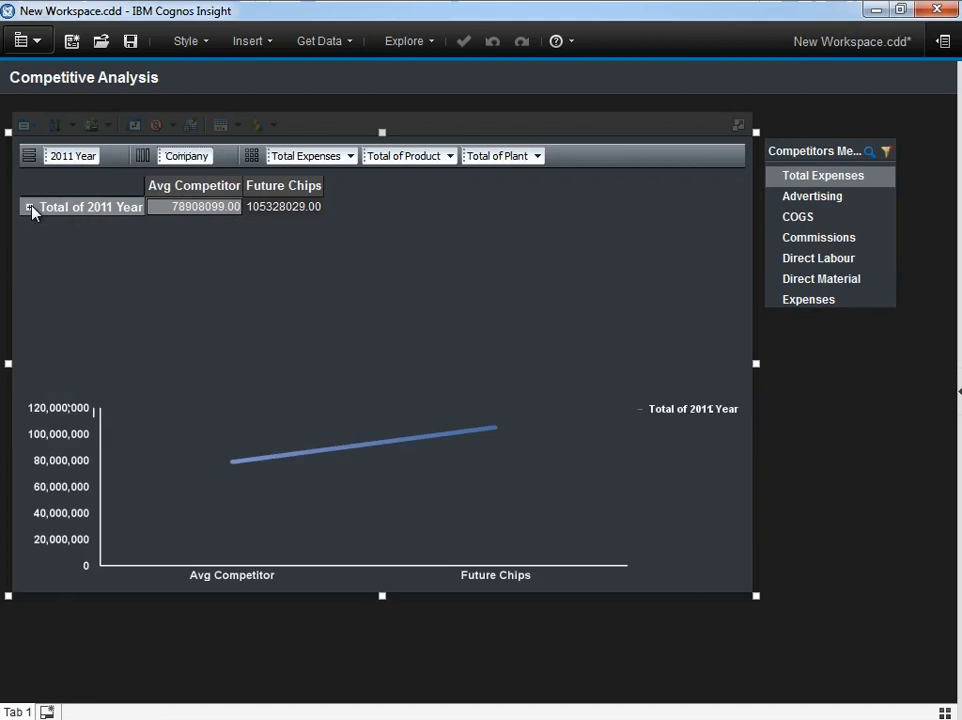
left_click(186, 156)
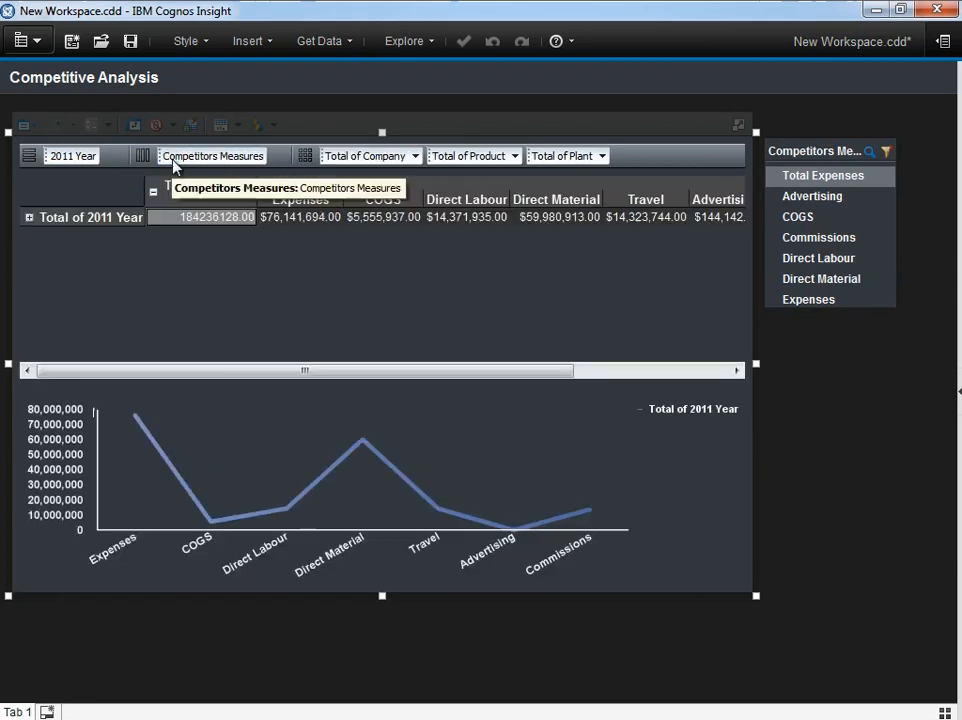
left_click(272, 124)
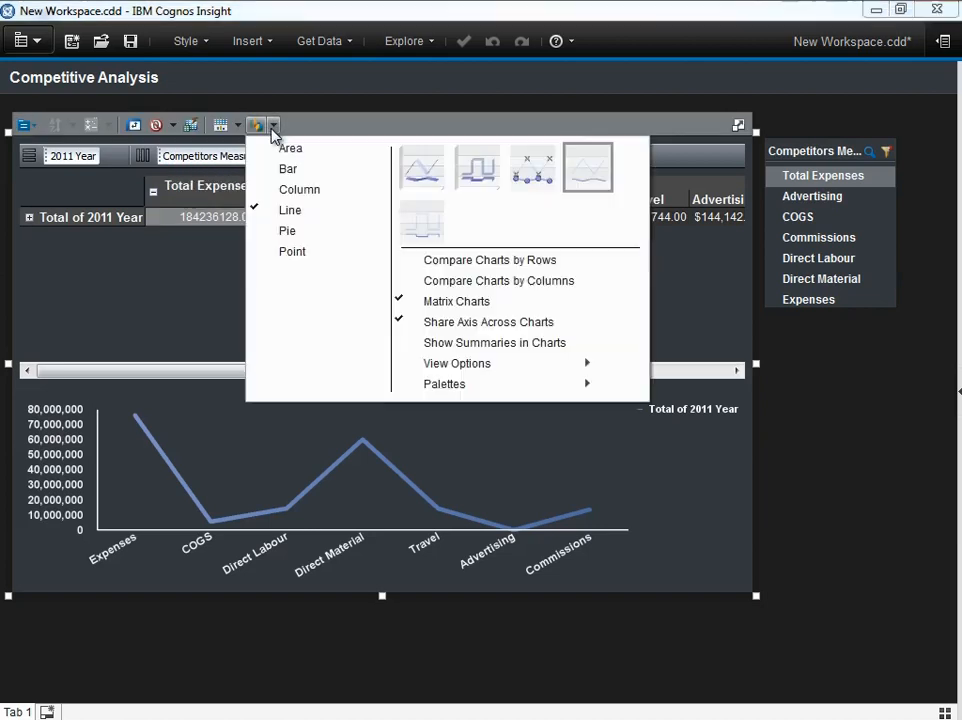
left_click(300, 188)
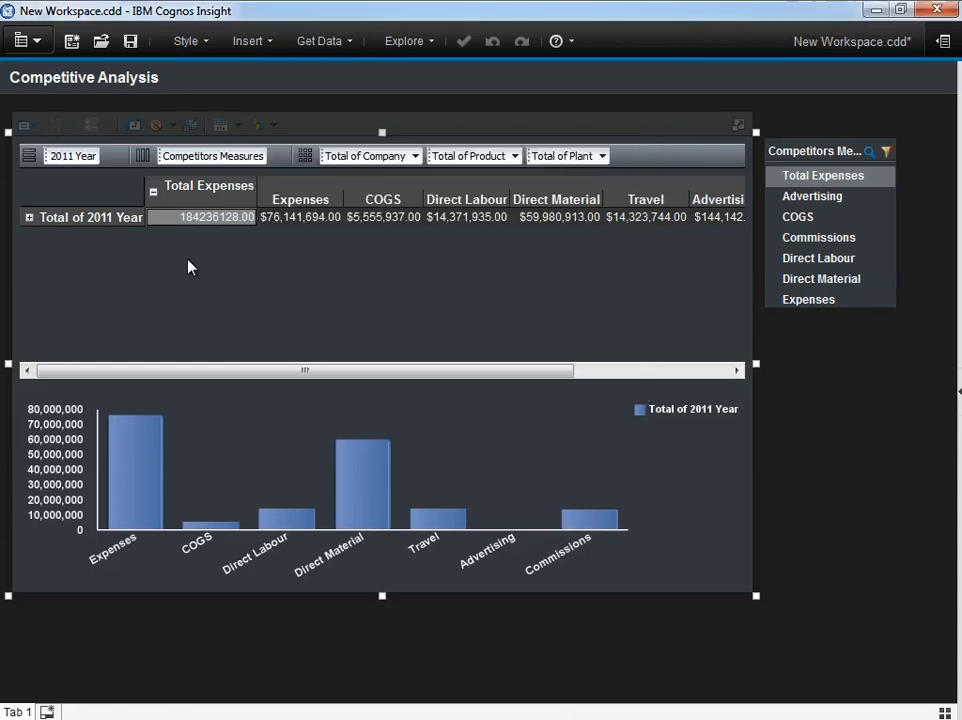
Insert a 2012 Target row with its total spread proportionally across the expense measures.
right_click(90, 216)
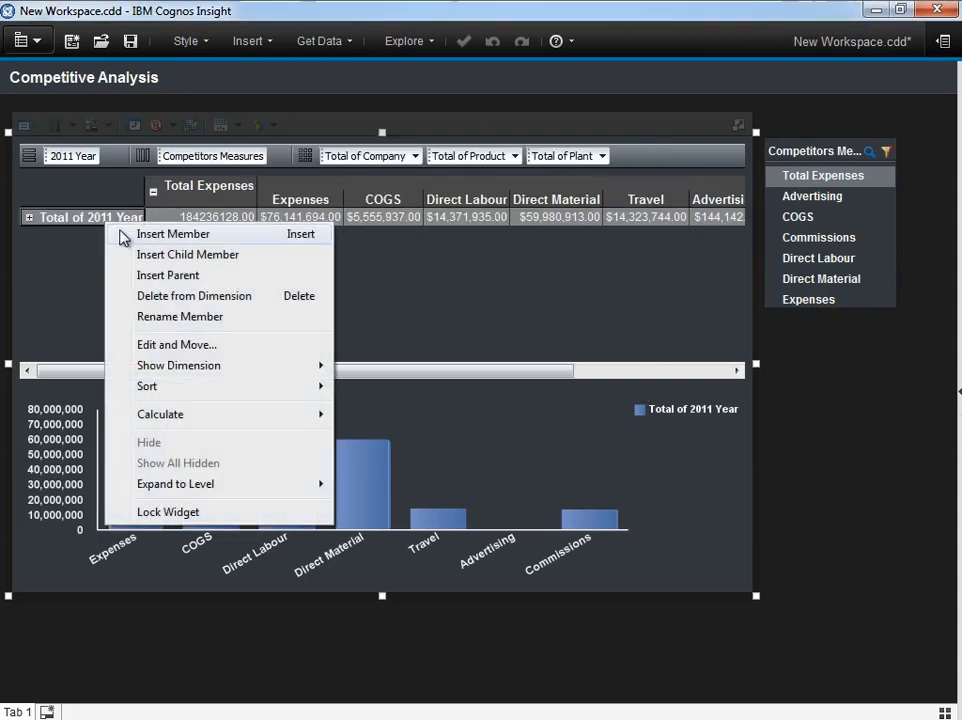
left_click(172, 232)
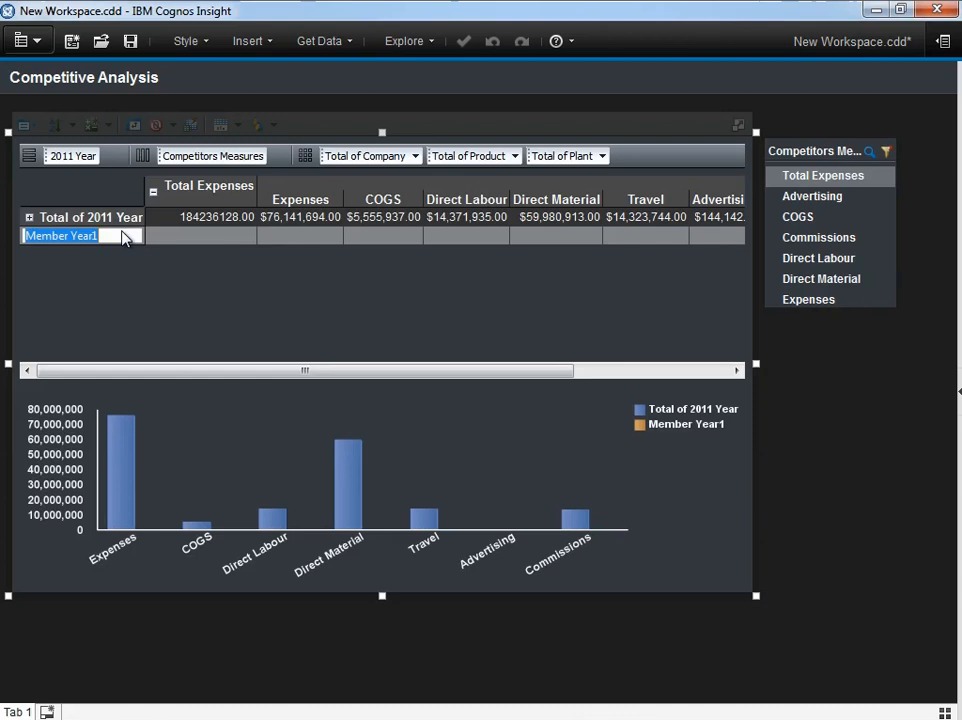
type("2012 Target")
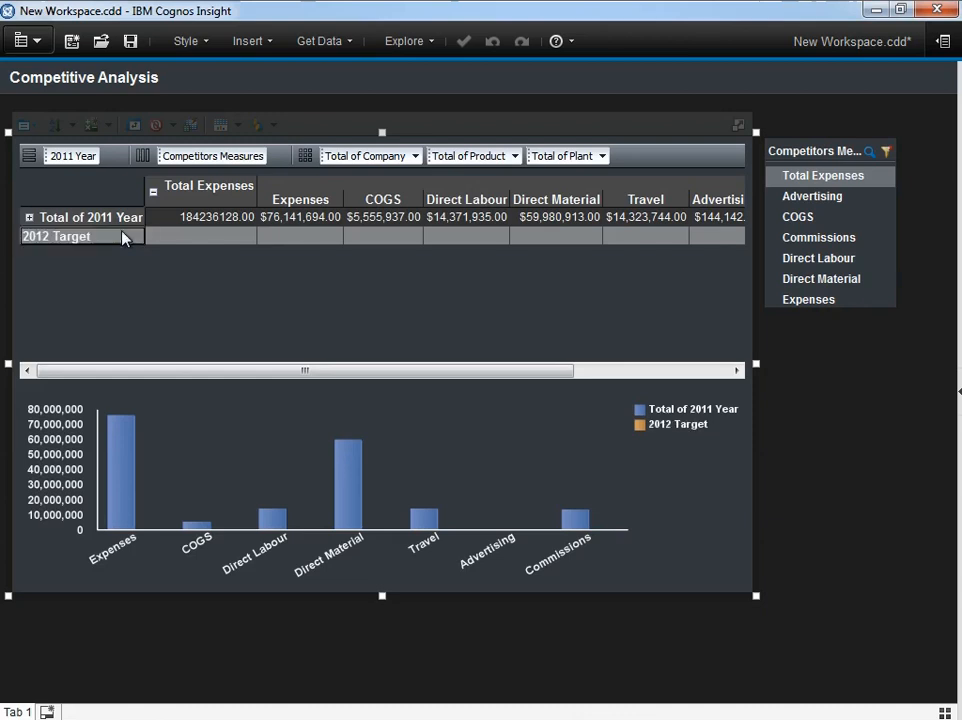
left_click(200, 236)
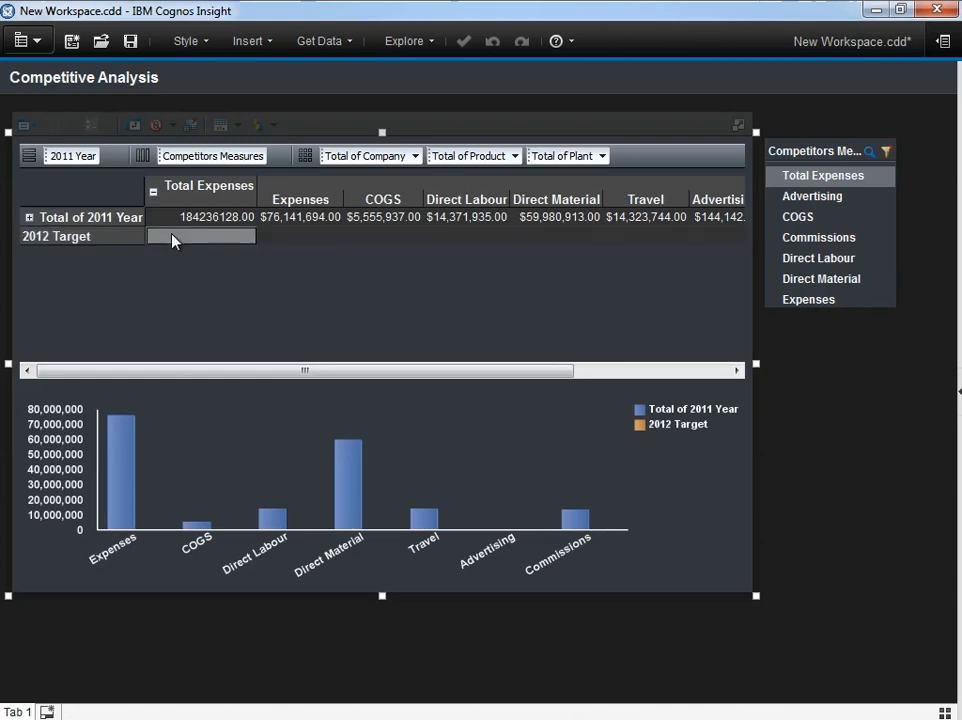
type("15000")
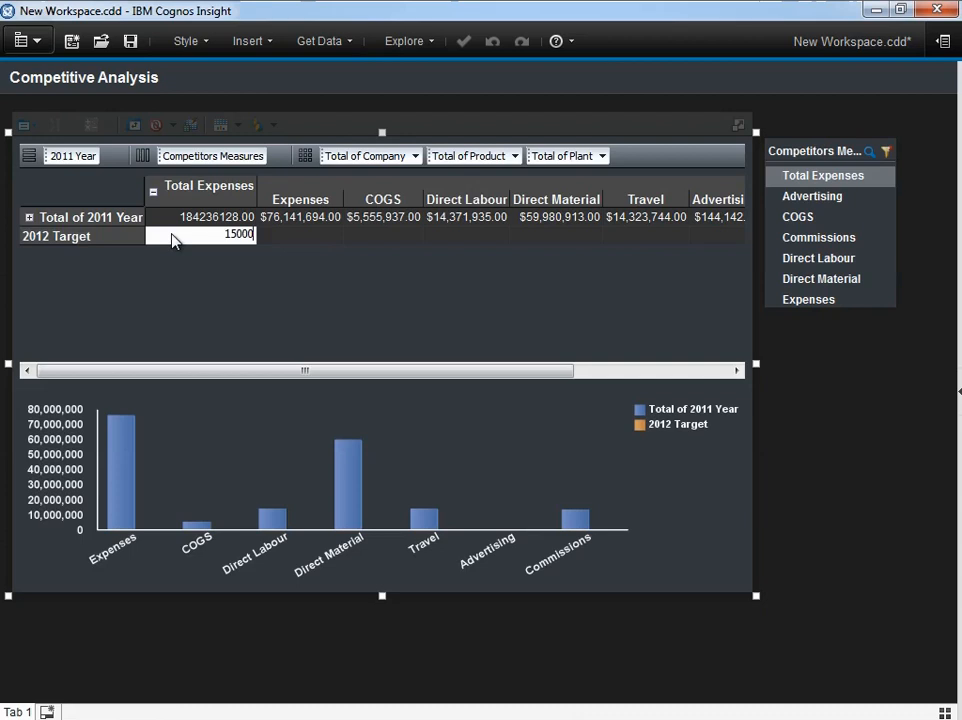
key("Enter")
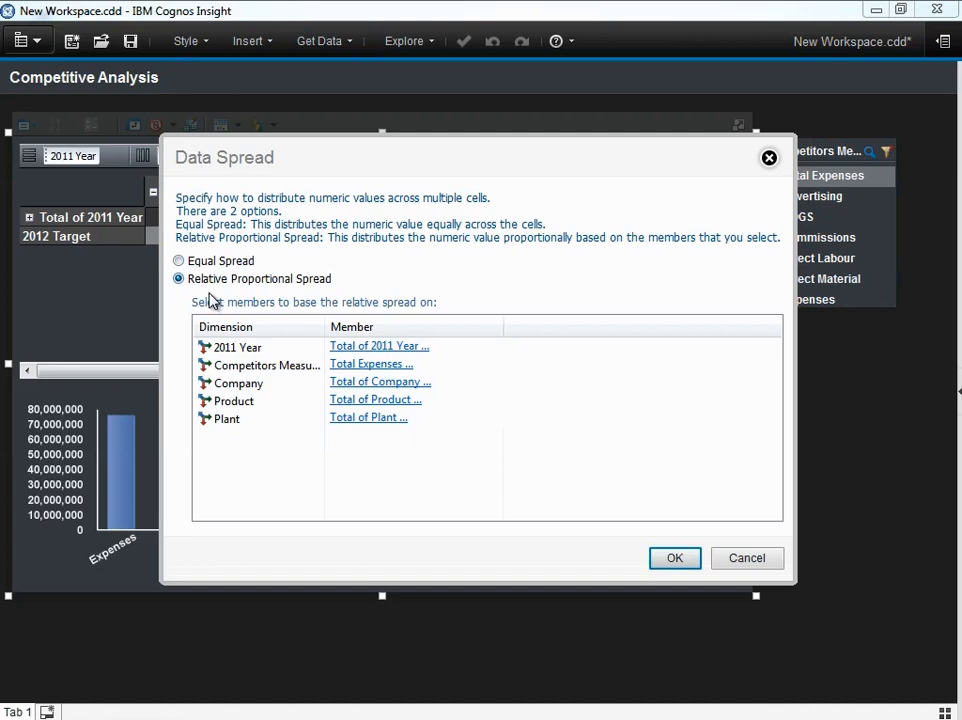
left_click(674, 558)
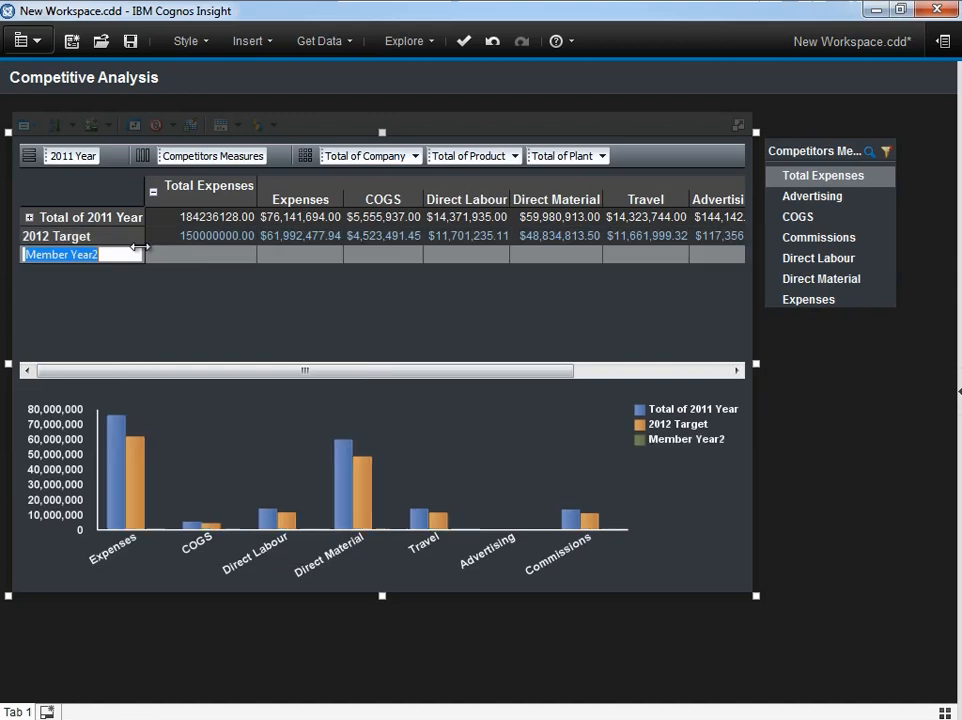
Insert an empty 2012 Plan member row.
type("2012 Plan")
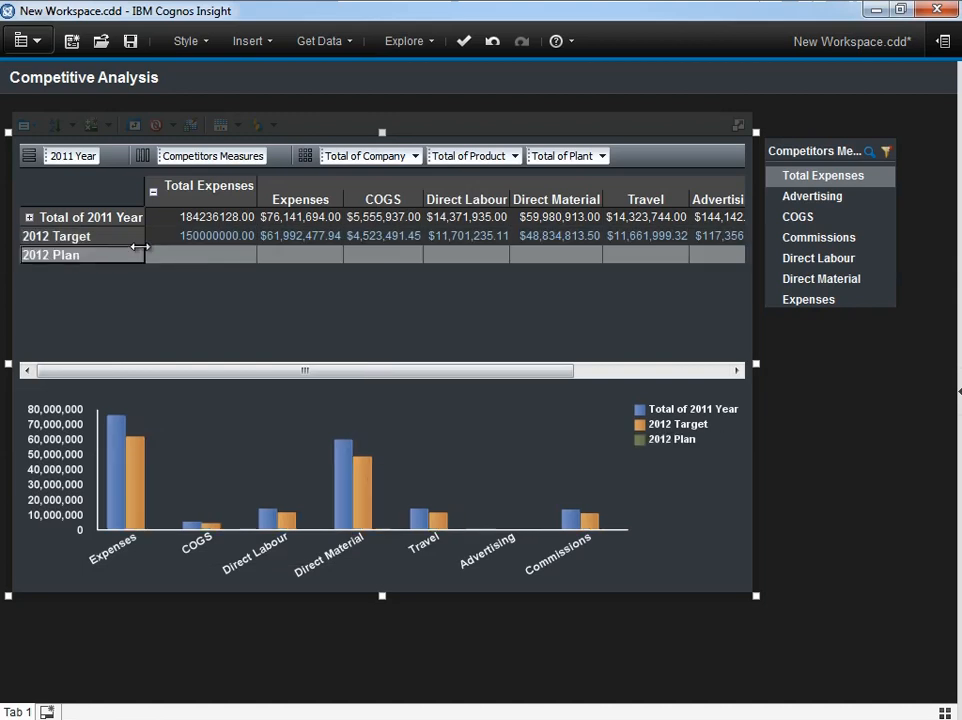
mouse_move(408, 200)
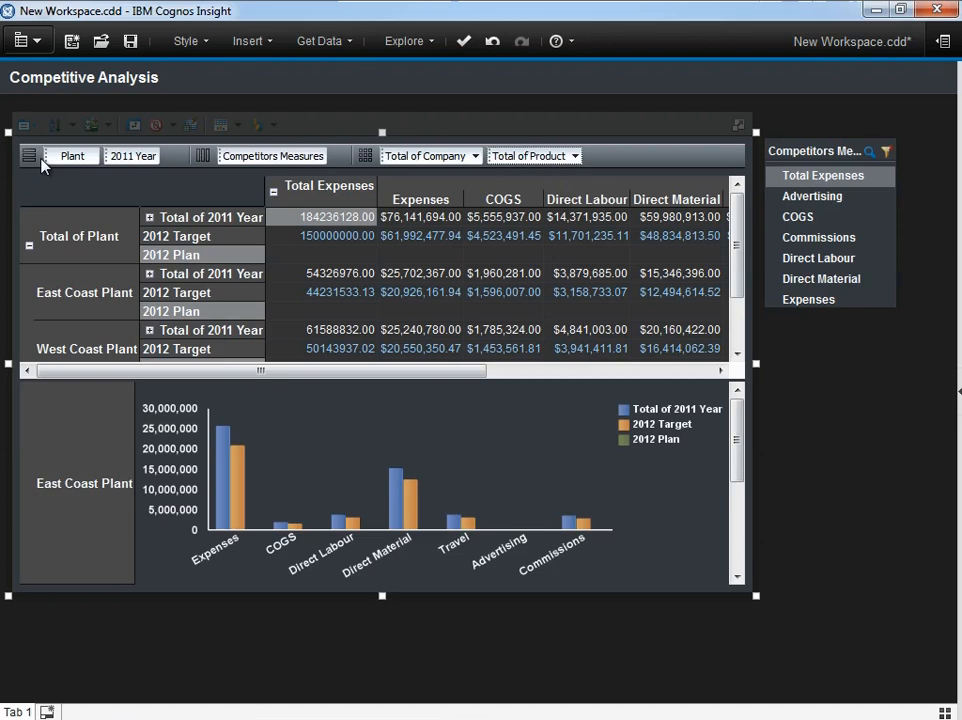
Open the workspace's application menu after breaking rows out by plant.
left_click(22, 40)
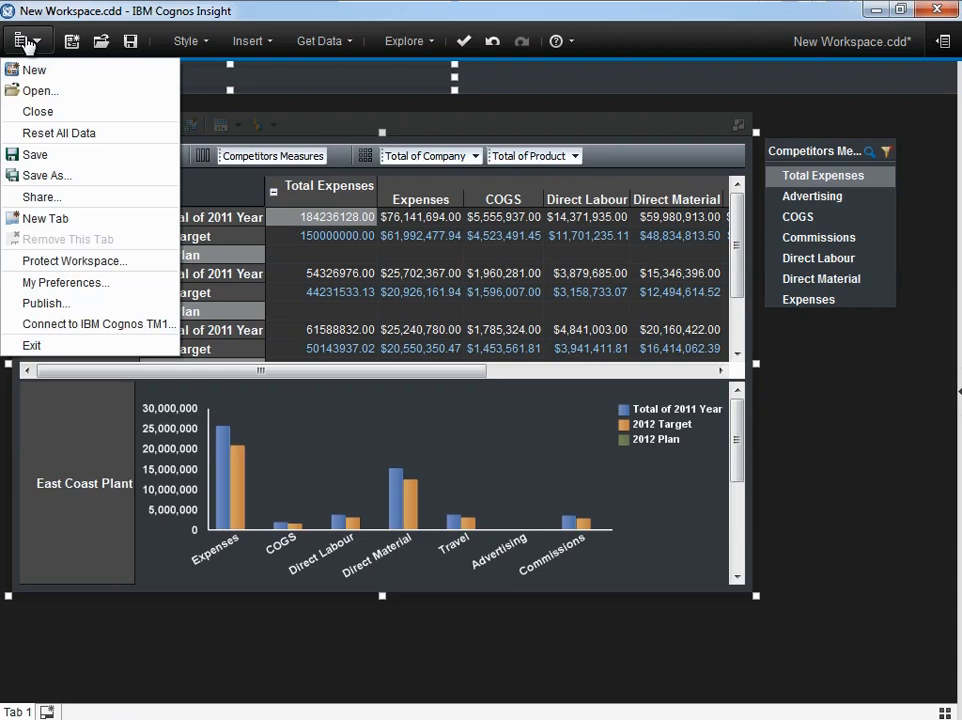
Save the workspace as Plant Expenses.cdd via Save As.
left_click(46, 176)
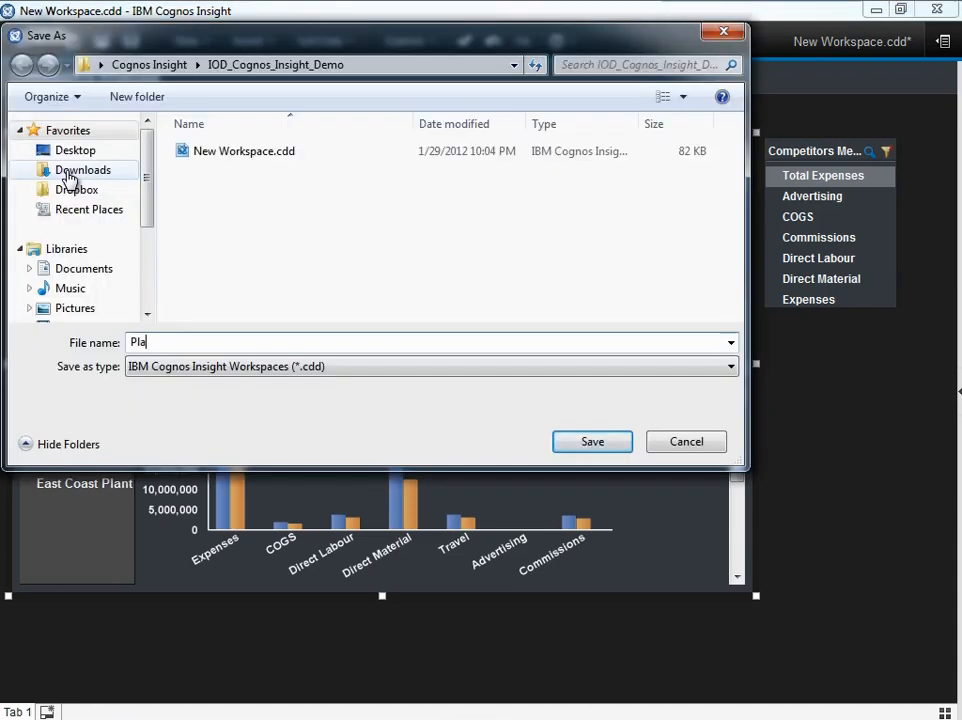
type("Plant Expenses")
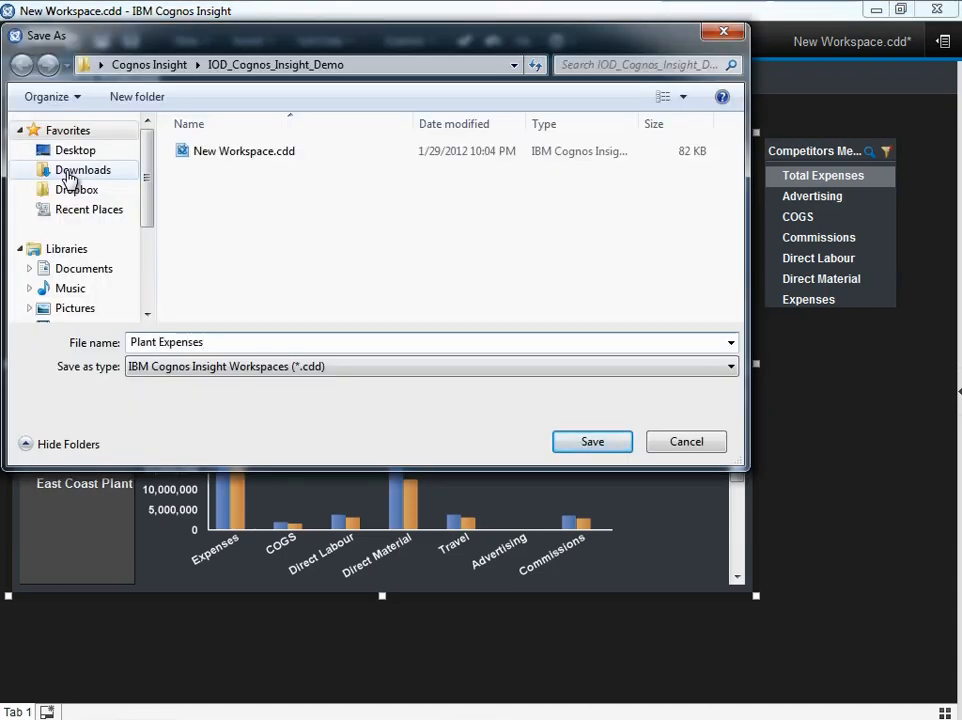
left_click(592, 442)
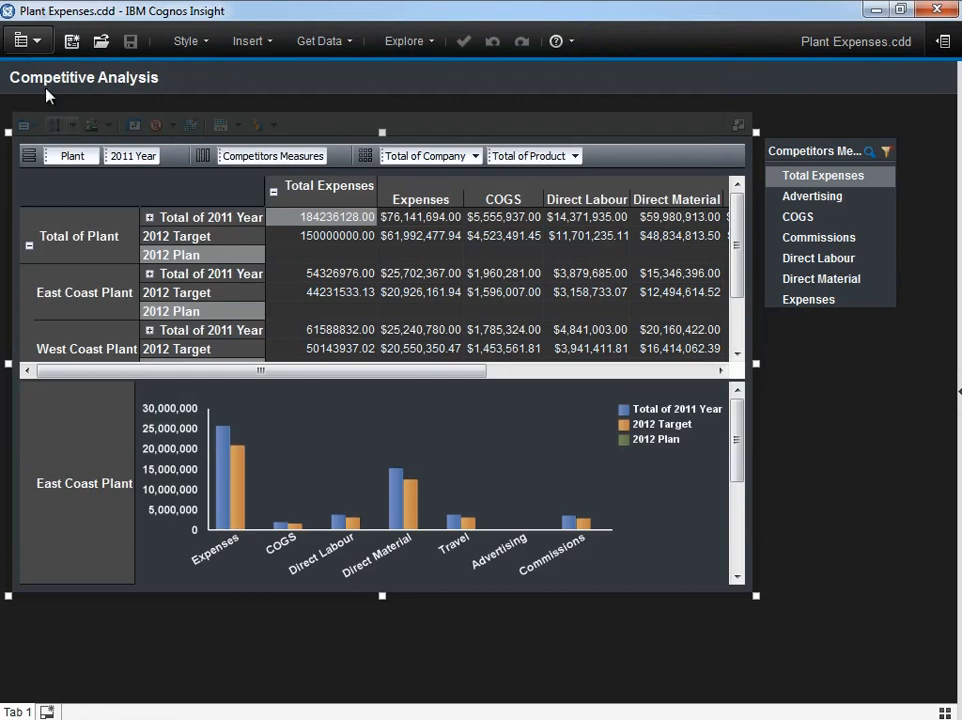
left_click(16, 40)
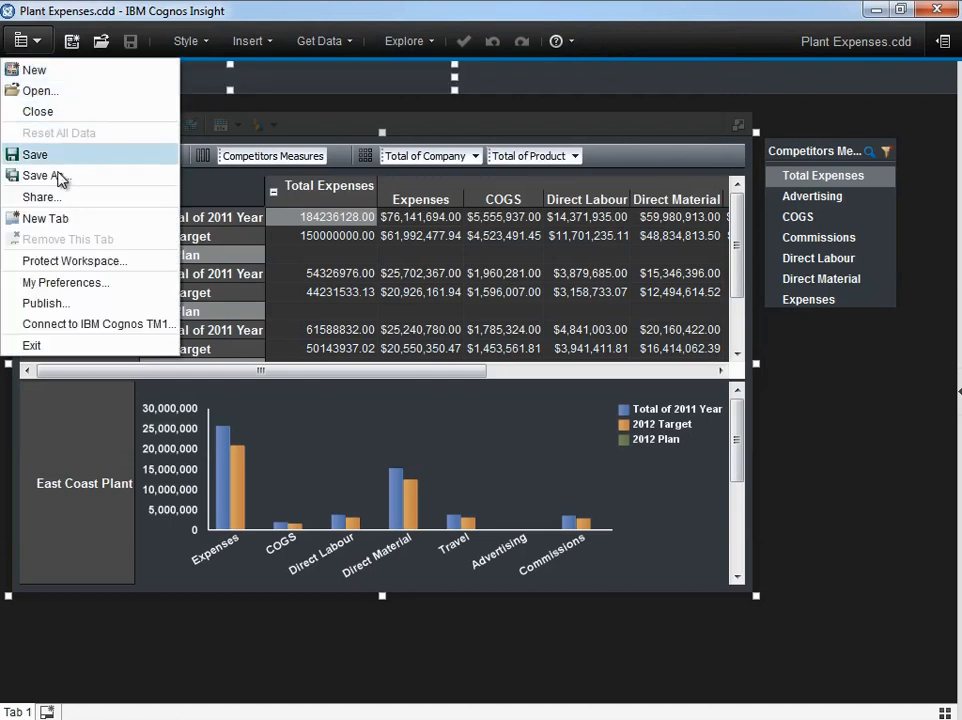
Share Plant Expenses to Cognos Connection Public Folders with the default options.
left_click(40, 198)
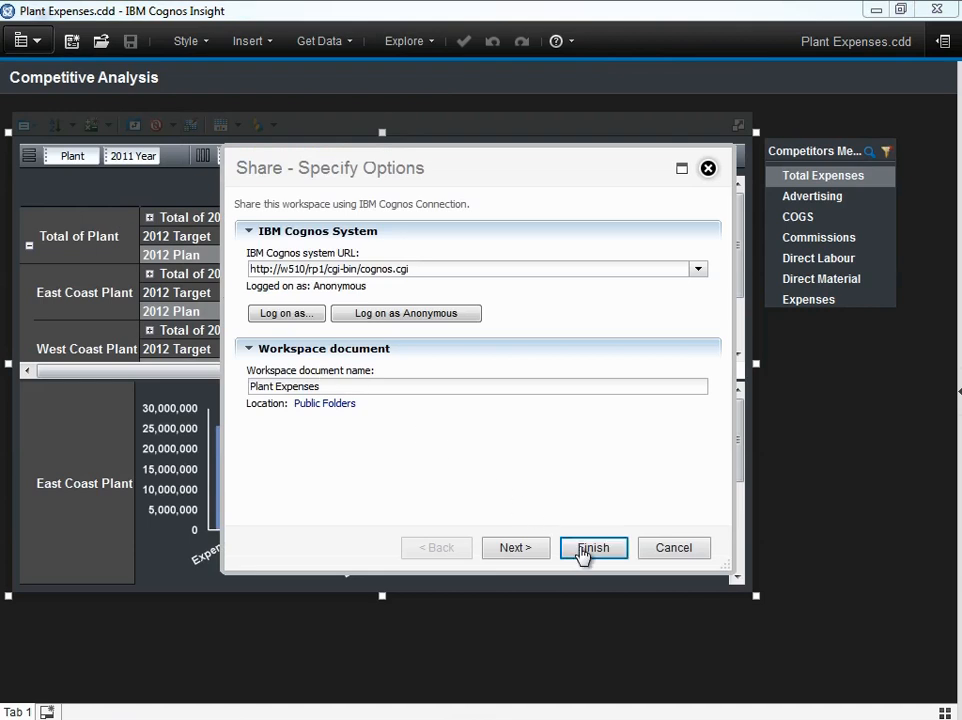
left_click(592, 548)
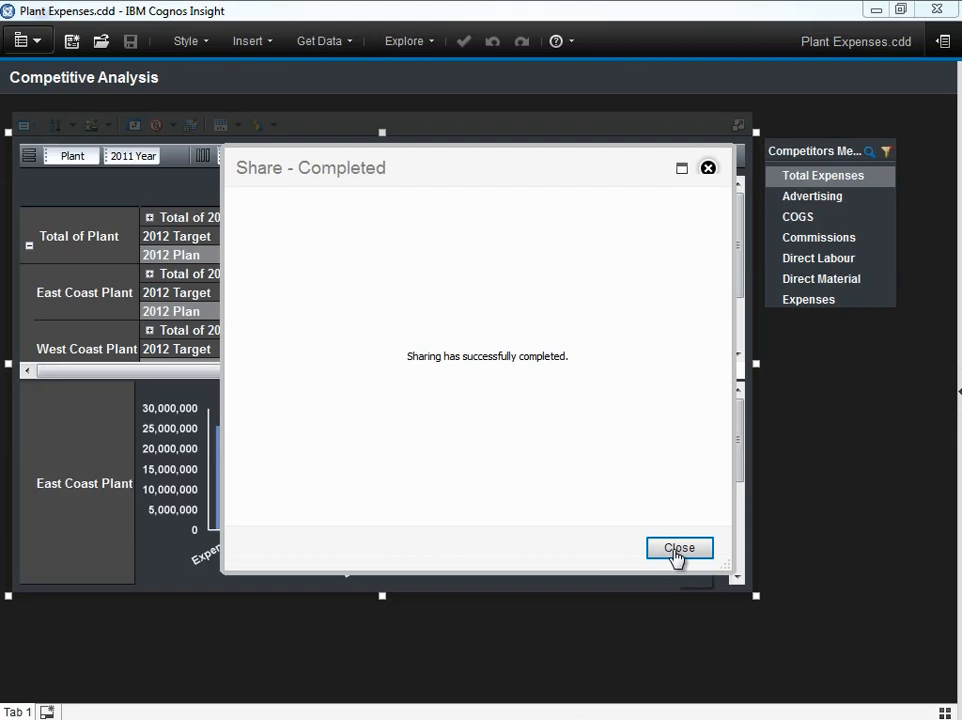
left_click(680, 548)
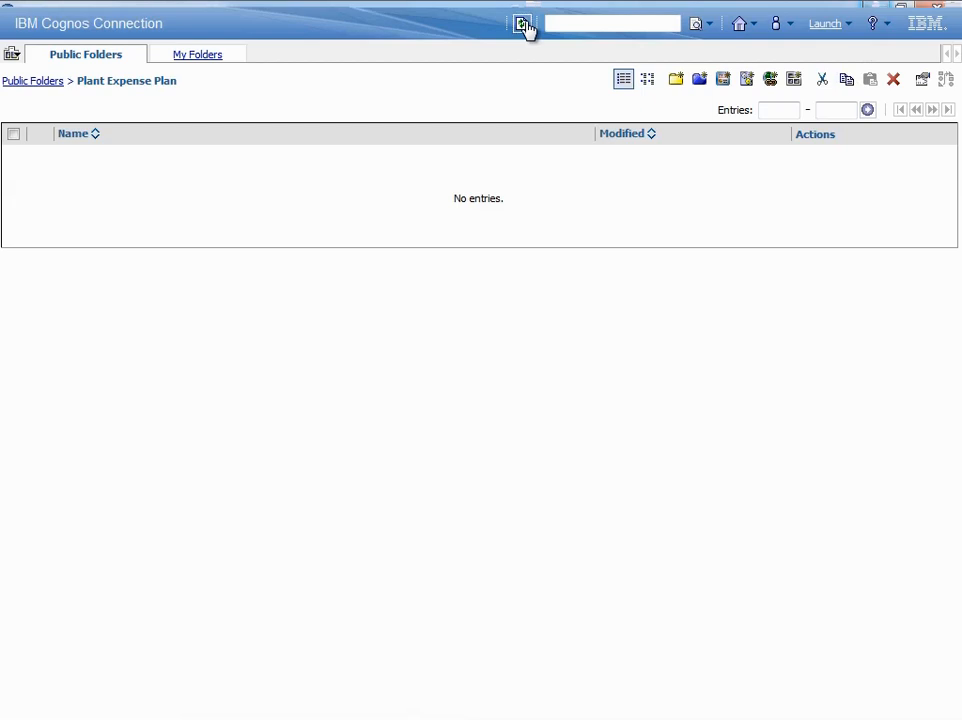
Return from Cognos Connection to the Plant Expenses workspace in Insight.
left_click(522, 24)
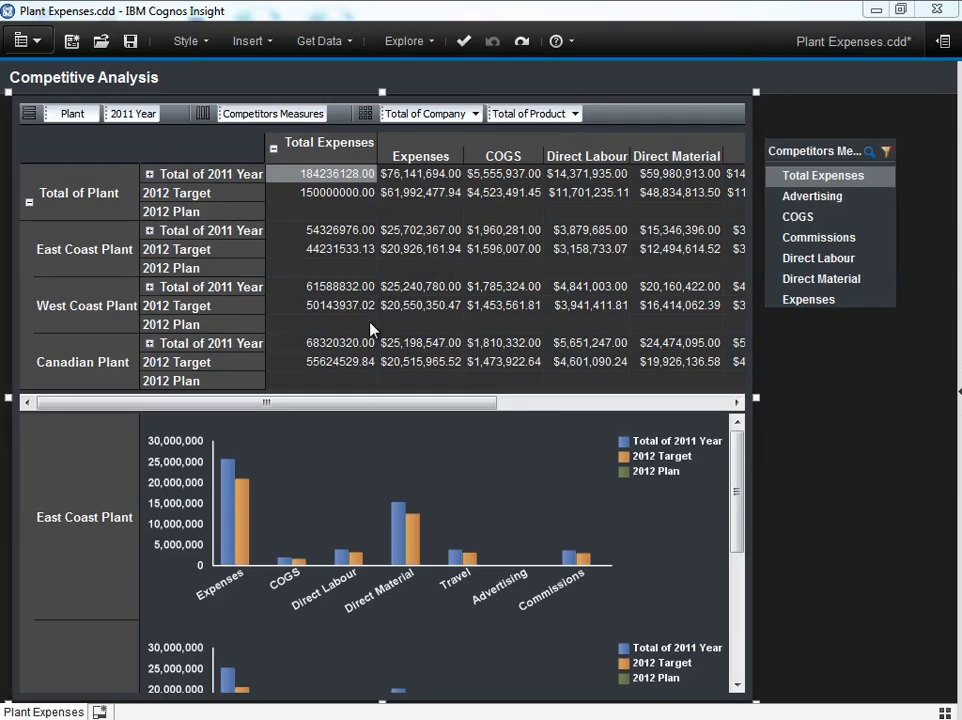
Adjust 2012 Target plan values and save the Plant Expenses workspace.
left_click(324, 360)
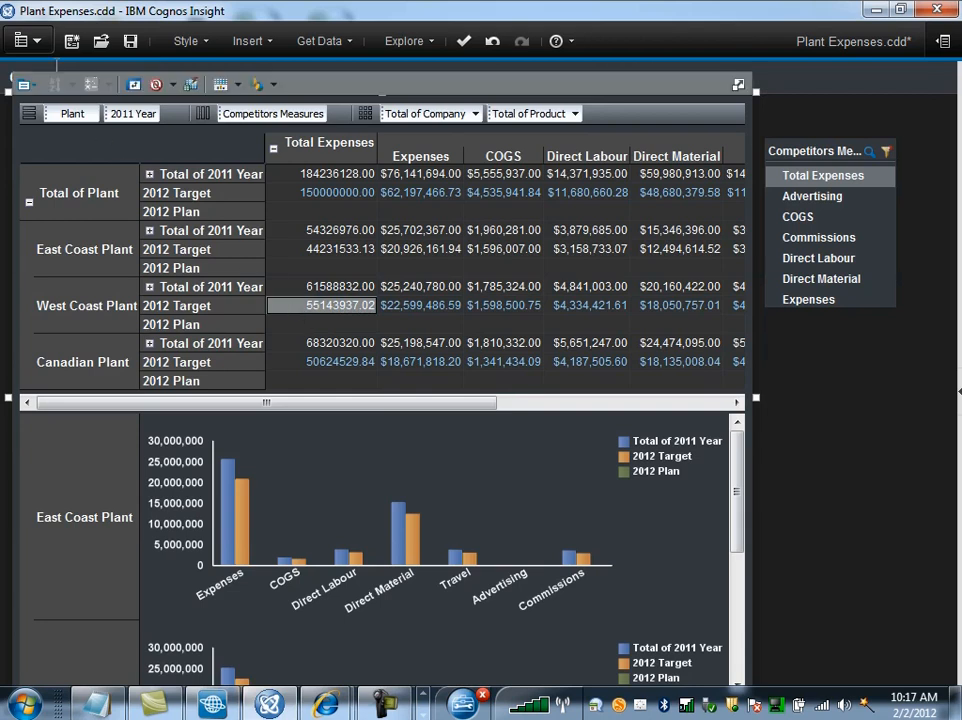
left_click(20, 40)
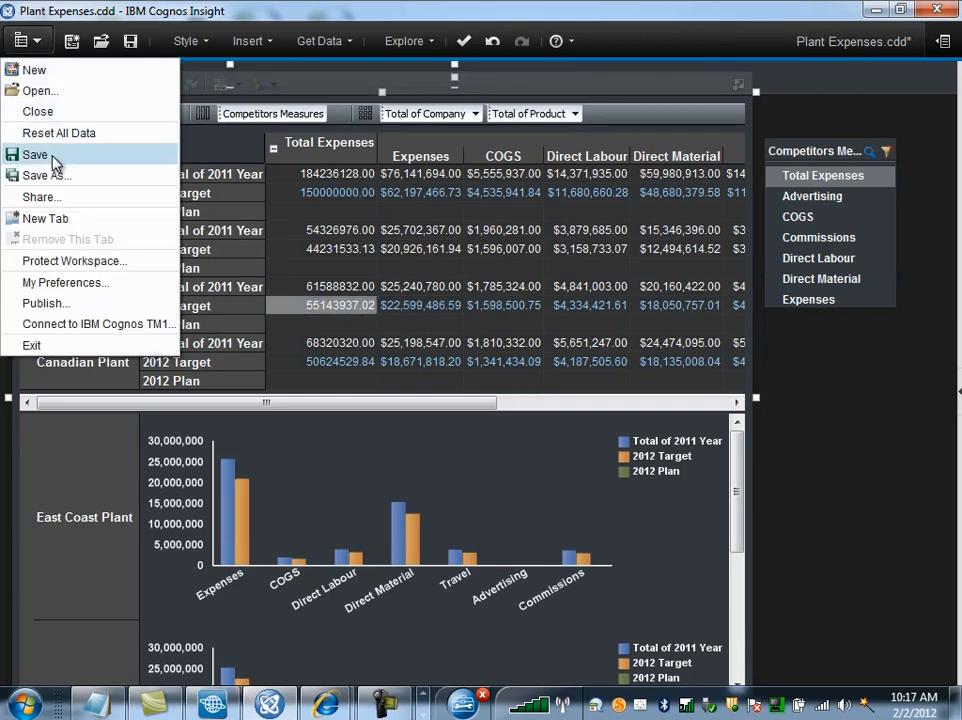
left_click(36, 154)
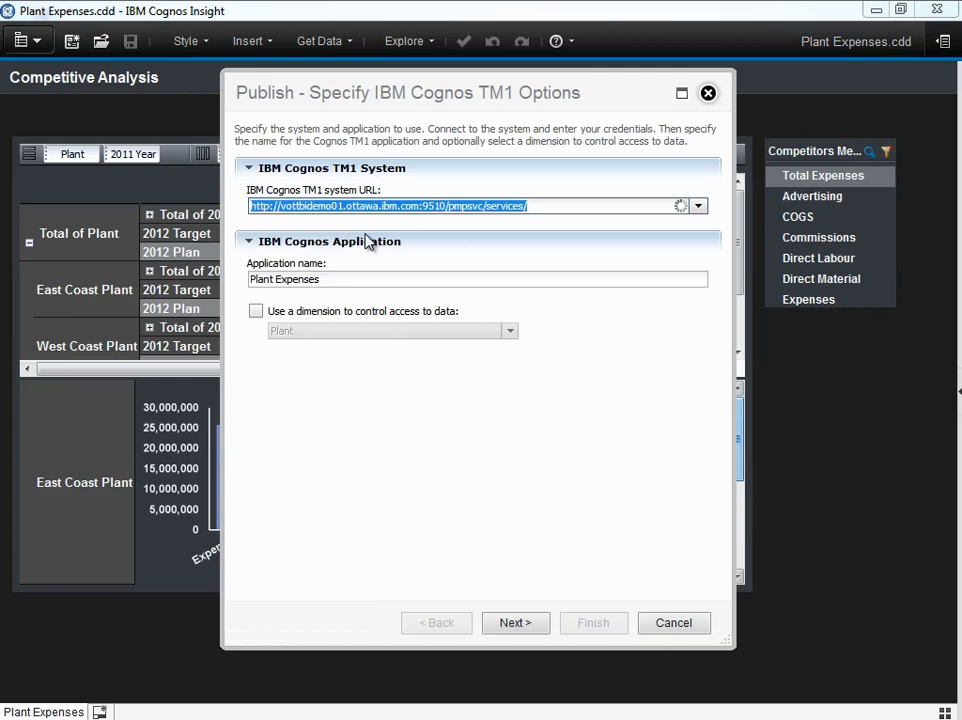
Log on to TM1 and keep Plant as the access-control dimension for the application.
left_click(680, 206)
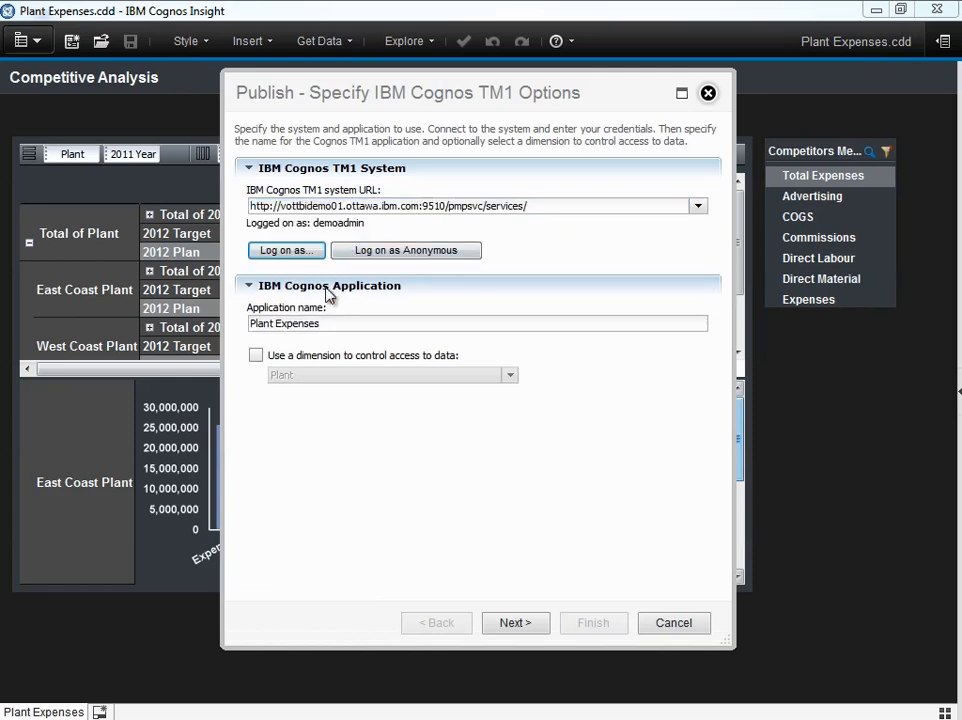
left_click(256, 356)
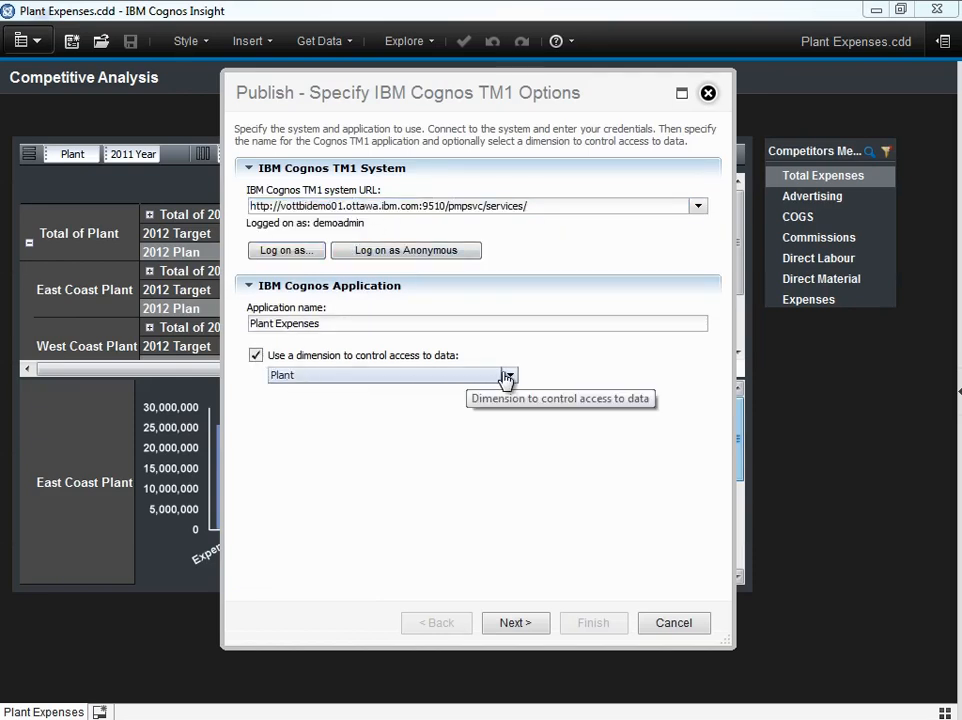
left_click(508, 374)
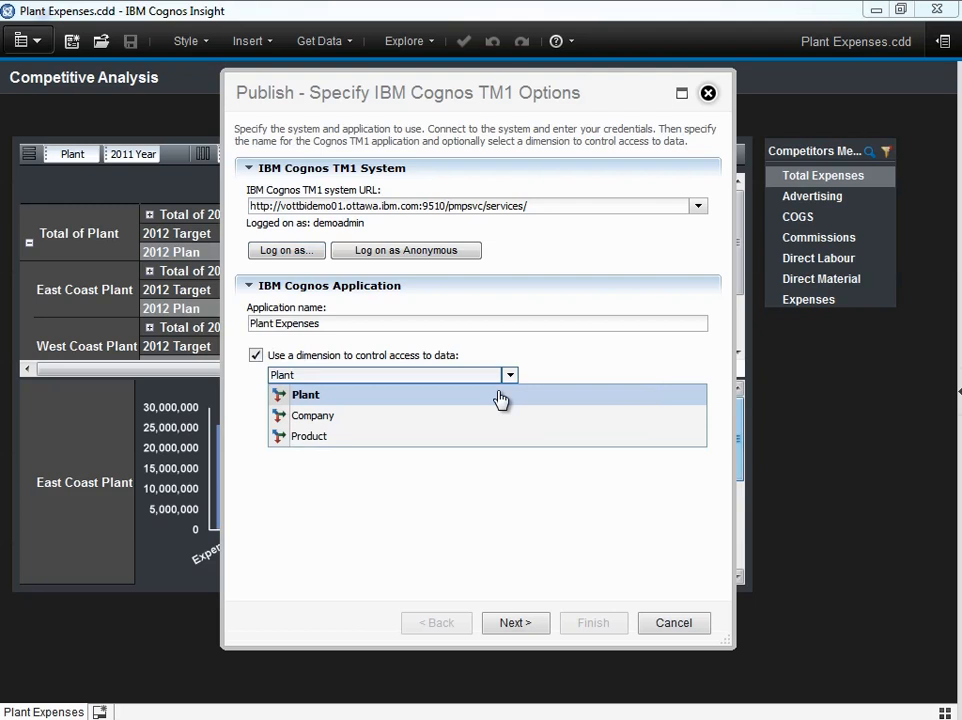
left_click(304, 394)
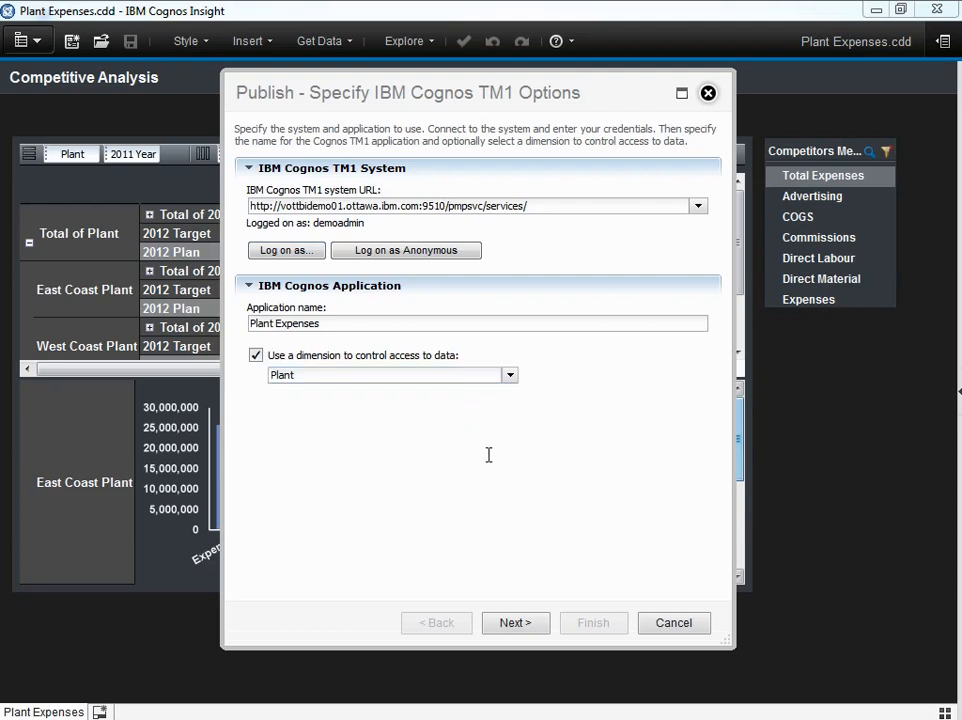
left_click(516, 622)
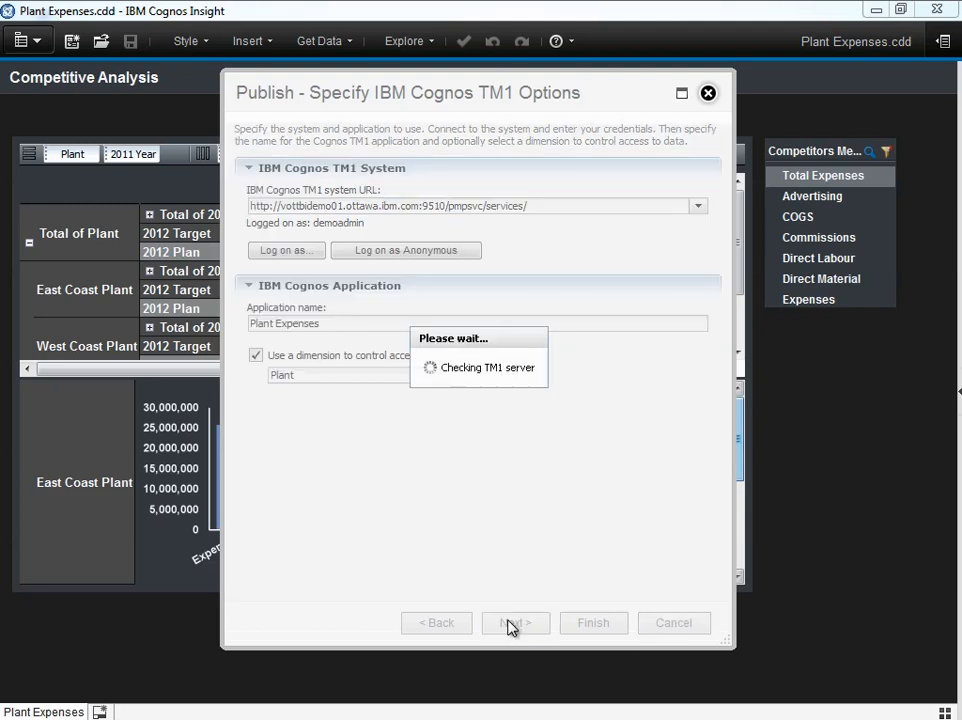
Accept package and report settings and publish Plant Expenses to TM1.
left_click(516, 622)
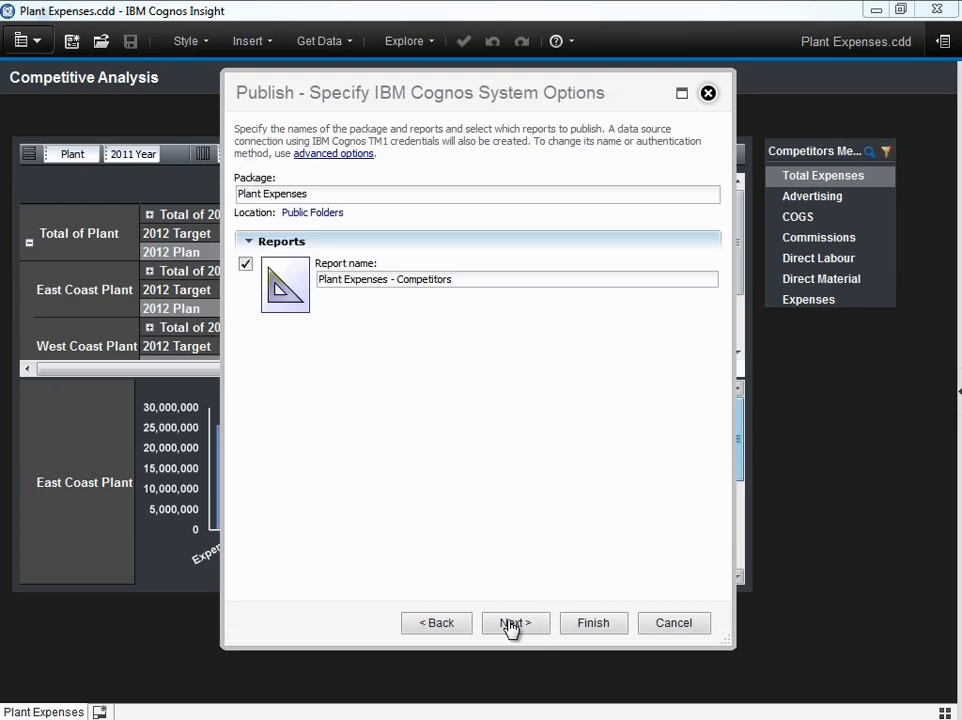
left_click(516, 622)
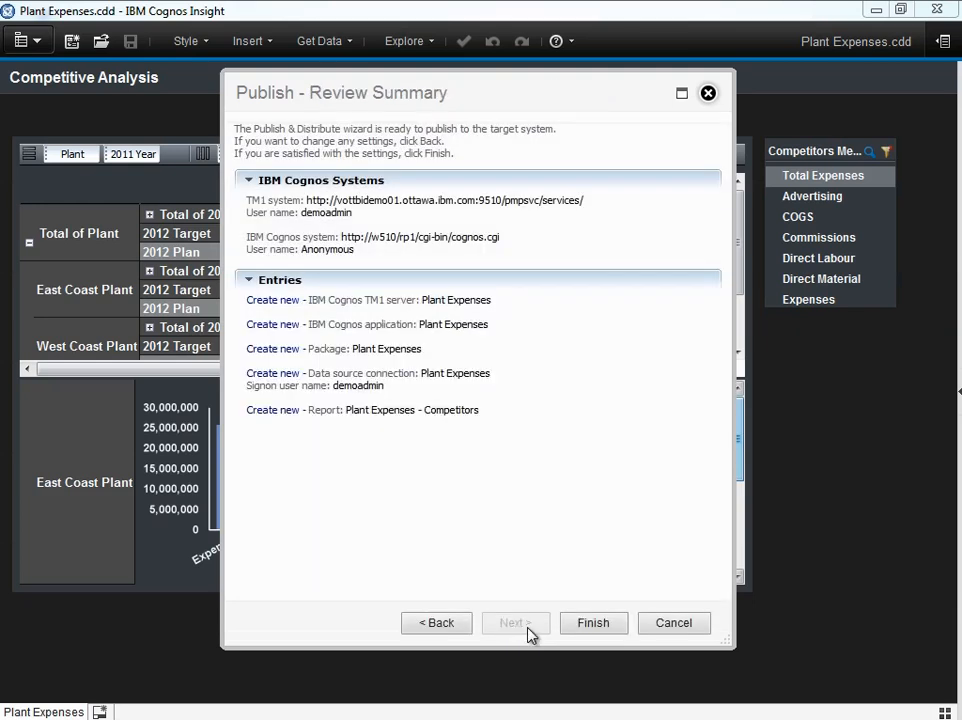
left_click(592, 622)
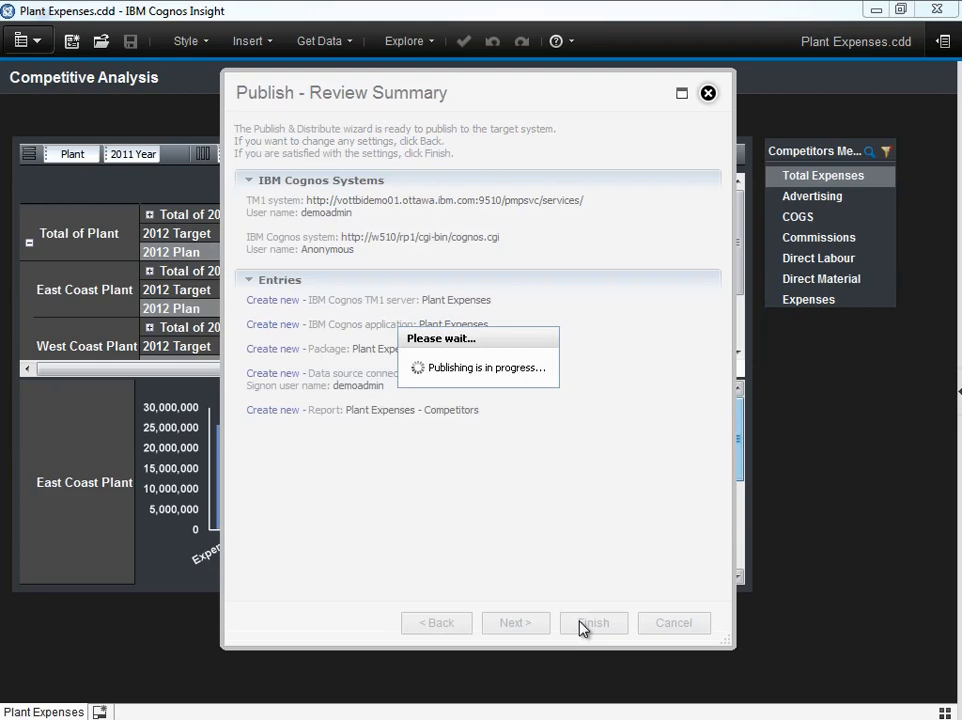
left_click(592, 622)
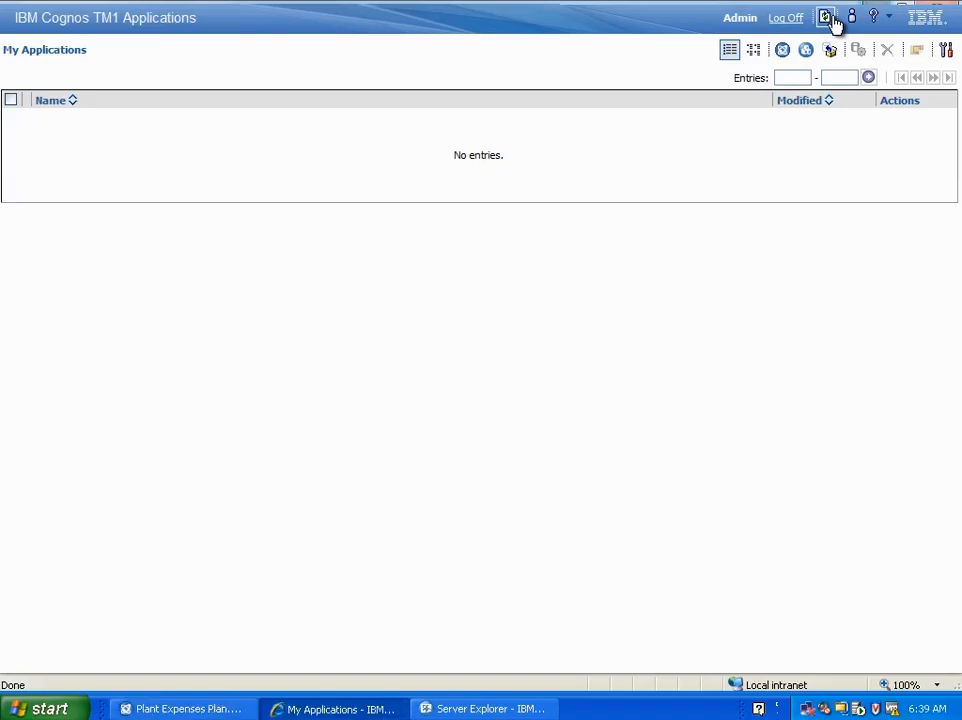
Refresh My Applications and open Manage Rights for Plant Expenses Plan.
left_click(824, 16)
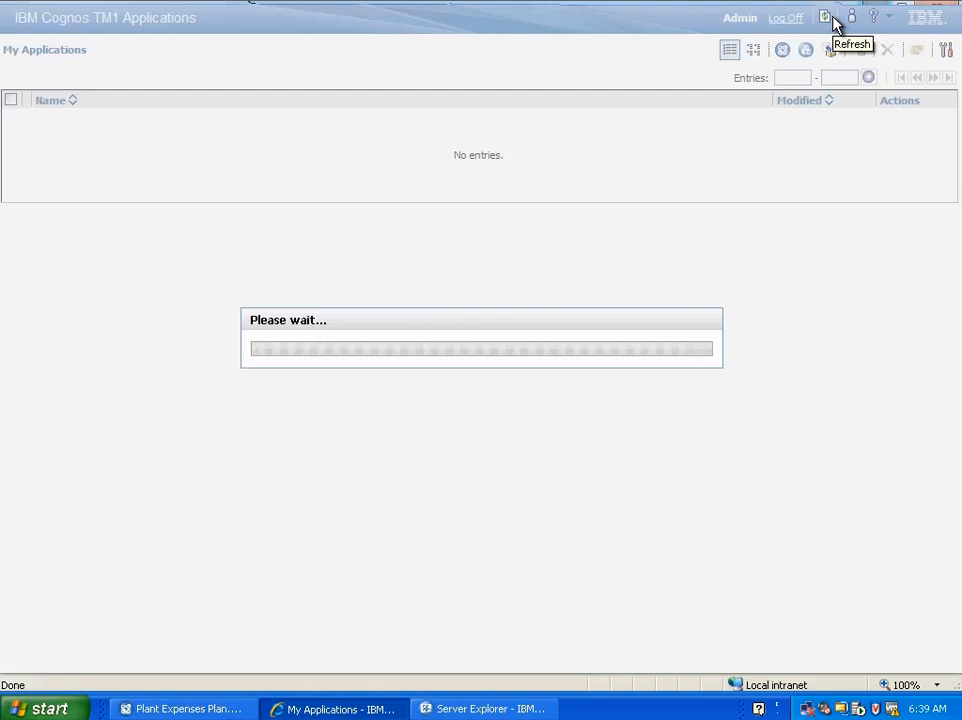
left_click(824, 16)
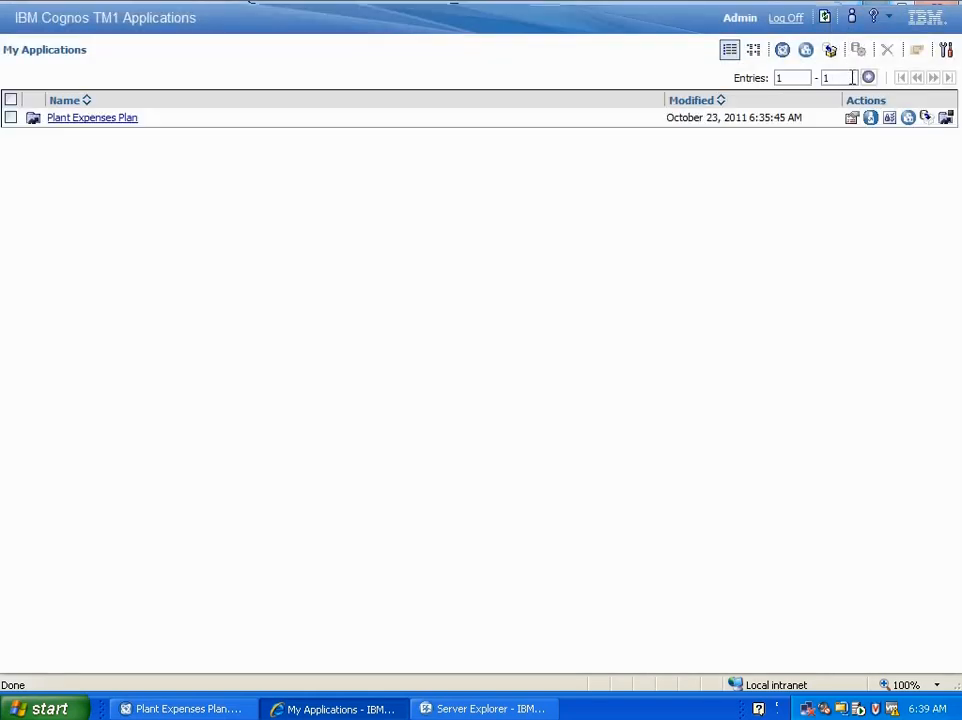
left_click(888, 116)
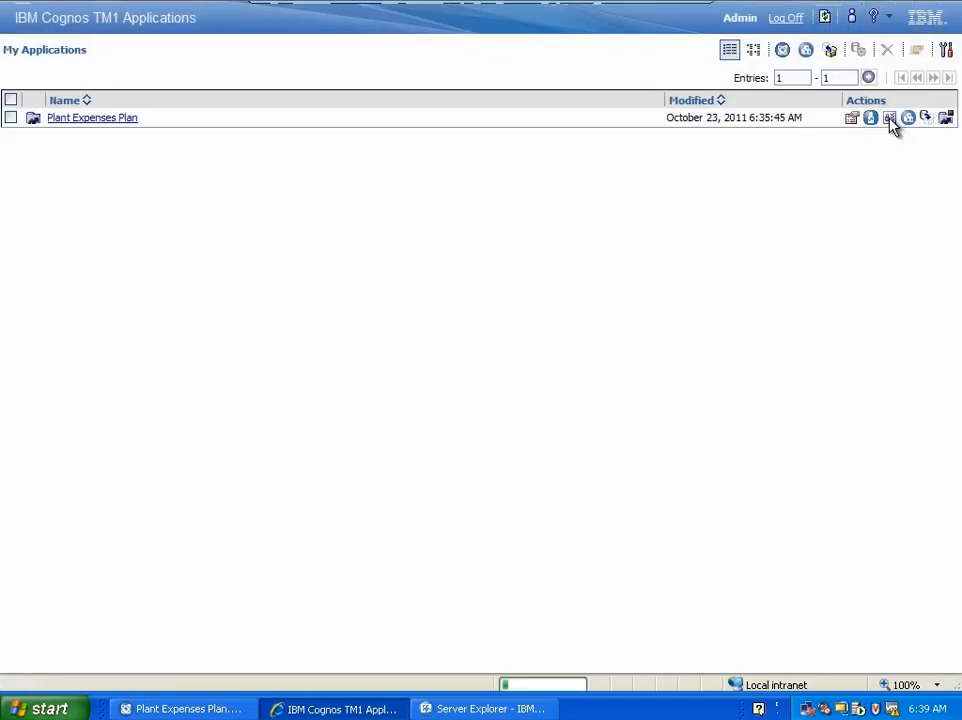
left_click(888, 116)
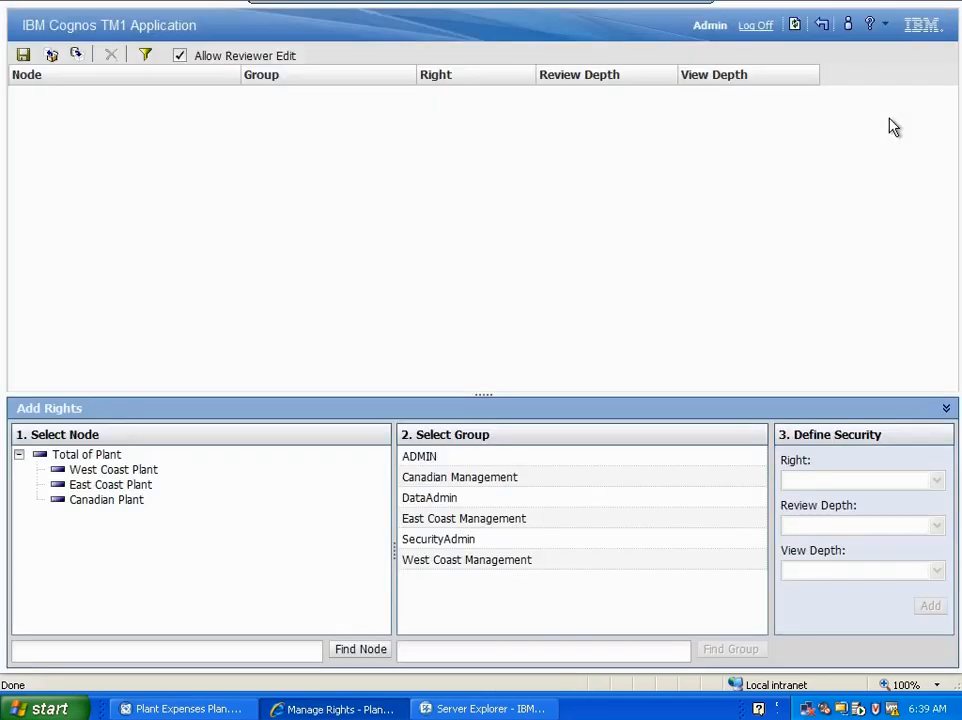
Grant West Coast, East Coast and Canadian Management Edit rights on their matching plant nodes.
left_click(114, 468)
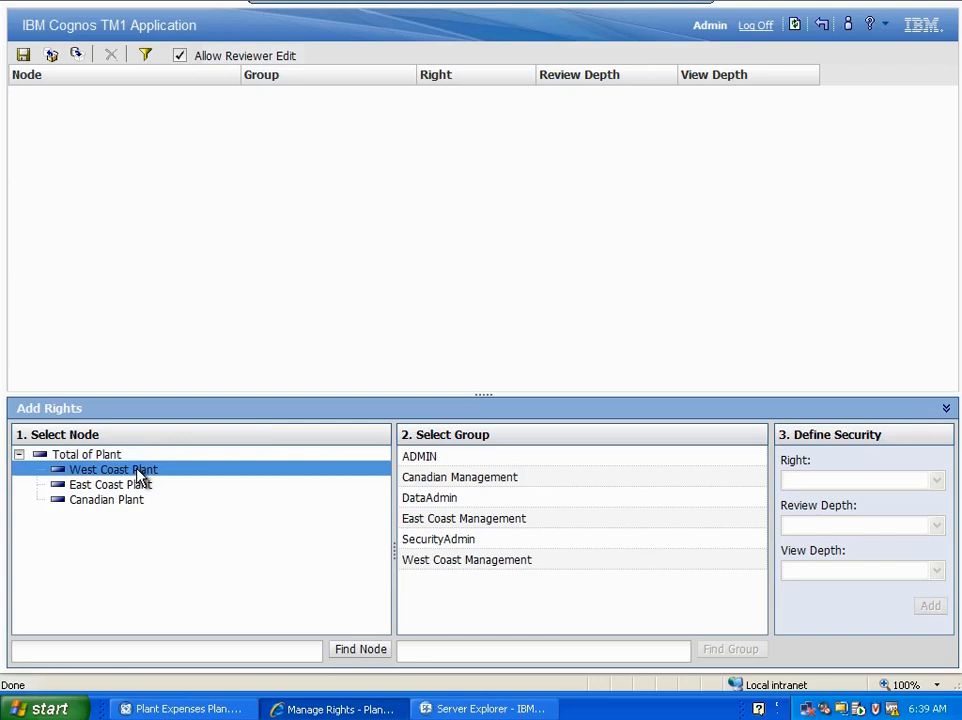
left_click(466, 560)
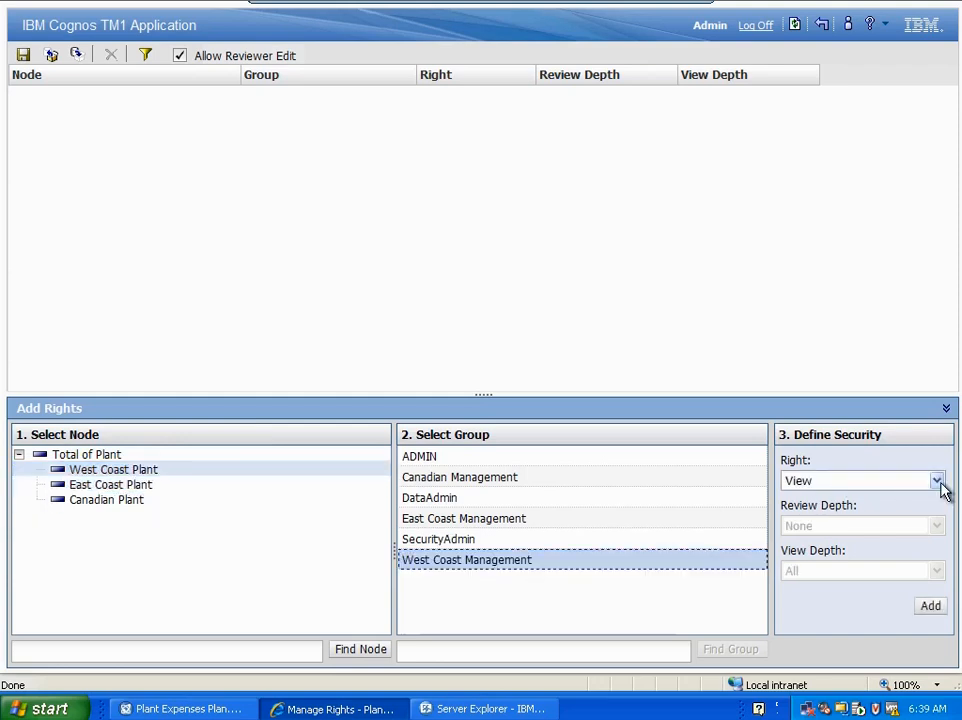
left_click(856, 480)
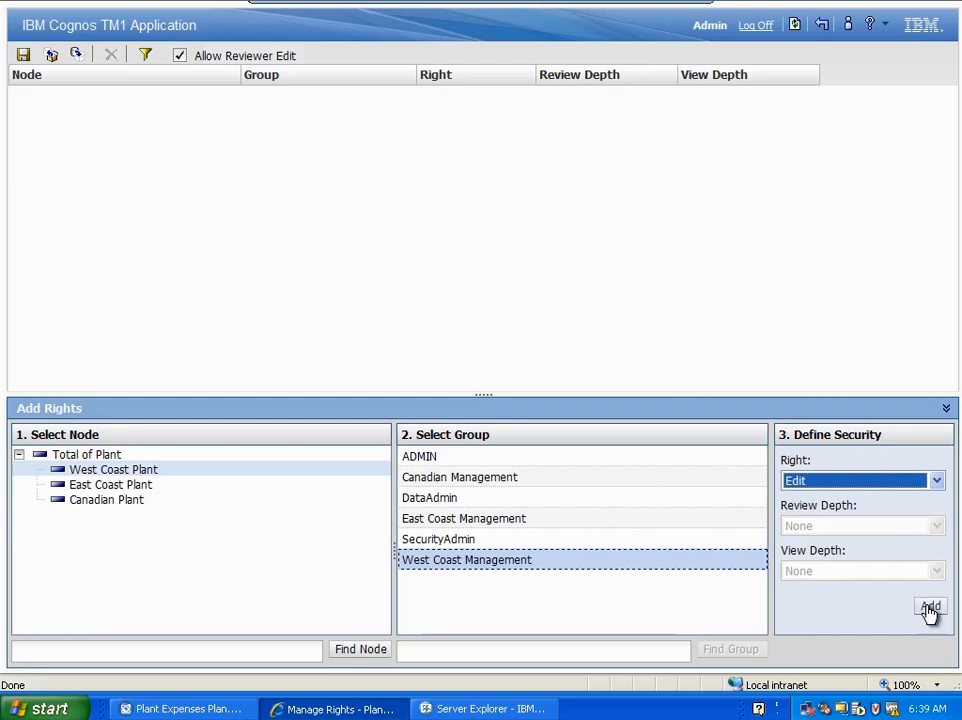
left_click(928, 604)
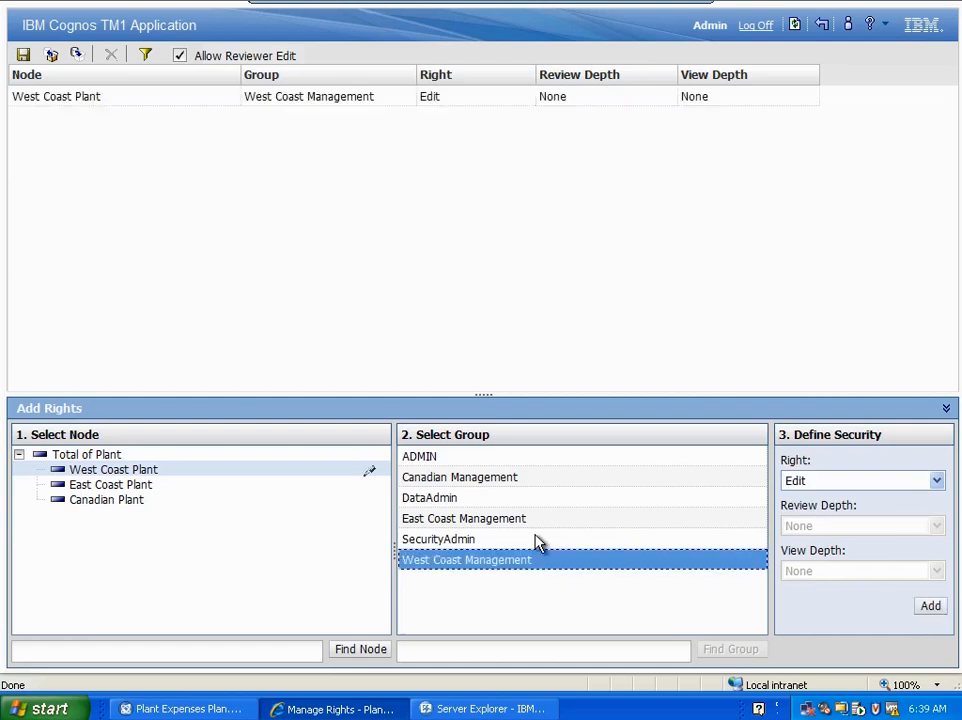
left_click(112, 484)
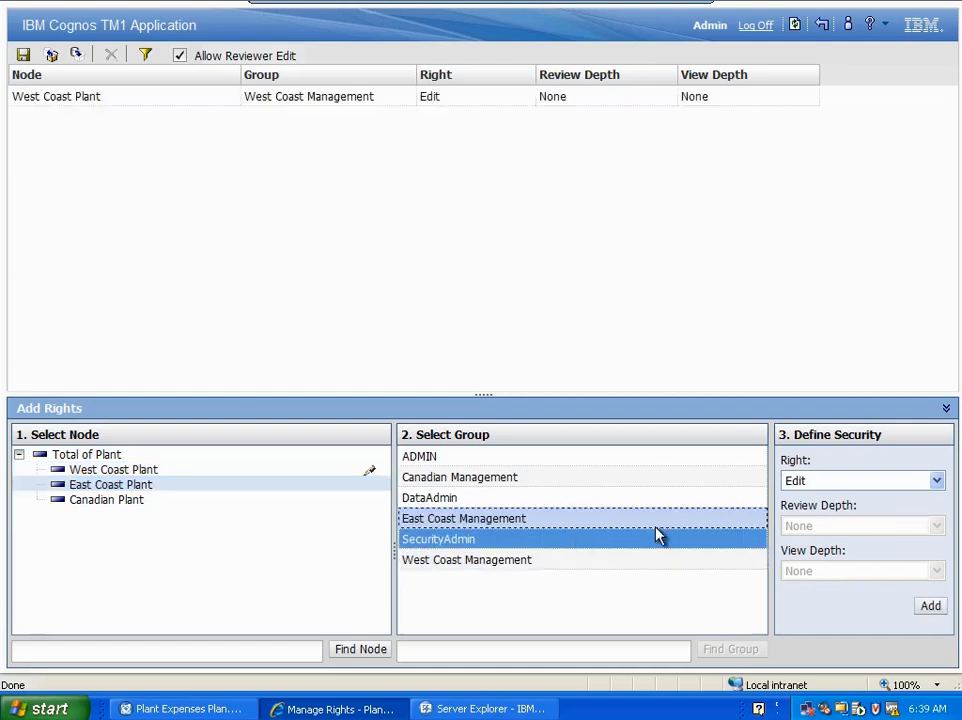
left_click(928, 606)
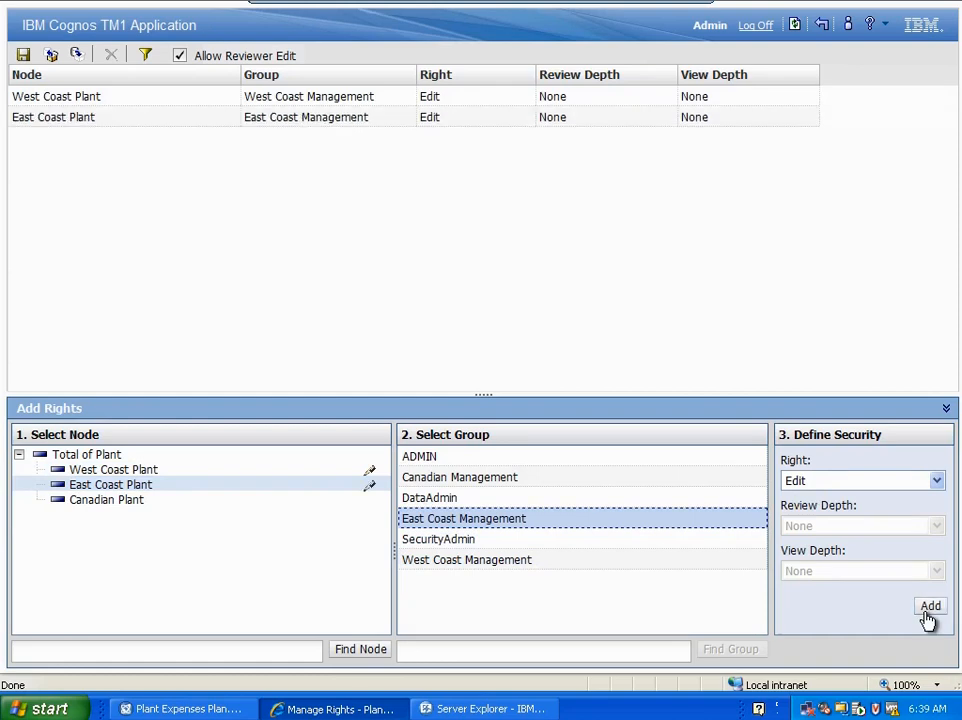
left_click(460, 476)
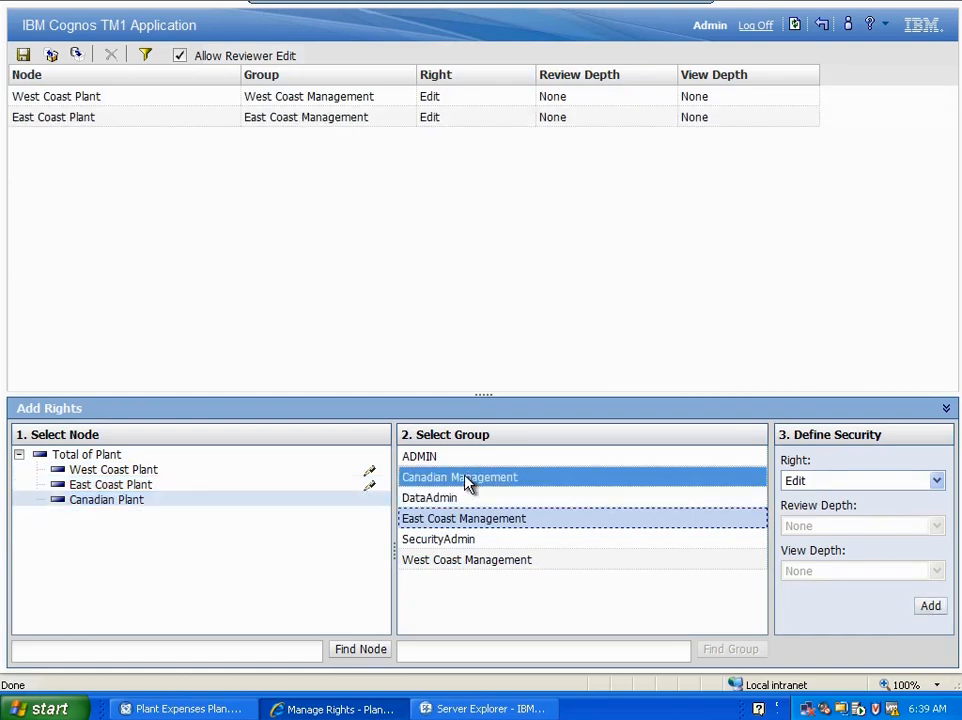
left_click(928, 606)
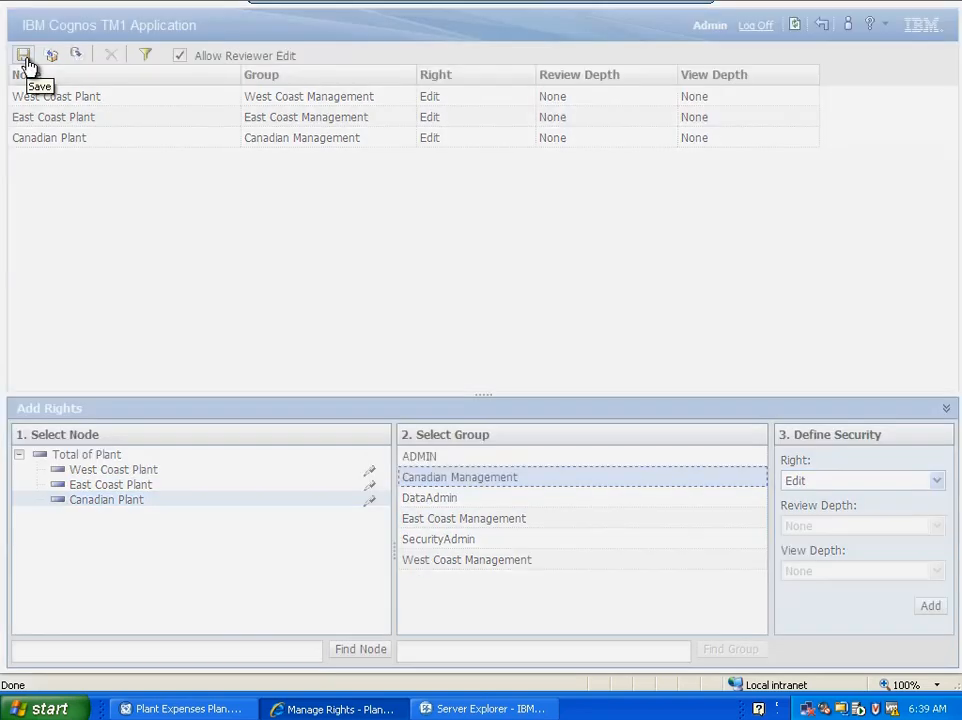
Save the assigned plant rights and dismiss the confirmation.
left_click(24, 56)
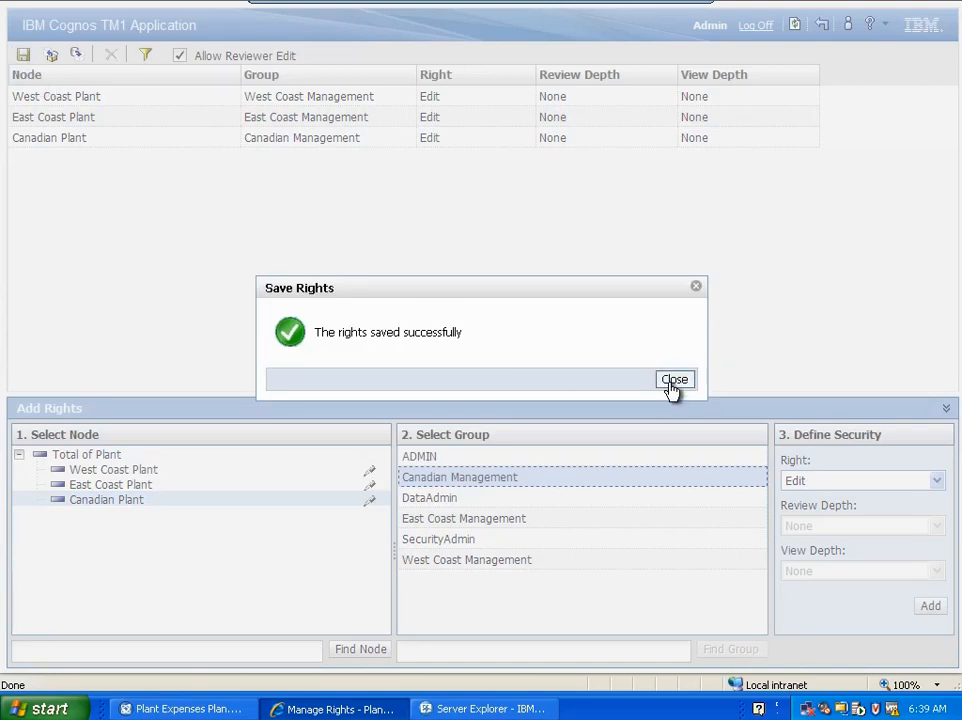
left_click(674, 380)
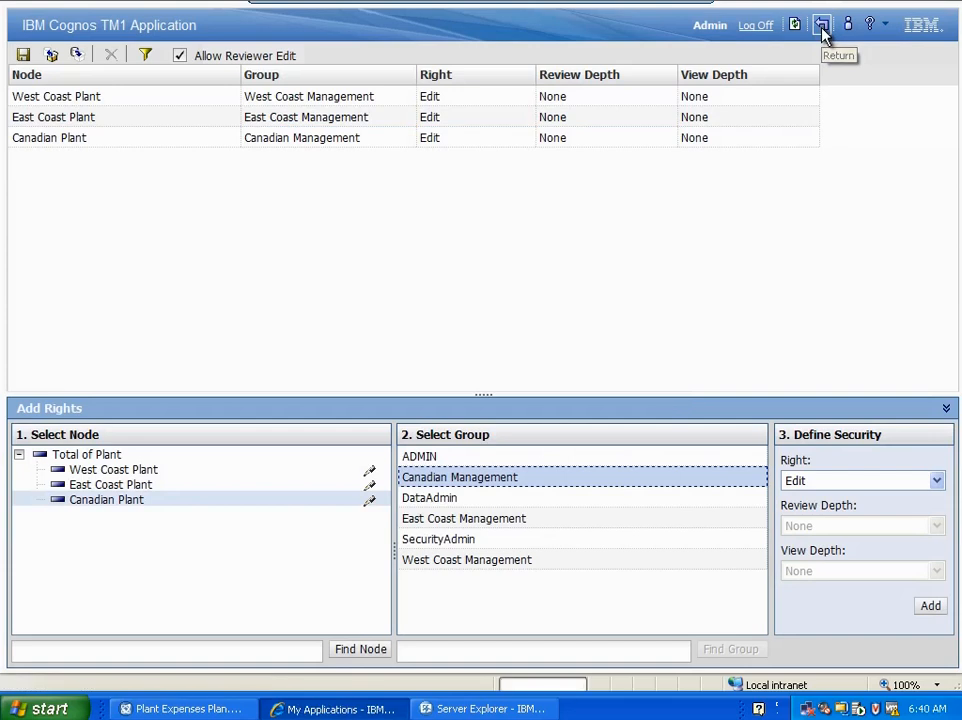
Return to the Manufacturing Workspace dashboard in Business Insight.
left_click(822, 24)
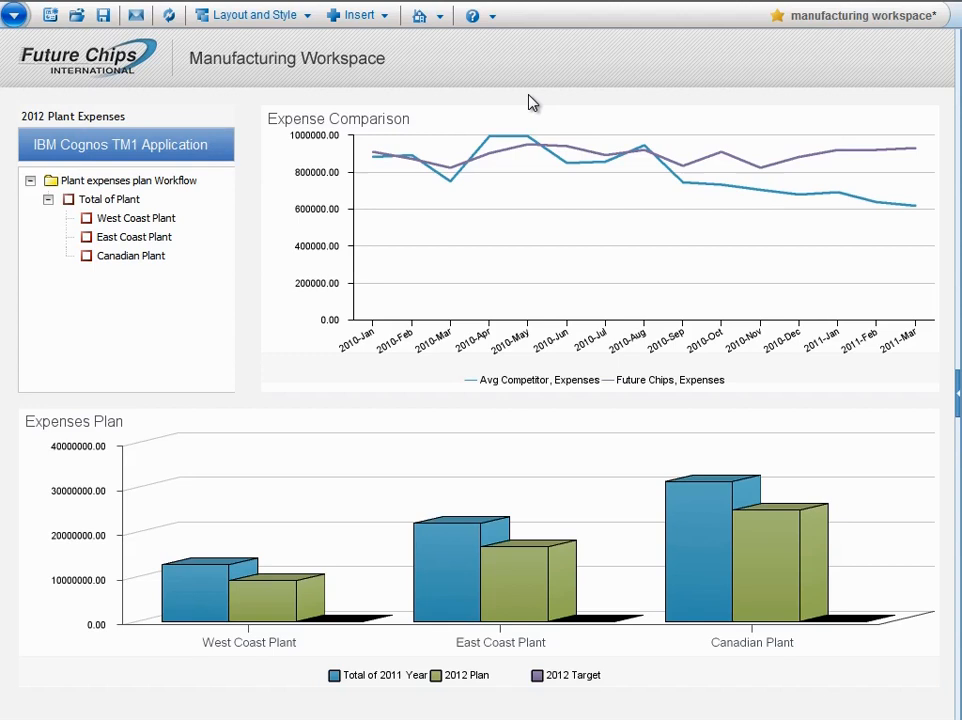
mouse_move(516, 108)
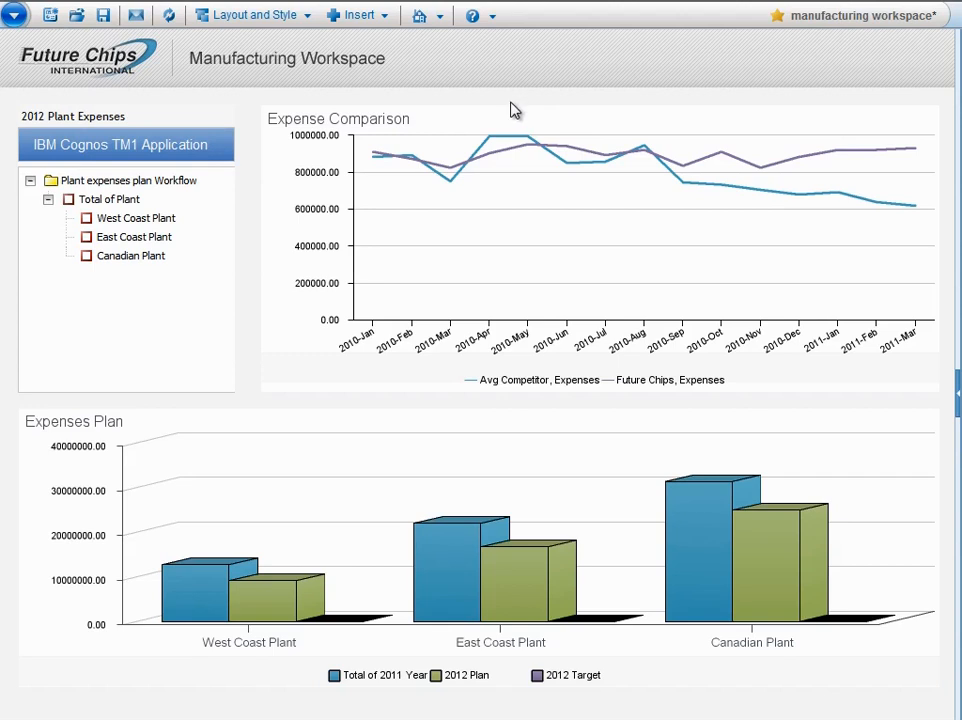
Show the Canadian Plant node options to open it in Cognos Insight - Connected.
right_click(132, 256)
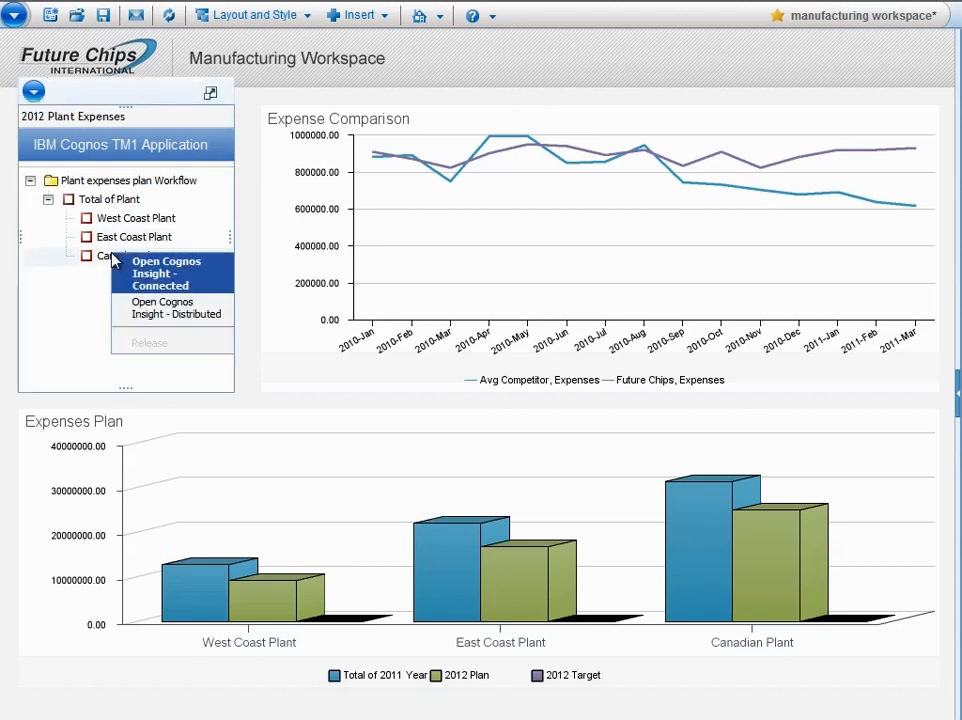
mouse_move(144, 280)
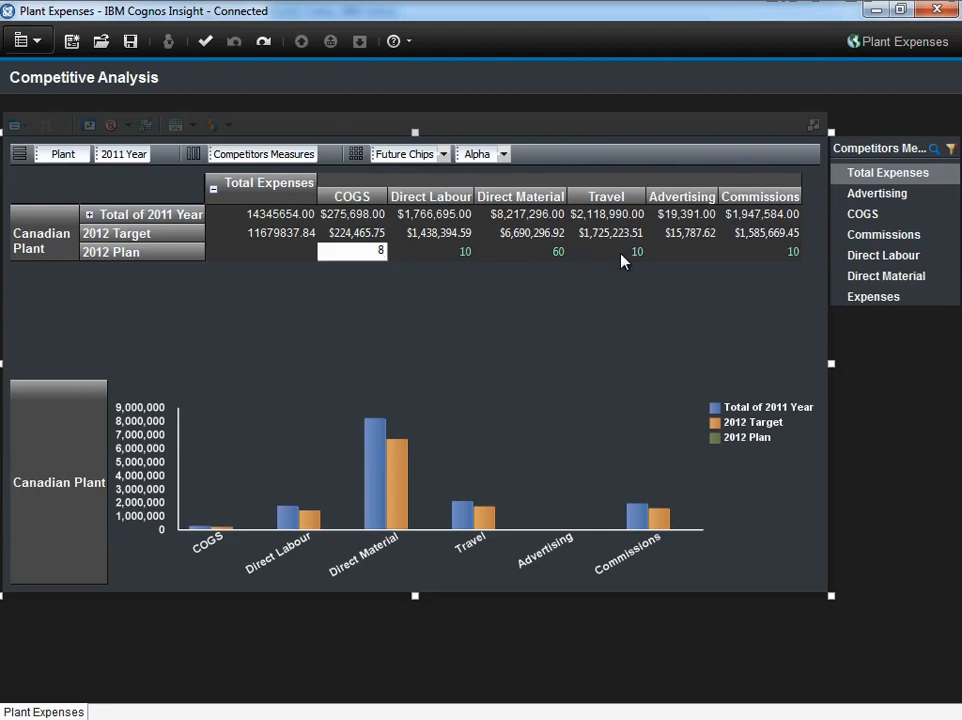
Spread the 11679837.84 target proportionally across Canadian Plant 2012 Plan and commit it.
left_click(680, 252)
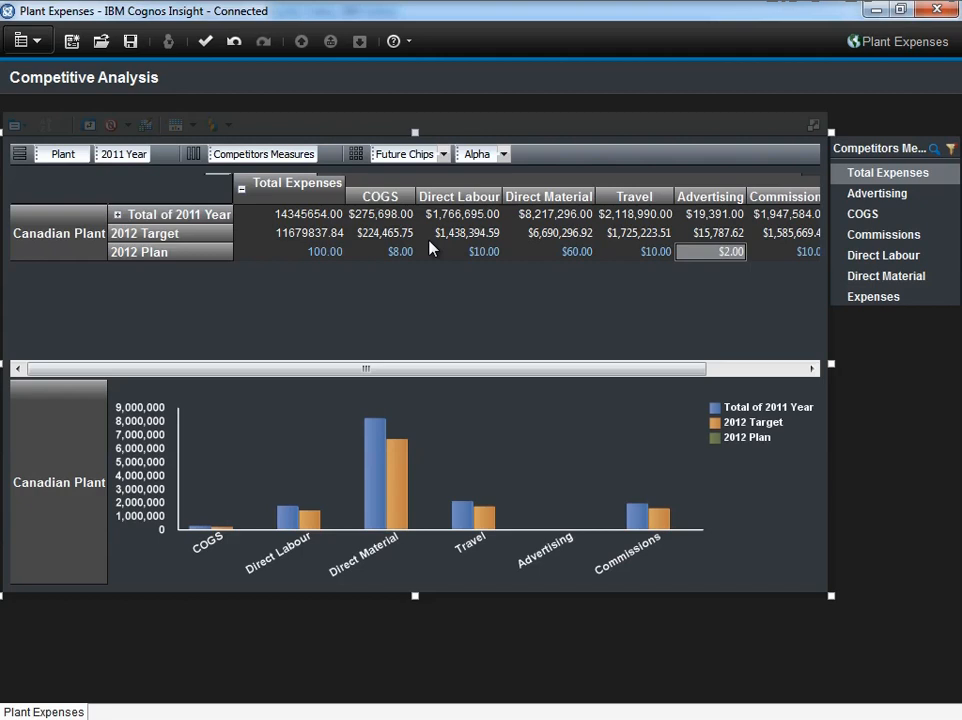
right_click(310, 232)
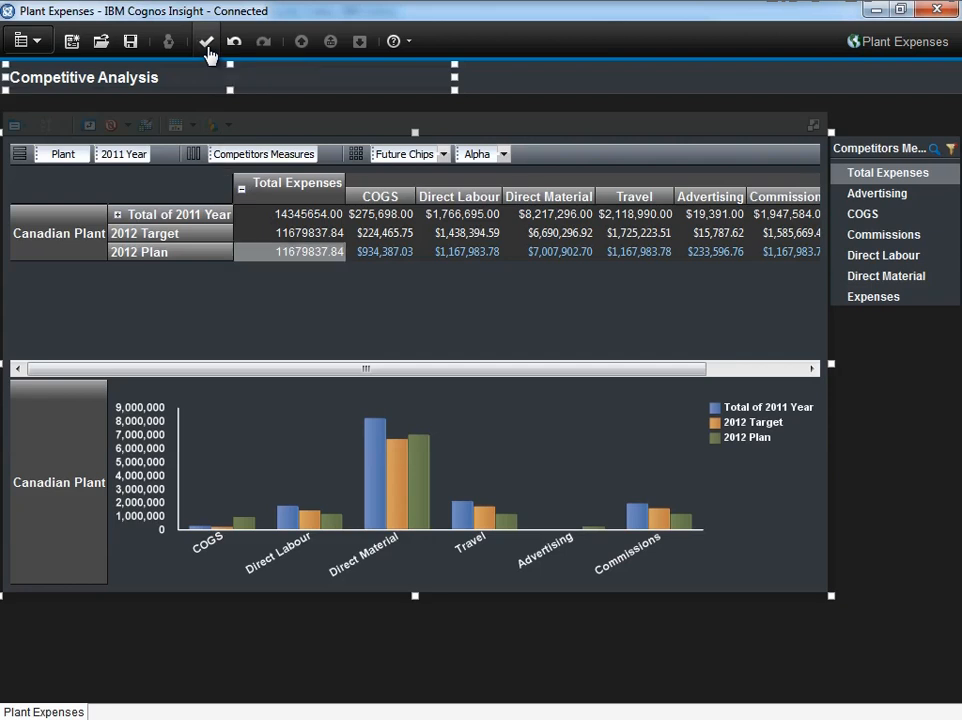
left_click(206, 40)
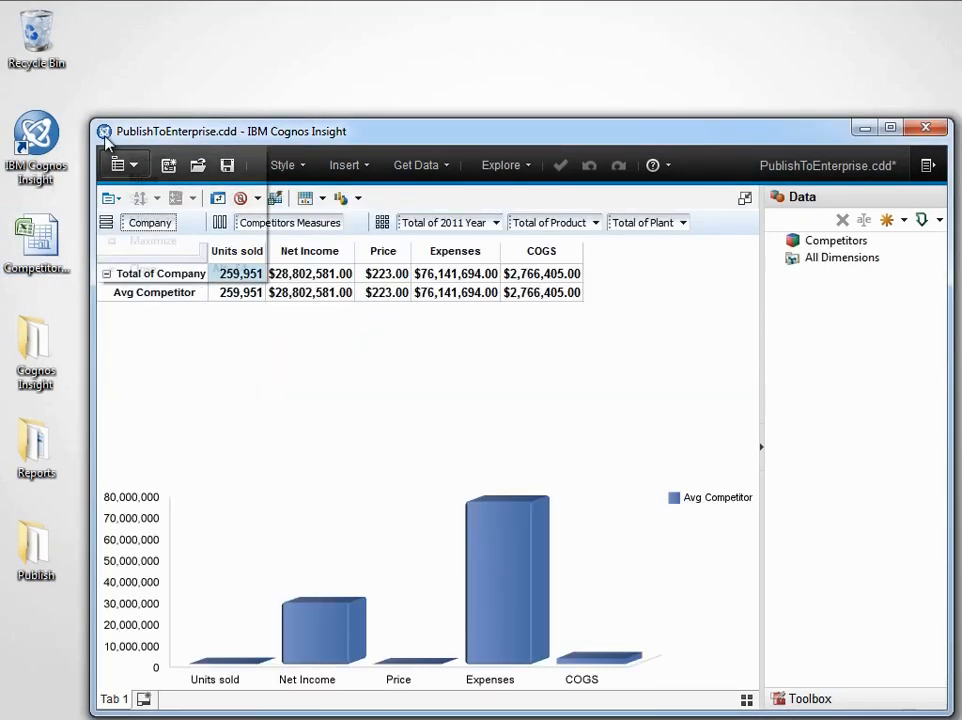
Start the Publish wizard for the PublishToEnterprise workspace, reaching the TM1 options page.
left_click(888, 128)
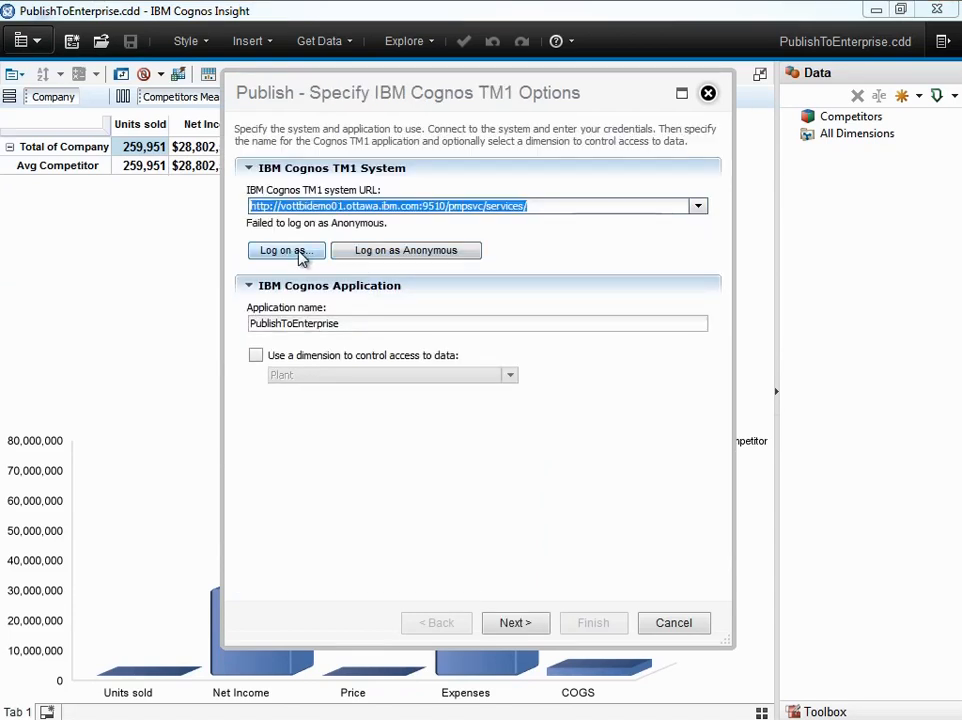
Log on to the TM1 system with credentials and continue to the Cognos connection step.
left_click(286, 250)
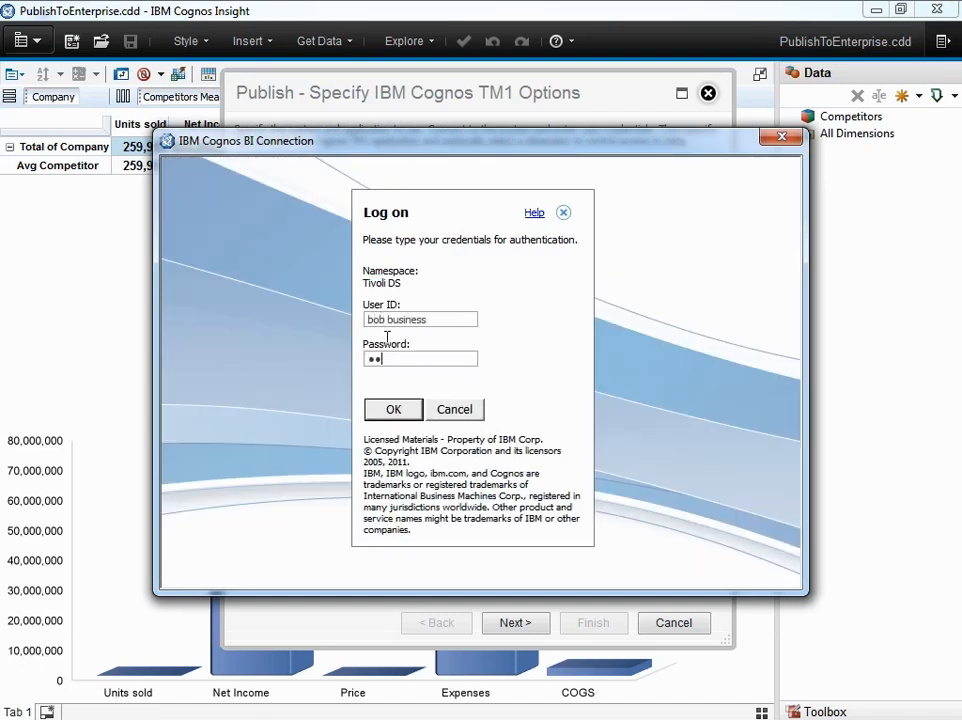
left_click(392, 408)
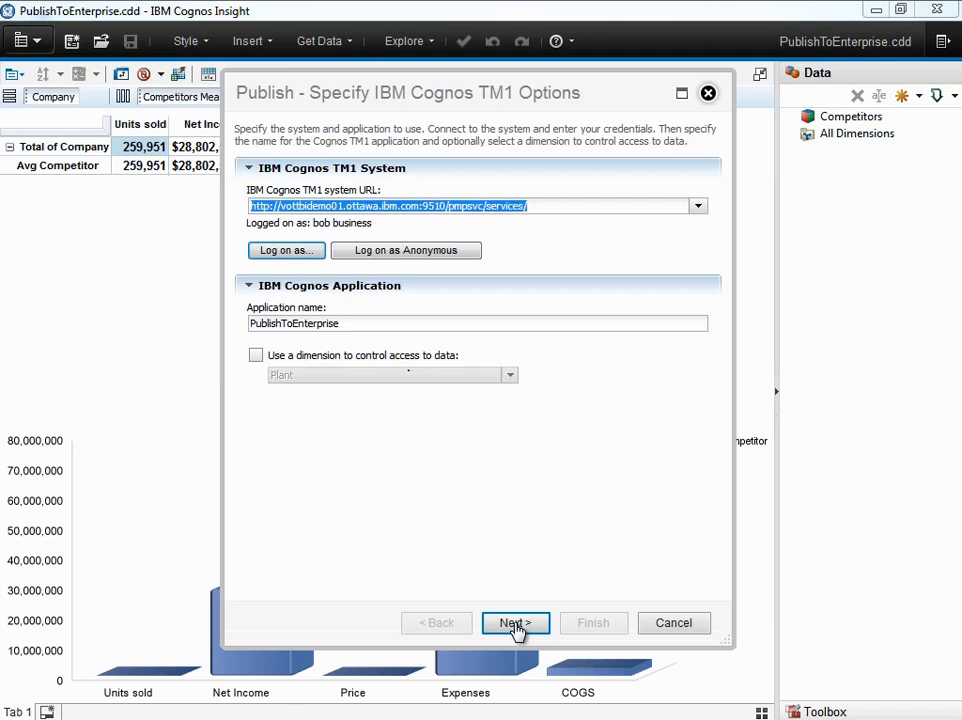
left_click(436, 622)
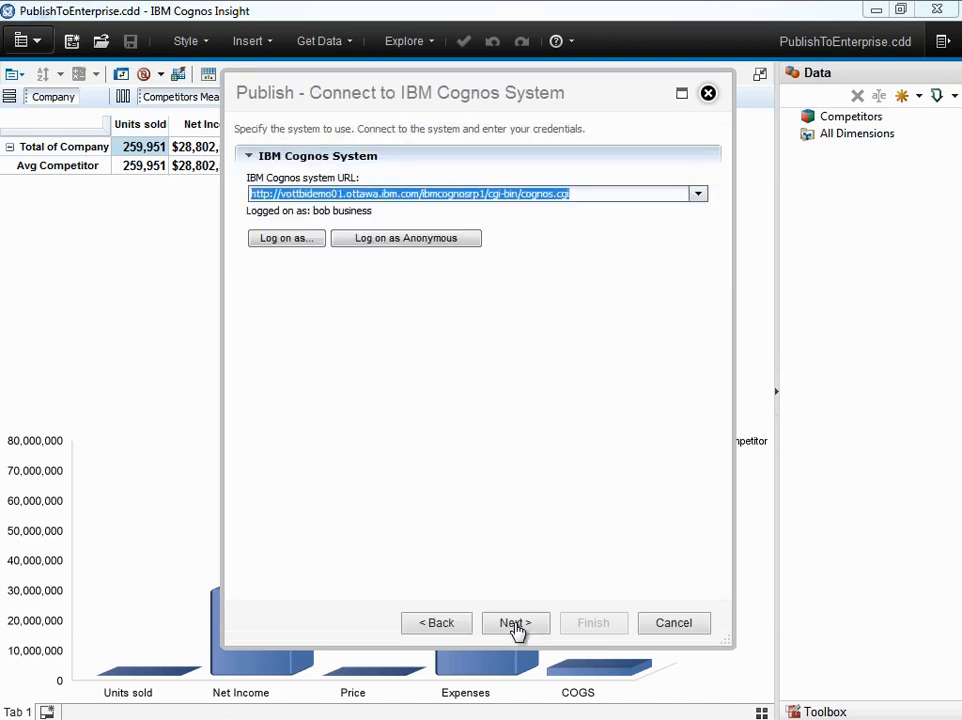
Publish the package with the Tab 1 - Competitors report to Public Folders and close the wizard.
left_click(516, 622)
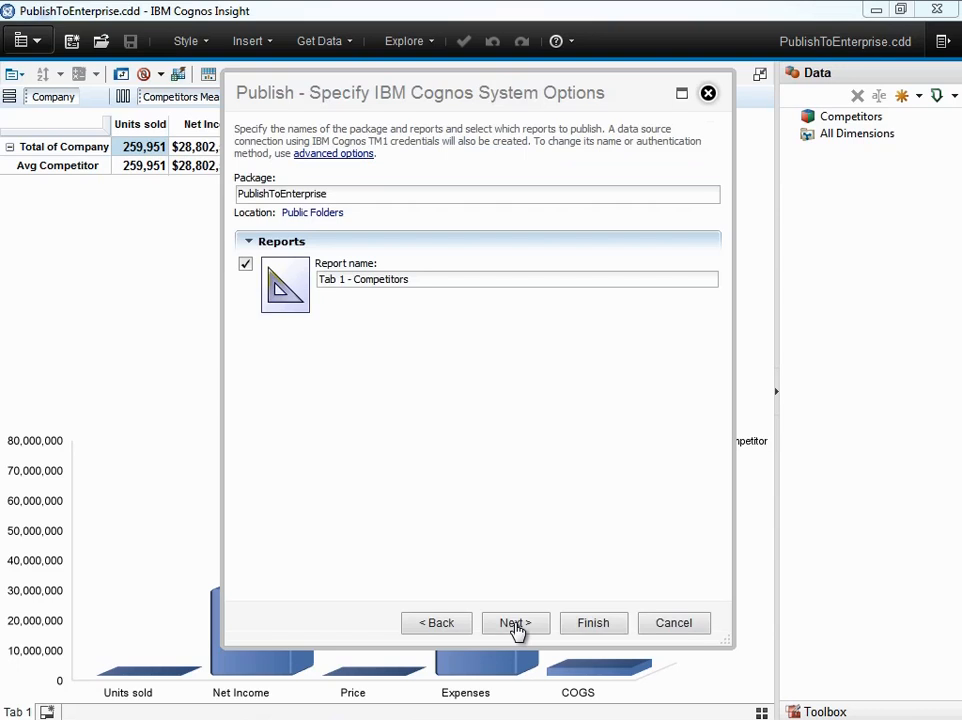
left_click(592, 622)
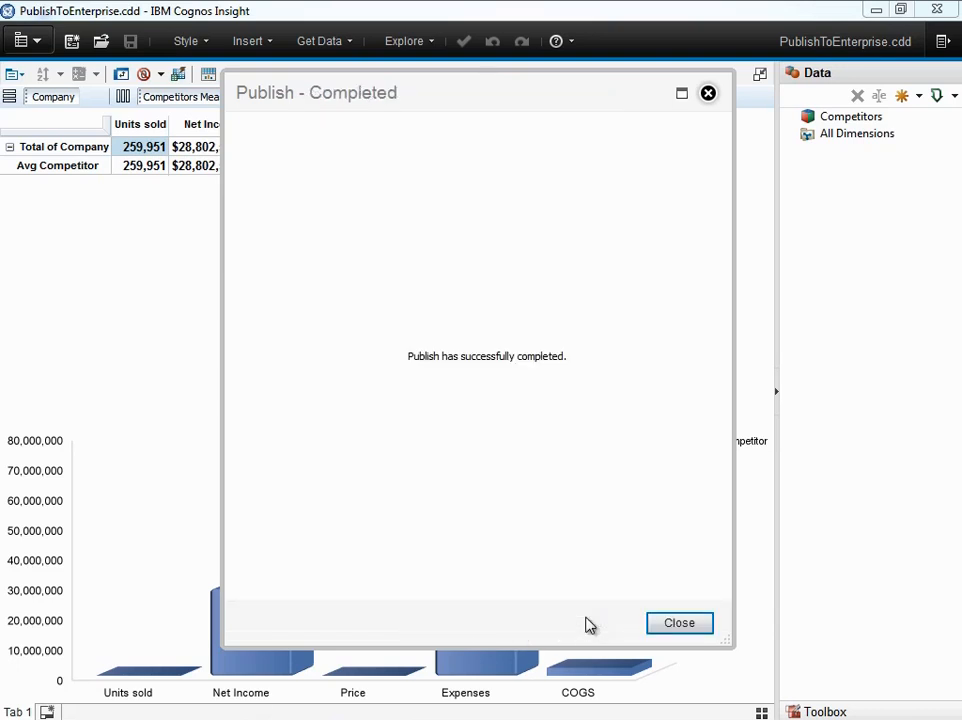
left_click(680, 622)
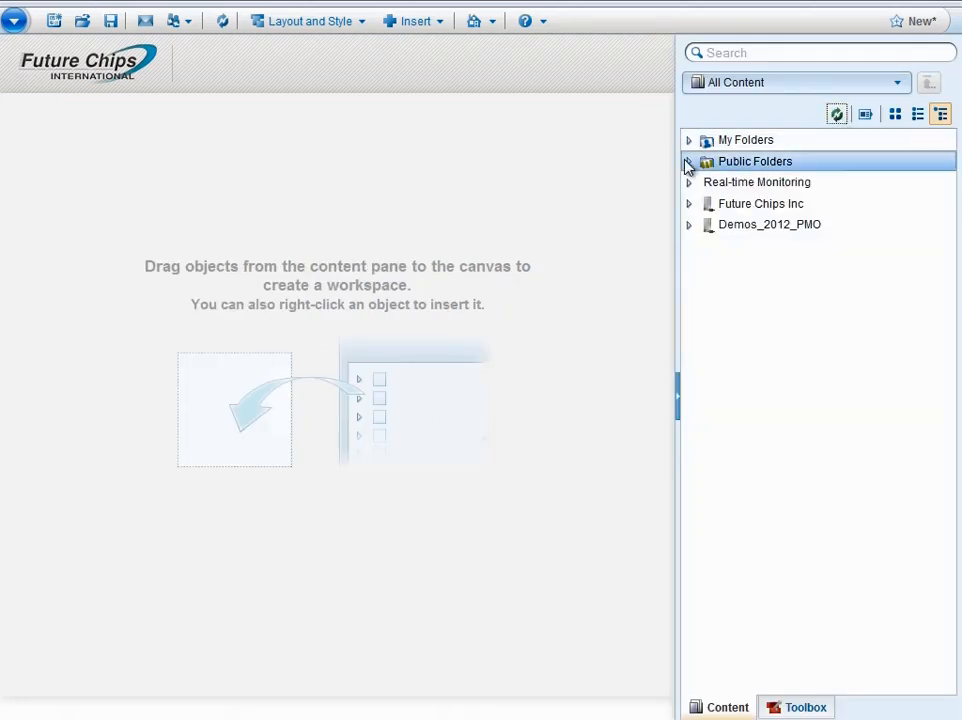
Add the Chart from Public Folders > PublishToEnterprise > Tab 1 - Competitors to the workspace.
left_click(688, 160)
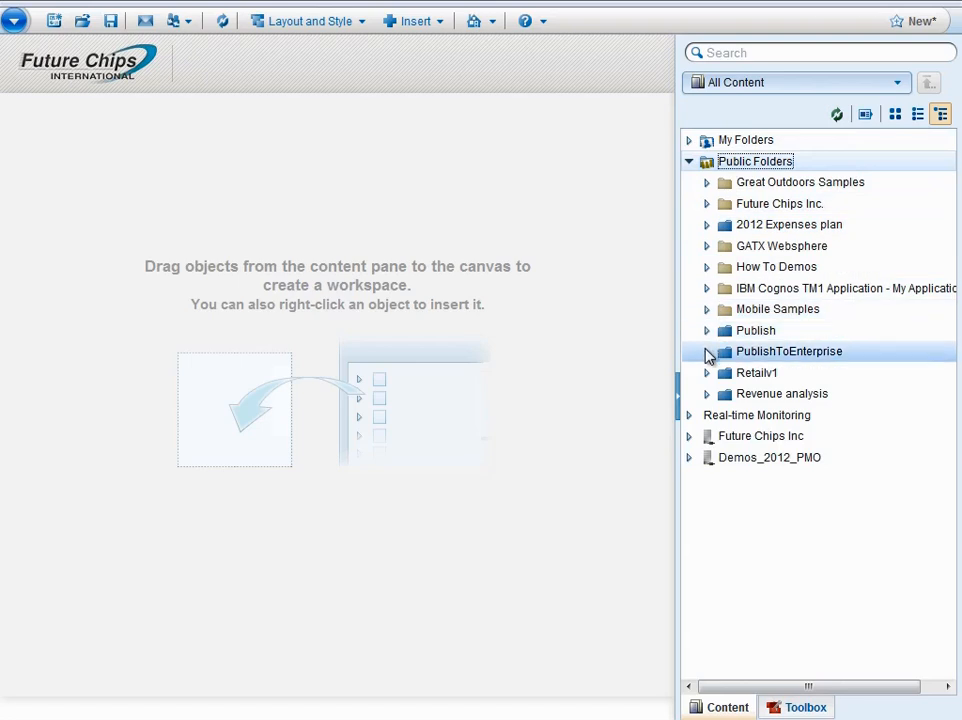
left_click(708, 352)
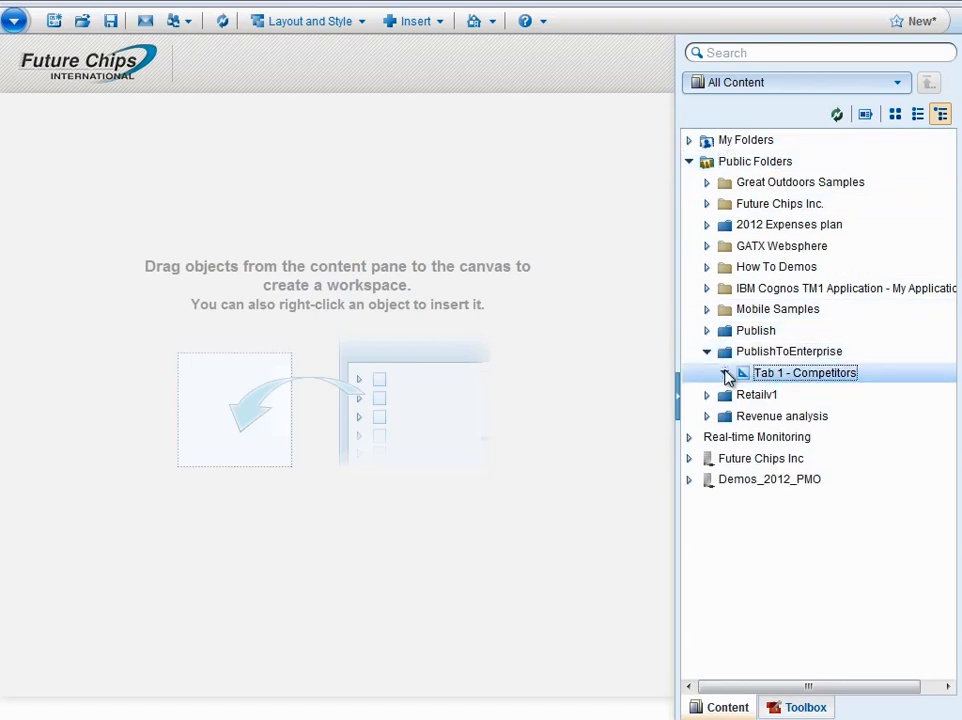
left_click(724, 374)
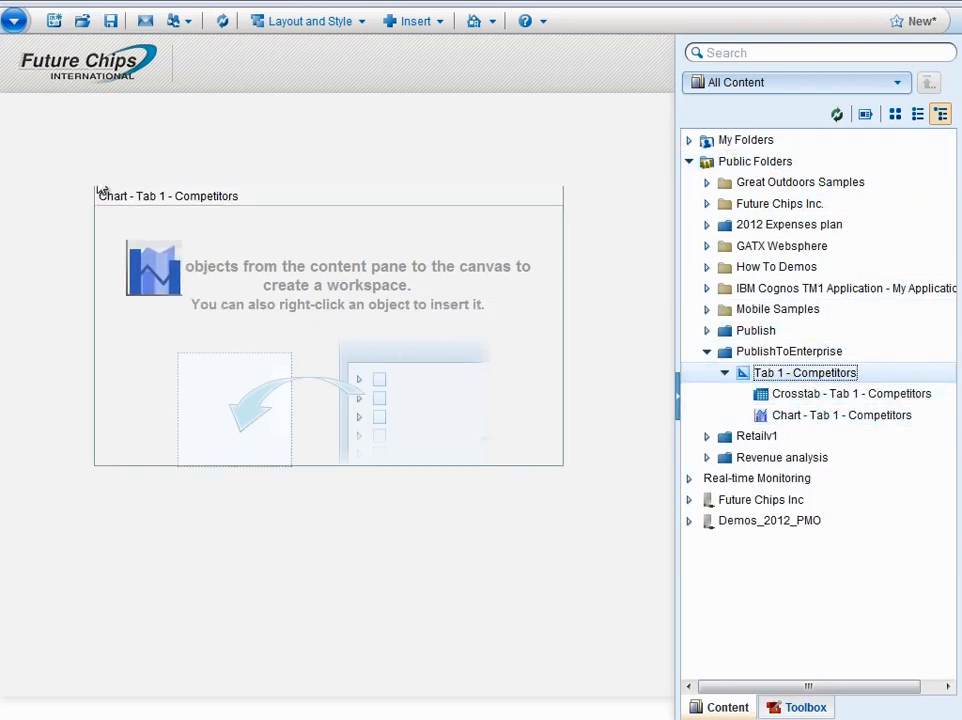
double_click(840, 414)
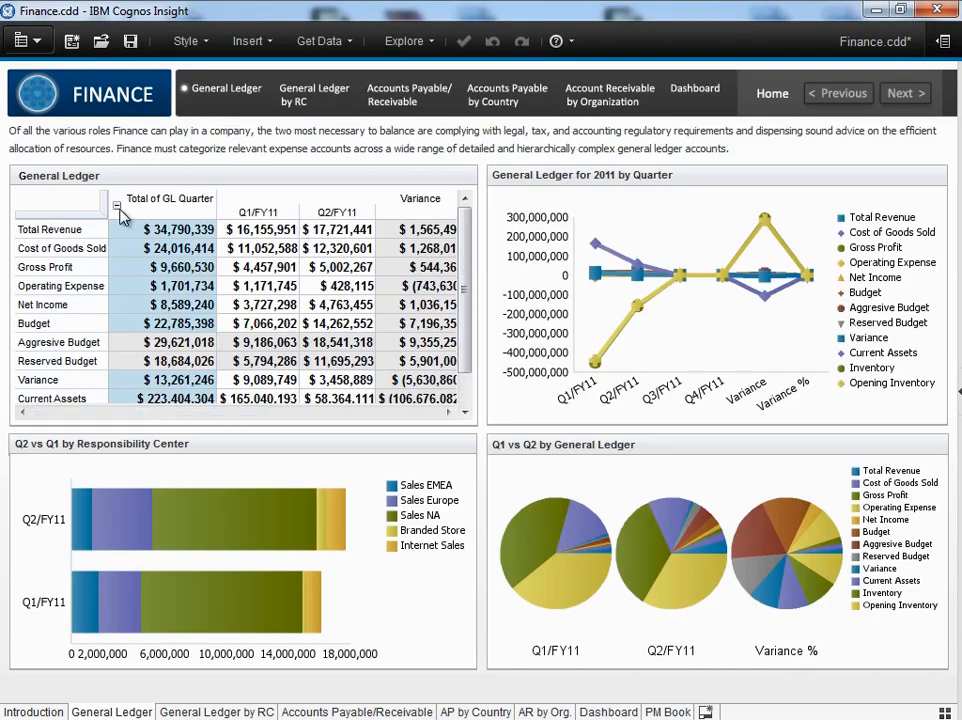
Scroll the General Ledger crosstab to the right to review its quarterly figures.
scroll("right", 3)
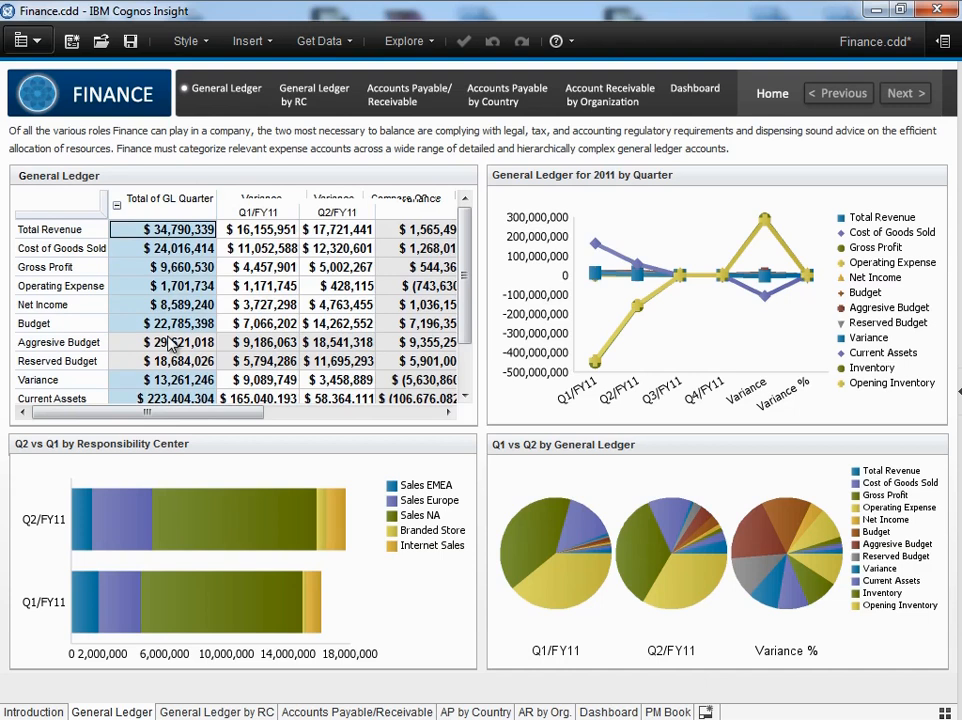
mouse_move(230, 510)
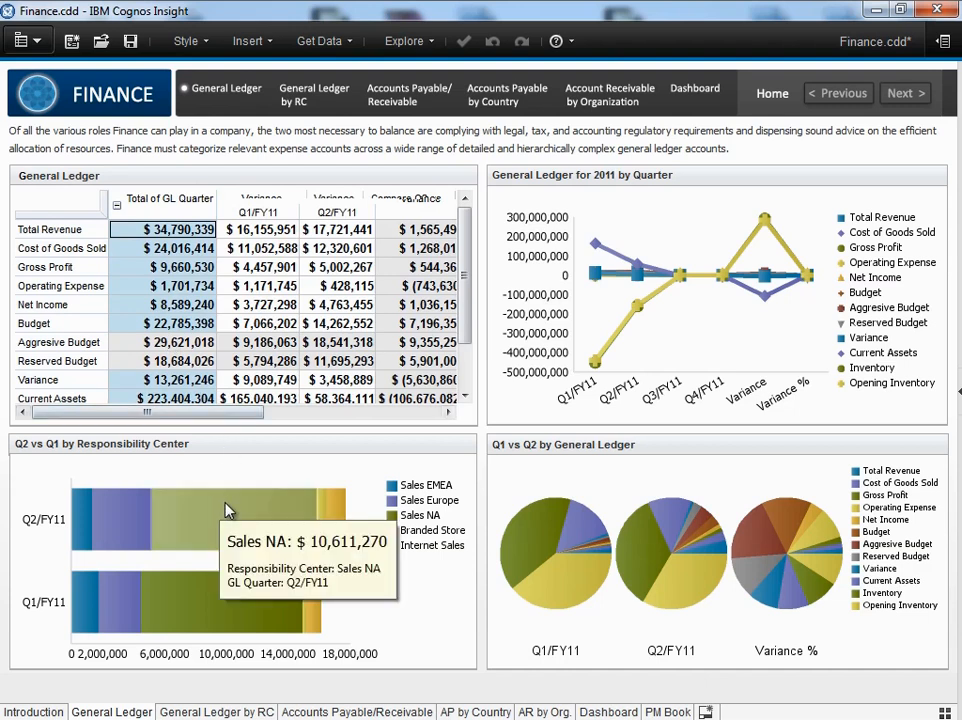
mouse_move(332, 516)
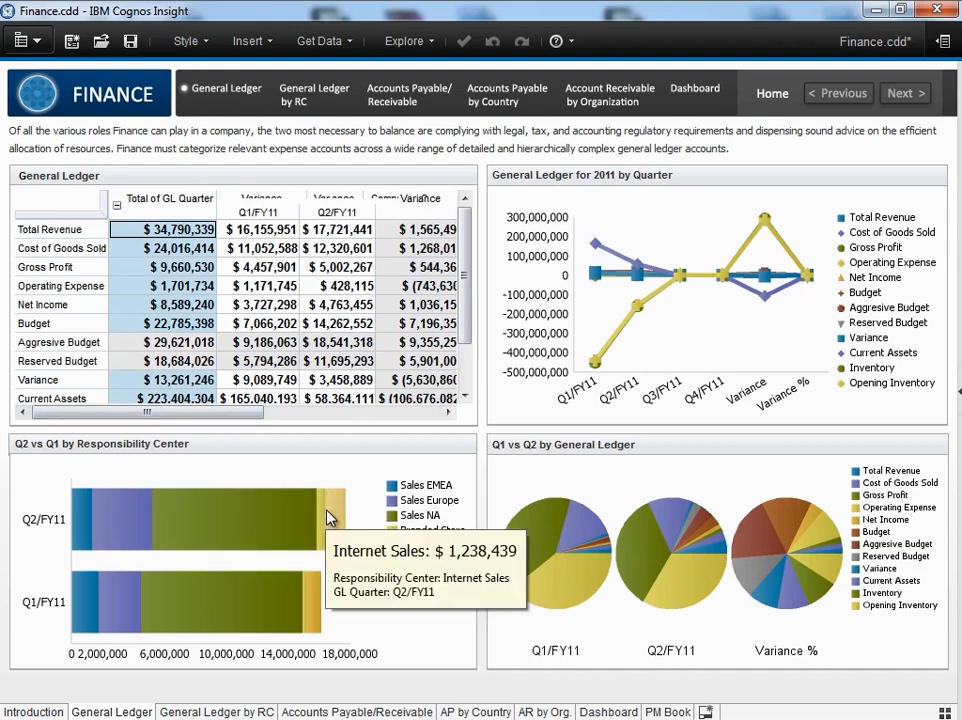
mouse_move(718, 244)
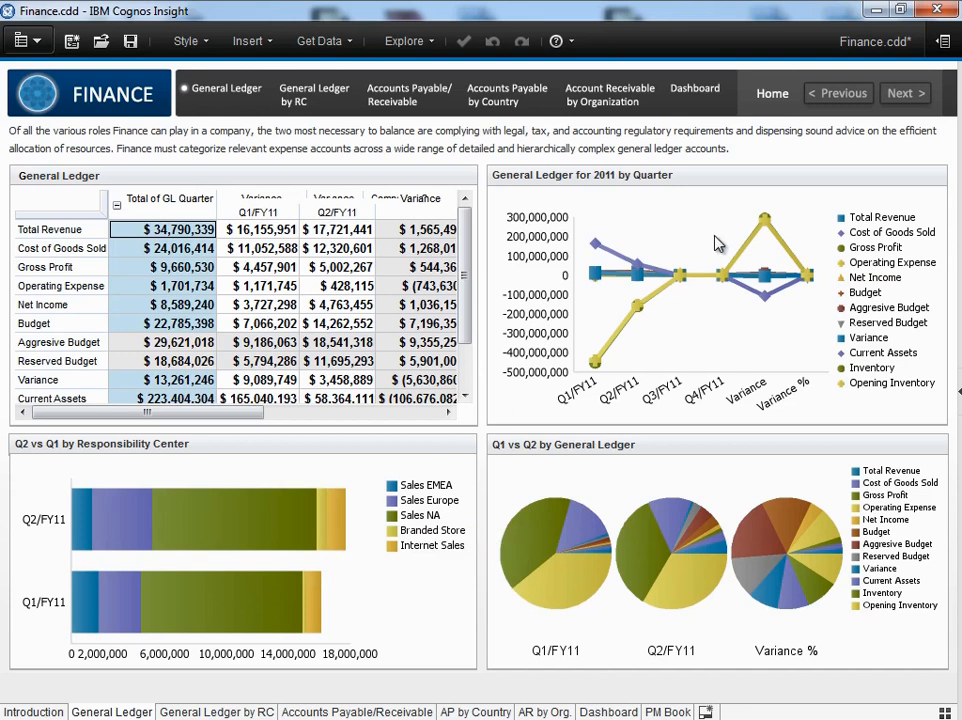
Review General Ledger by RC figures filtered to Sales EMEA and then Sales NA.
left_click(904, 94)
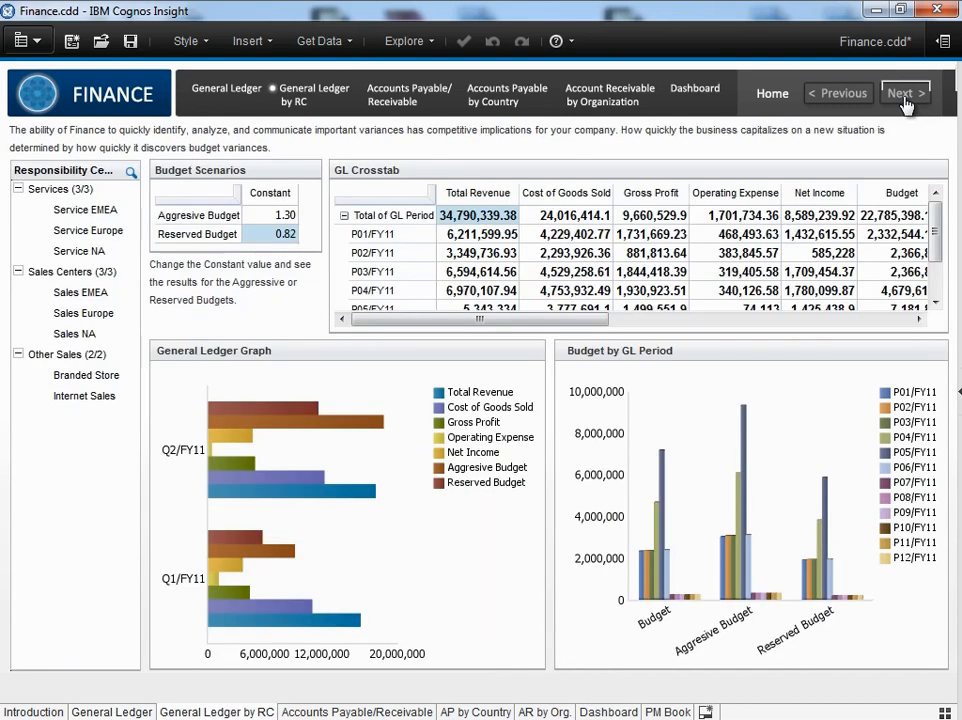
left_click(80, 292)
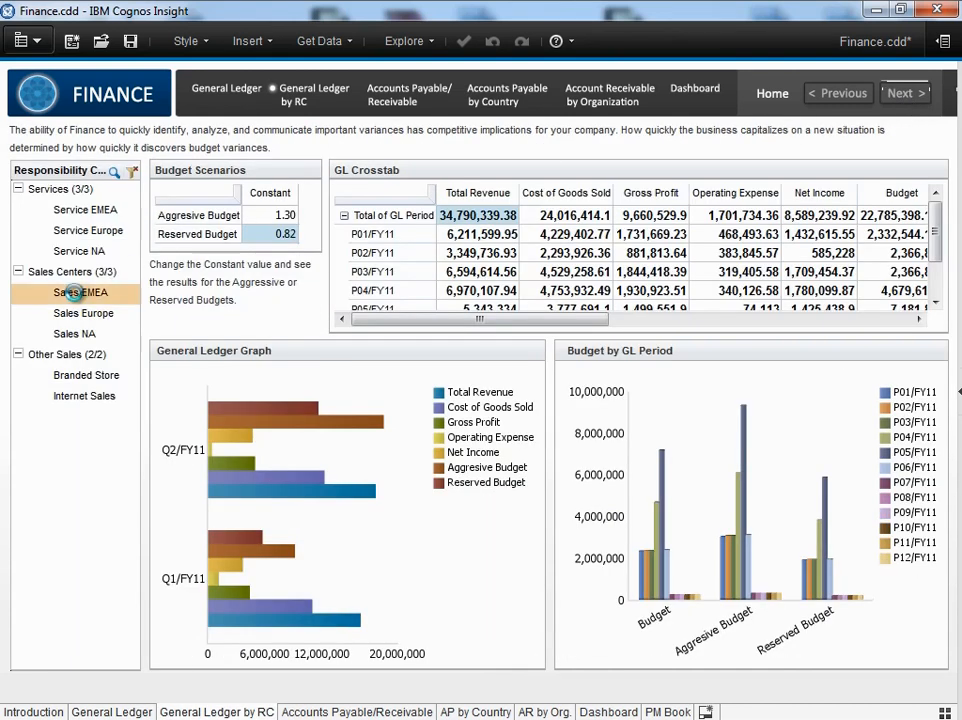
left_click(80, 292)
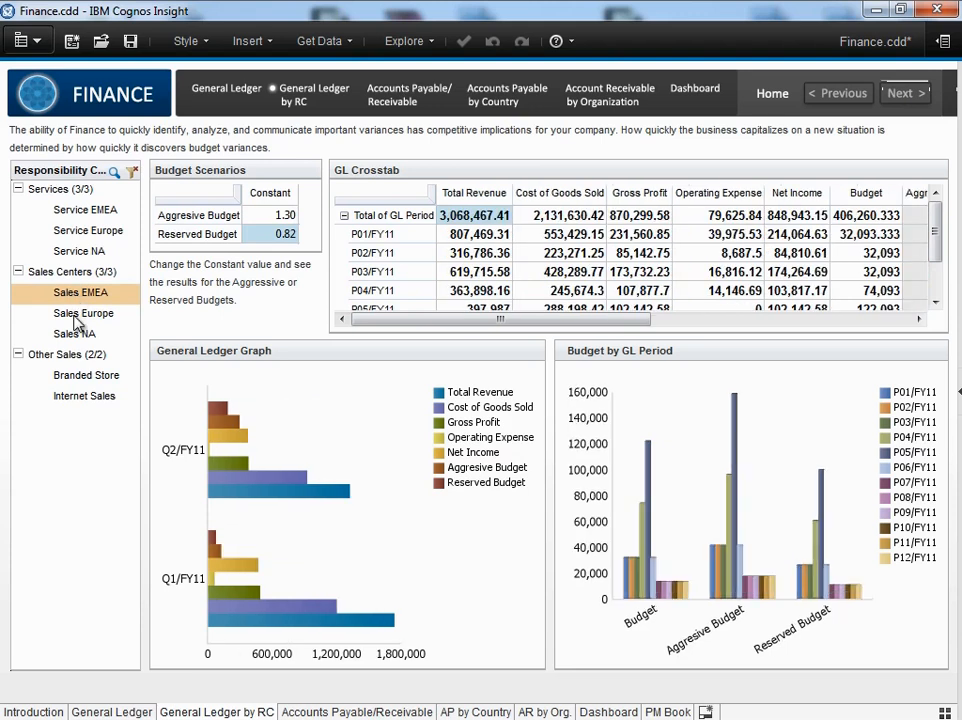
left_click(74, 332)
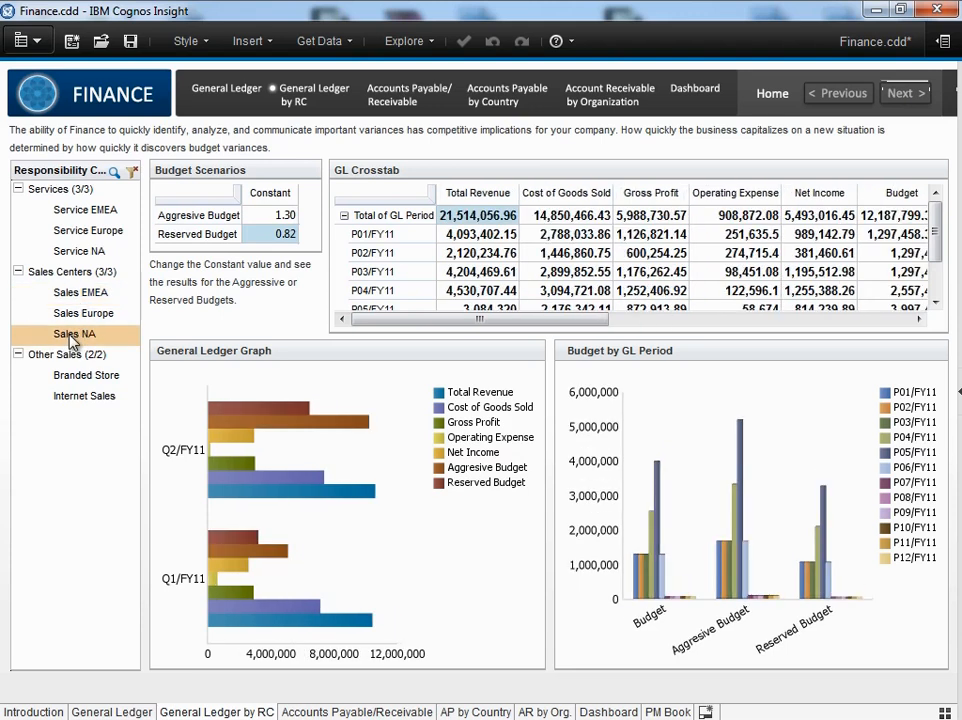
left_click(74, 332)
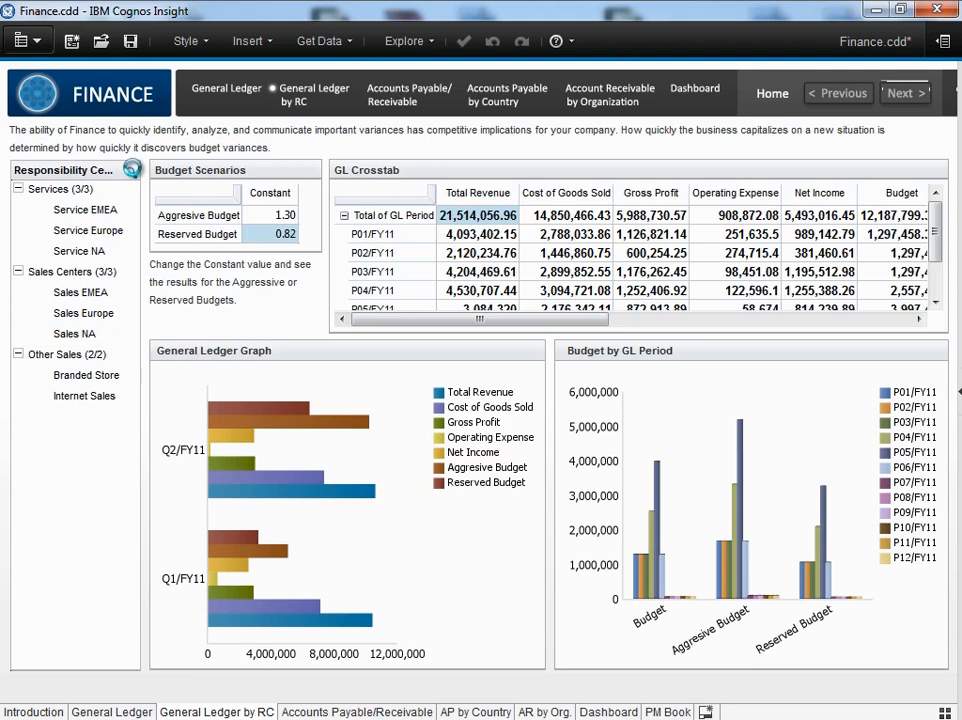
Switch to the Accounts Payable/Receivable page with its DPO and DSO charts.
left_click(408, 94)
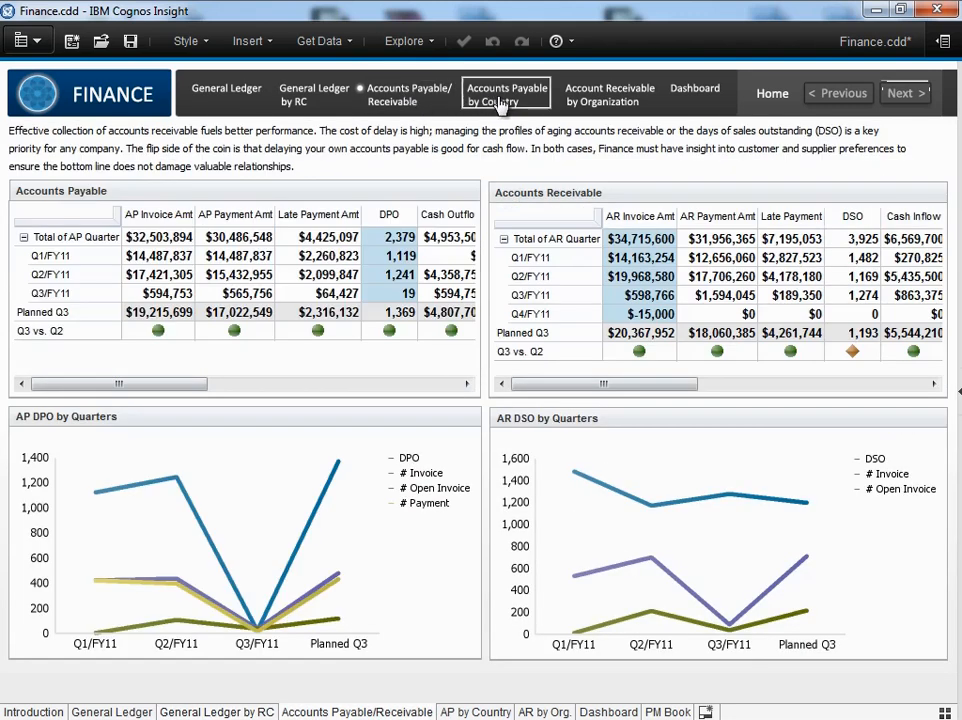
Browse AP by Country, then AR by Organization filtered to Sales Asia Pac and Sales North America.
left_click(506, 94)
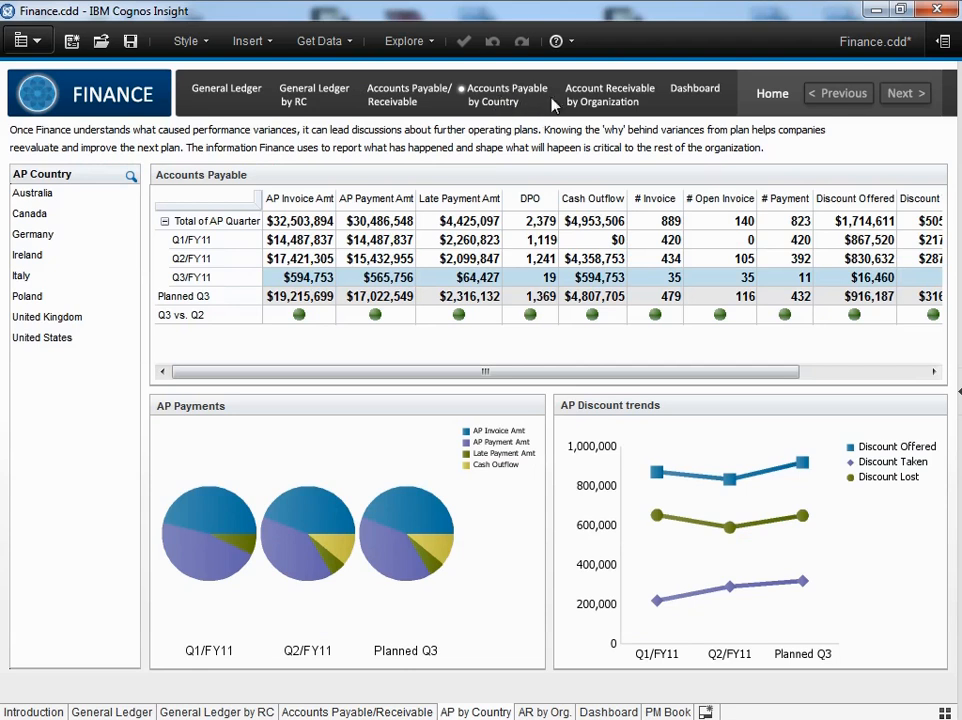
left_click(608, 94)
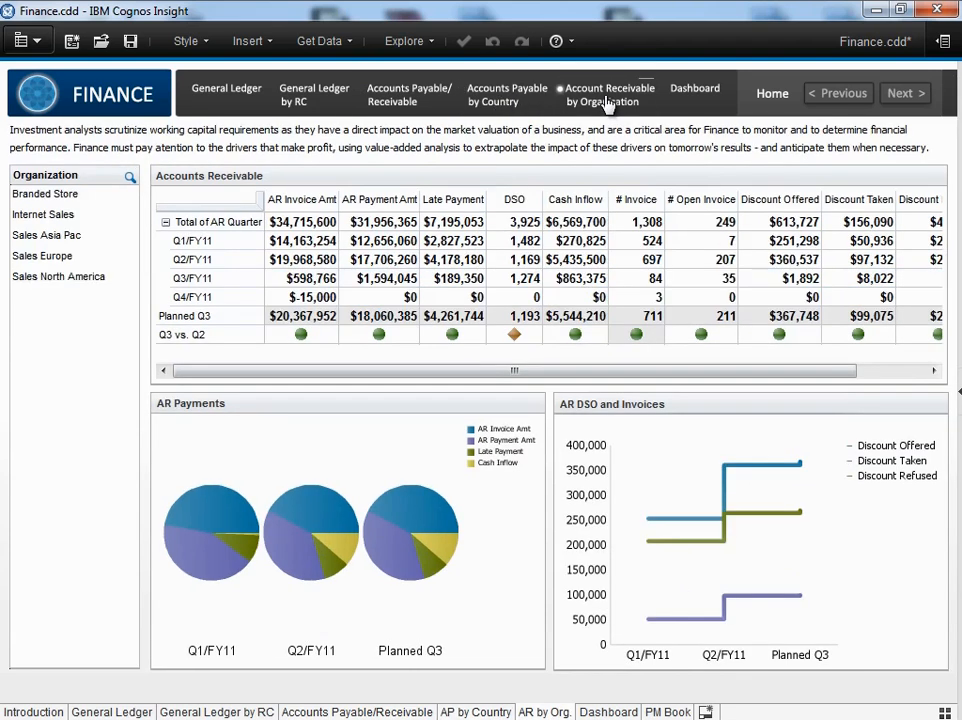
left_click(46, 234)
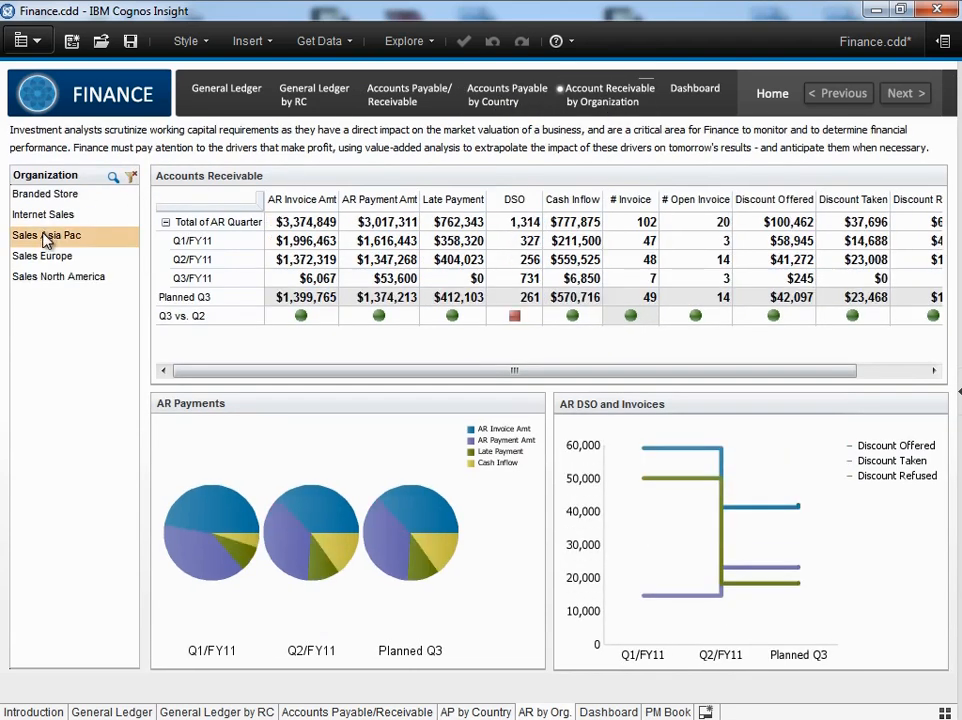
left_click(58, 276)
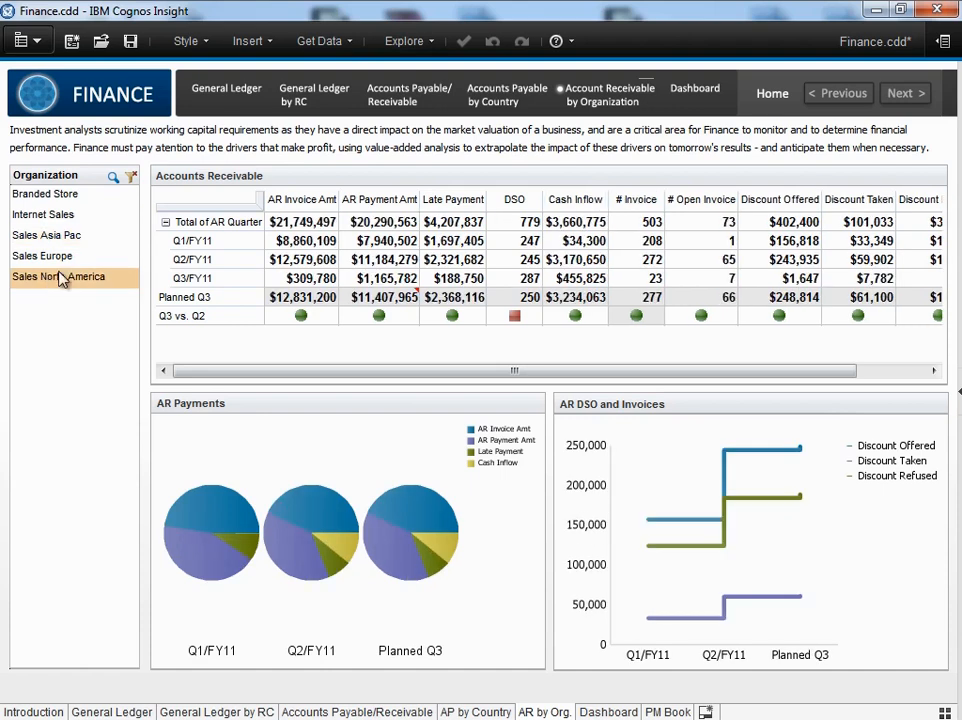
Clear the explore points back to all-organization totals and return to the introduction page.
left_click(404, 40)
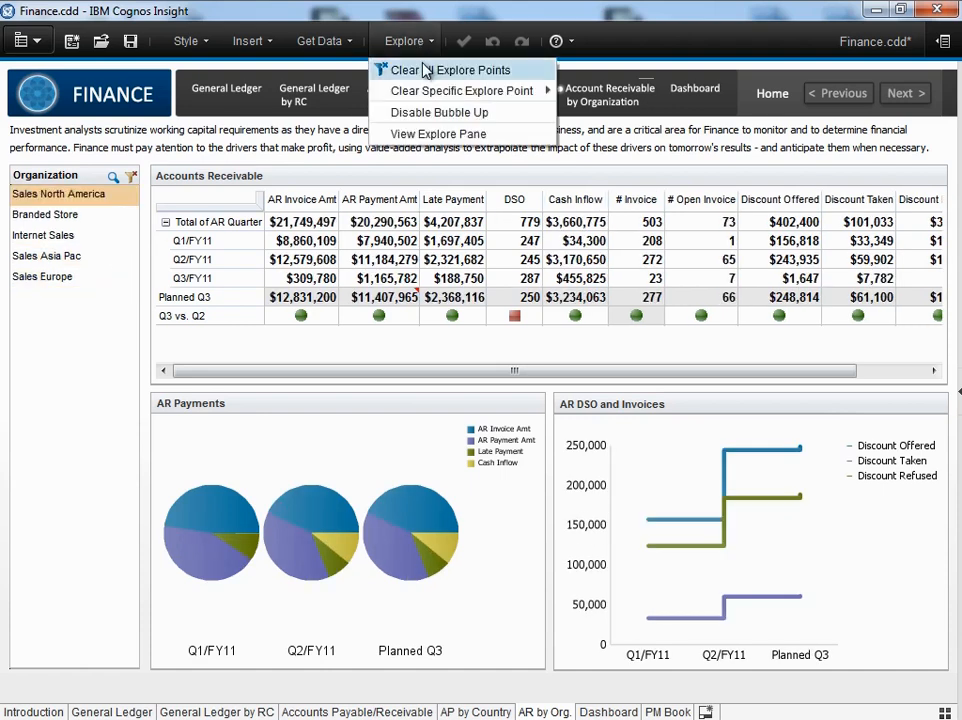
left_click(444, 70)
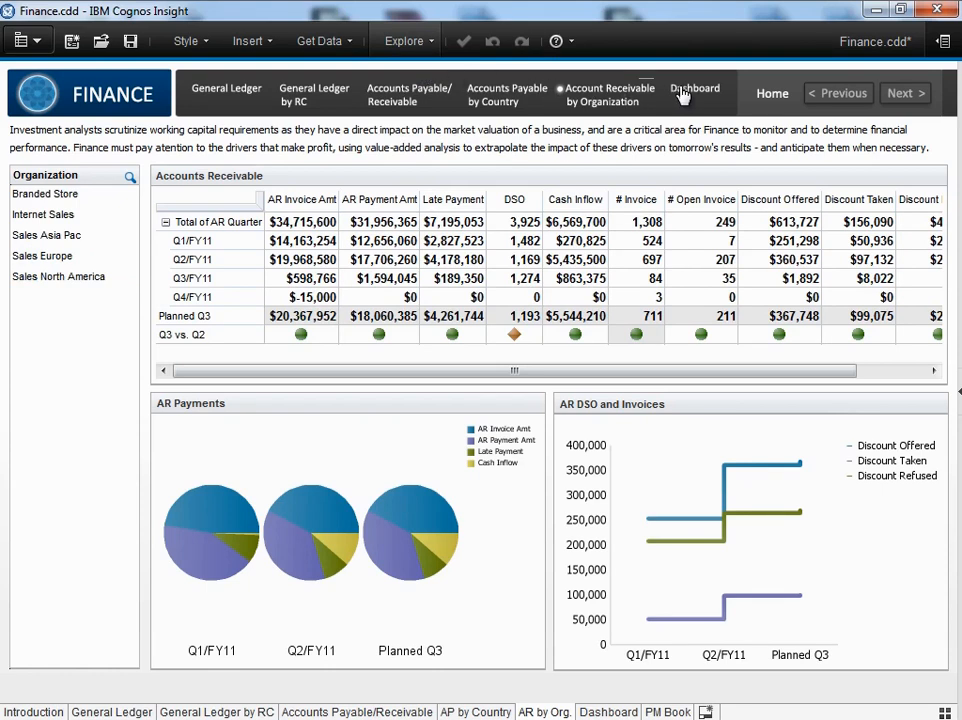
left_click(696, 88)
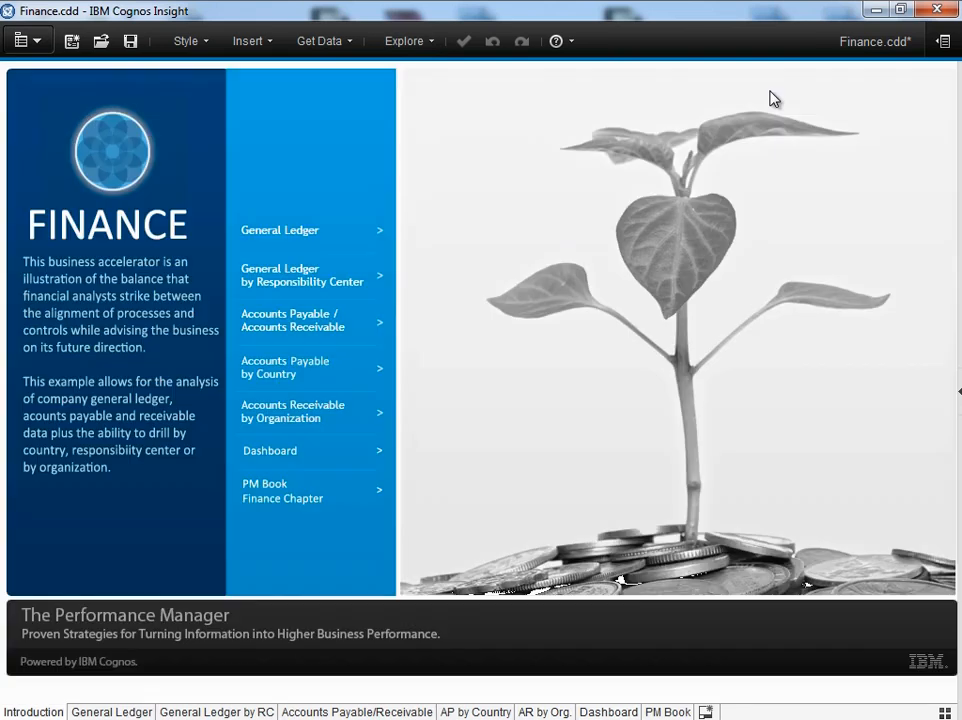
mouse_move(264, 490)
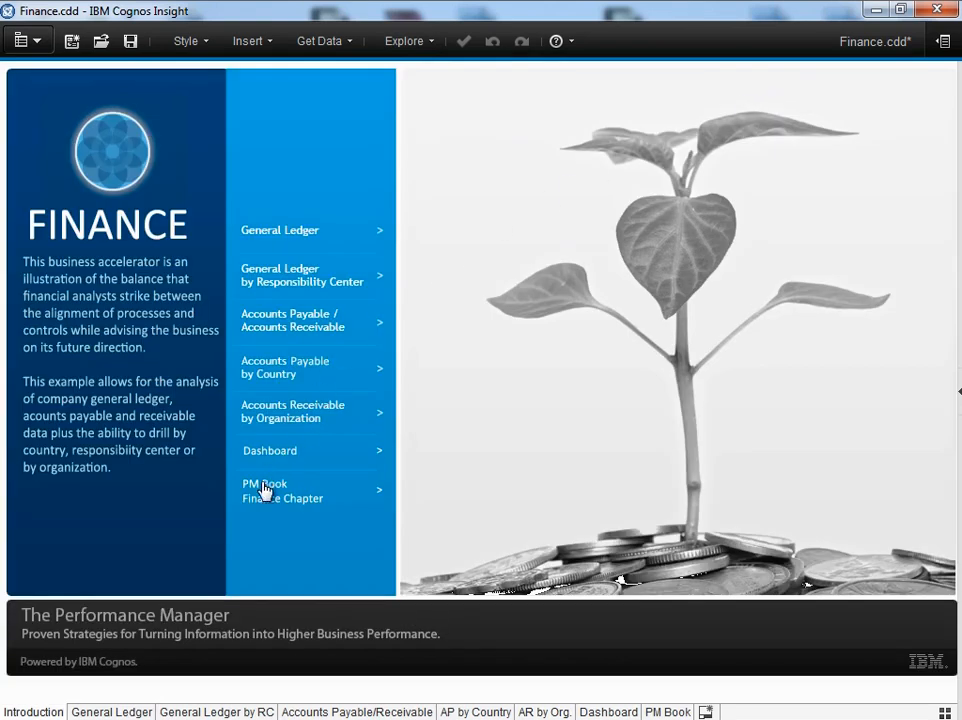
View the PM Book Finance Chapter document, then return to the General Ledger page.
left_click(284, 492)
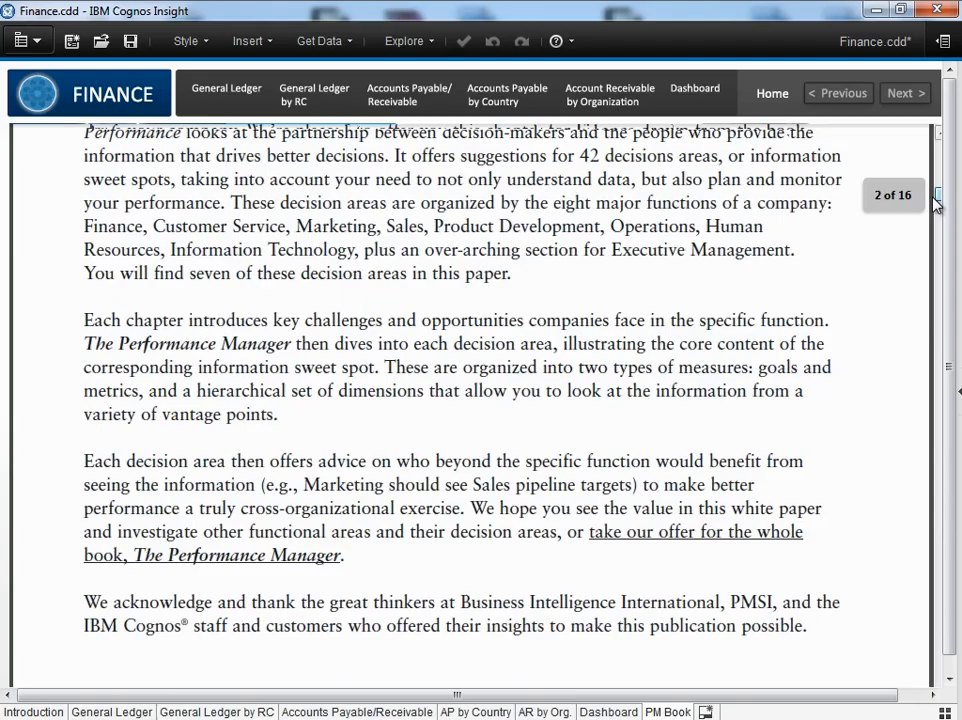
left_click(226, 88)
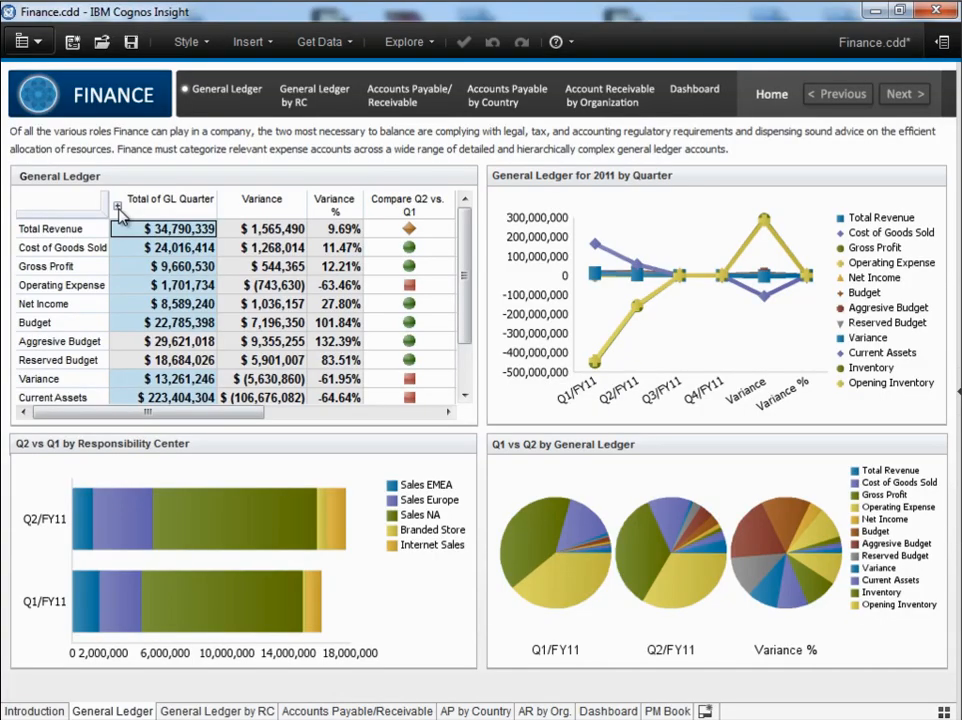